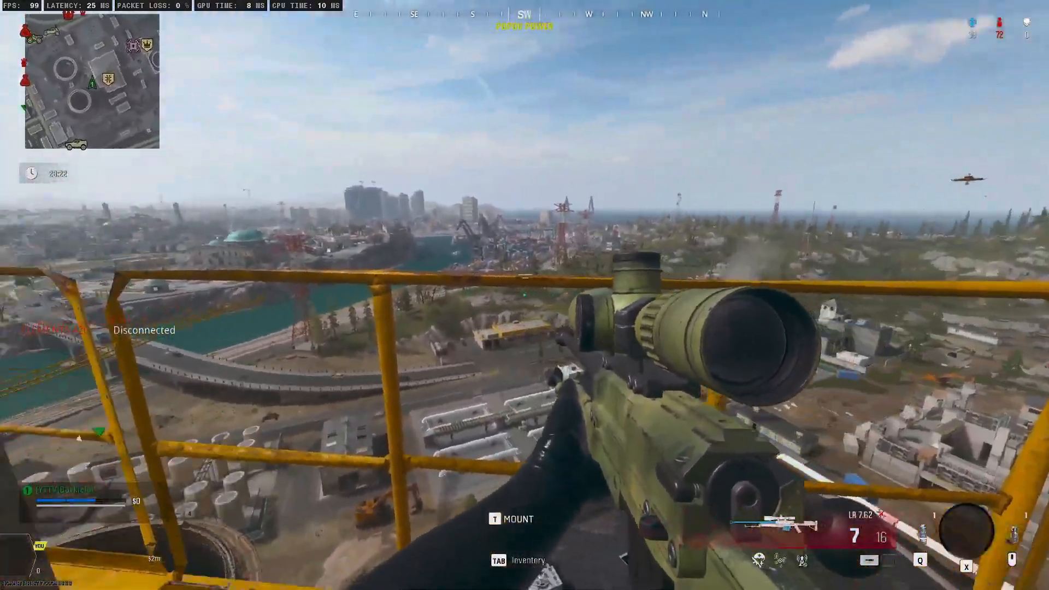
Pause the Warzone Plunder match to bring up the pause menu and daily challenges
{"action": "right_click", "coordinate": [524, 295]}
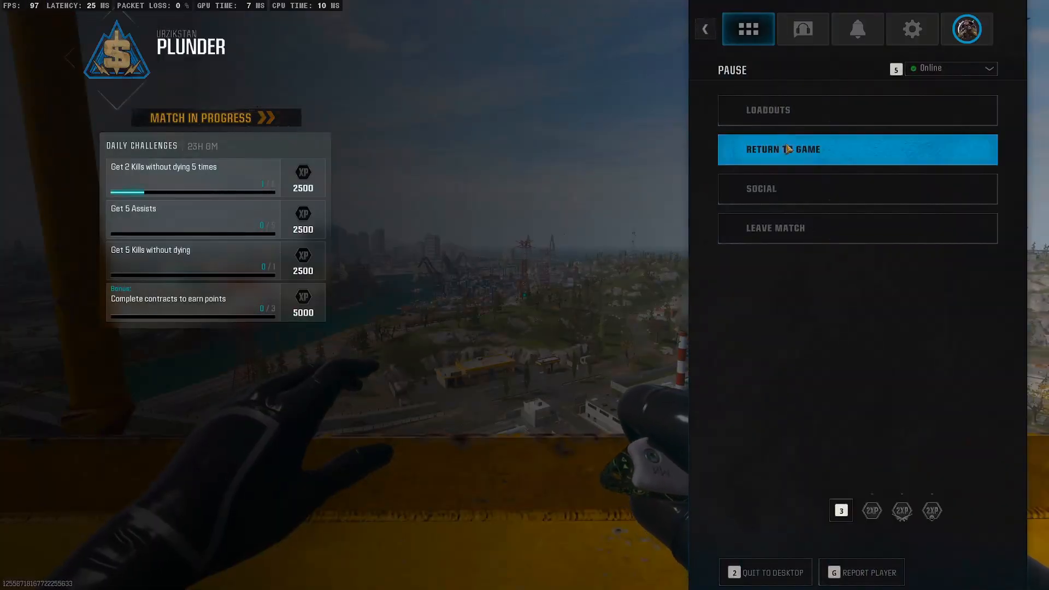
Open Warzone's Graphics settings and scroll through the Display options
{"action": "left_click", "coordinate": [911, 29]}
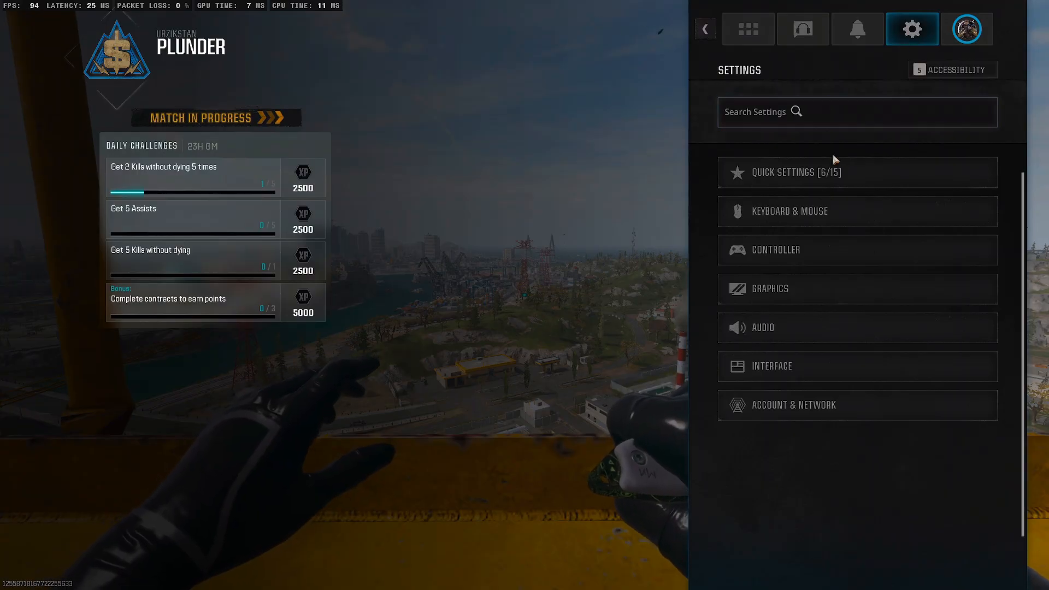
{"action": "left_click", "coordinate": [767, 289]}
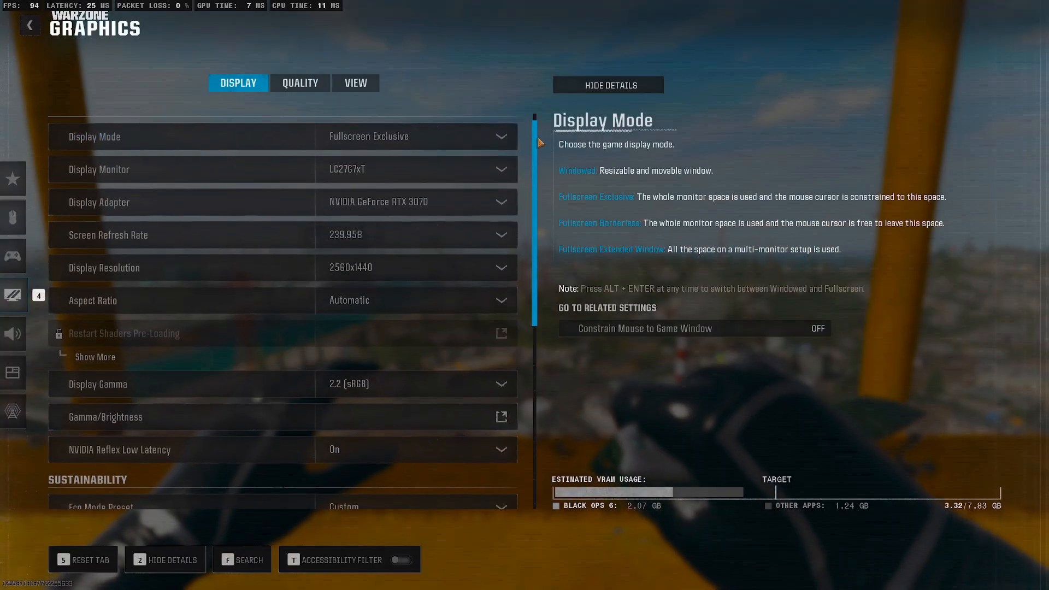
{"action": "scroll", "scroll_direction": "down", "scroll_amount": 3}
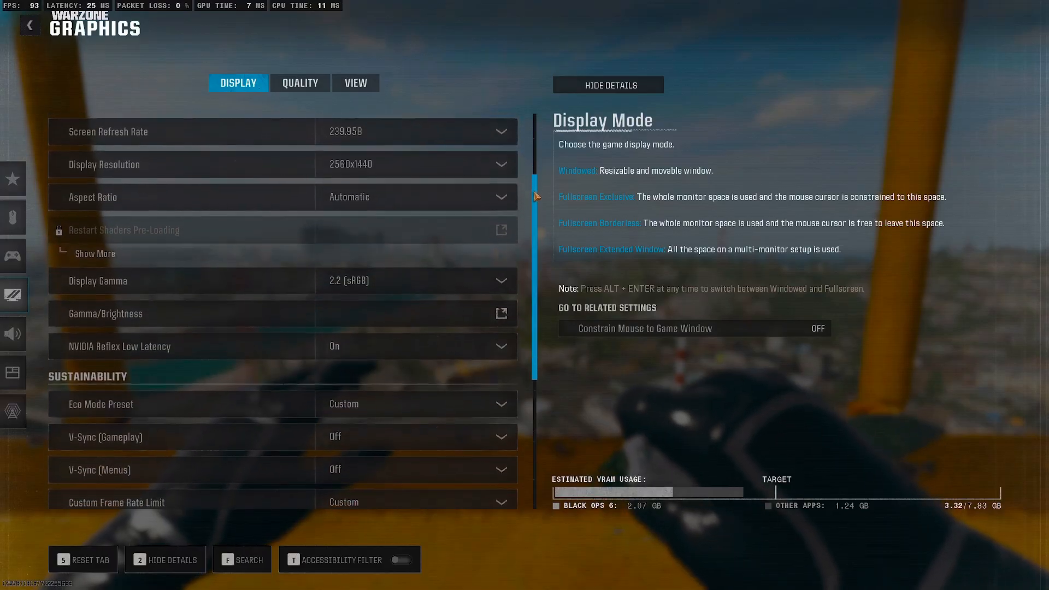
{"action": "scroll", "scroll_direction": "down", "scroll_amount": 3}
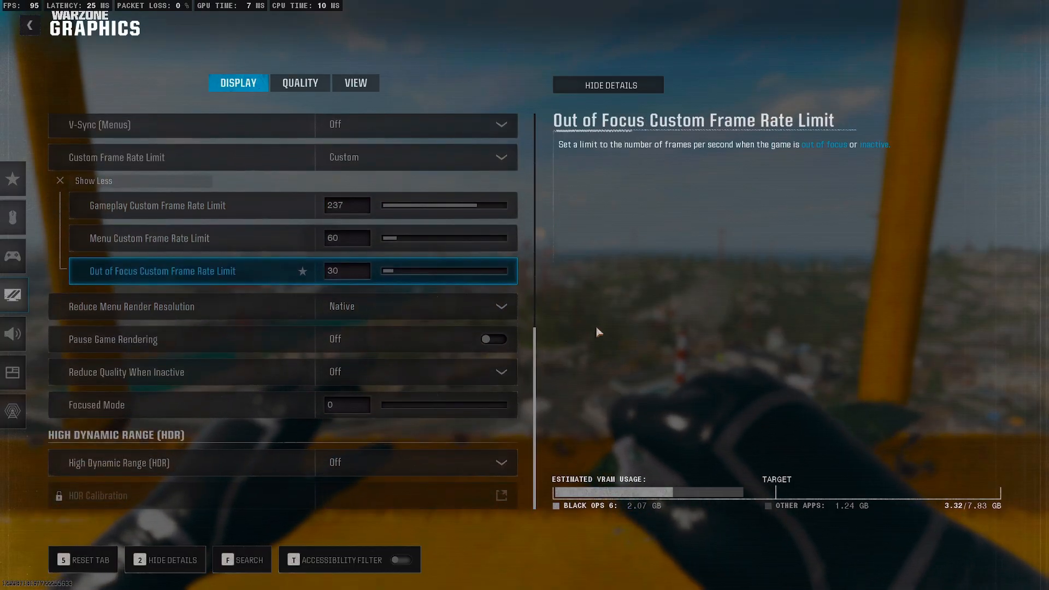
Scroll through the Quality tab's options, then browse the View tab
{"action": "left_click", "coordinate": [300, 82]}
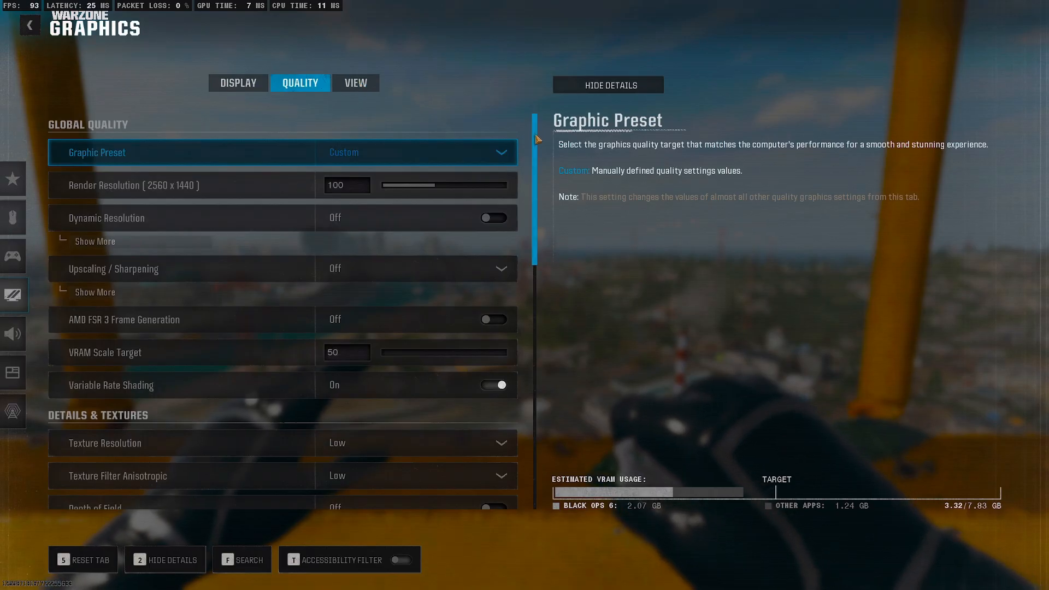
{"action": "scroll", "scroll_direction": "down", "scroll_amount": 3}
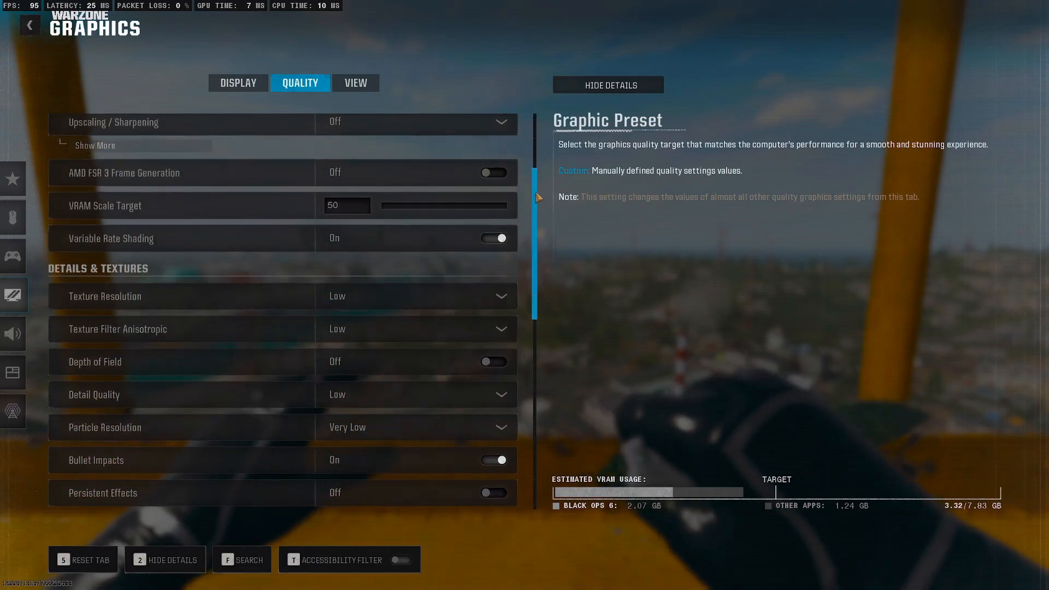
{"action": "scroll", "scroll_direction": "down", "scroll_amount": 3}
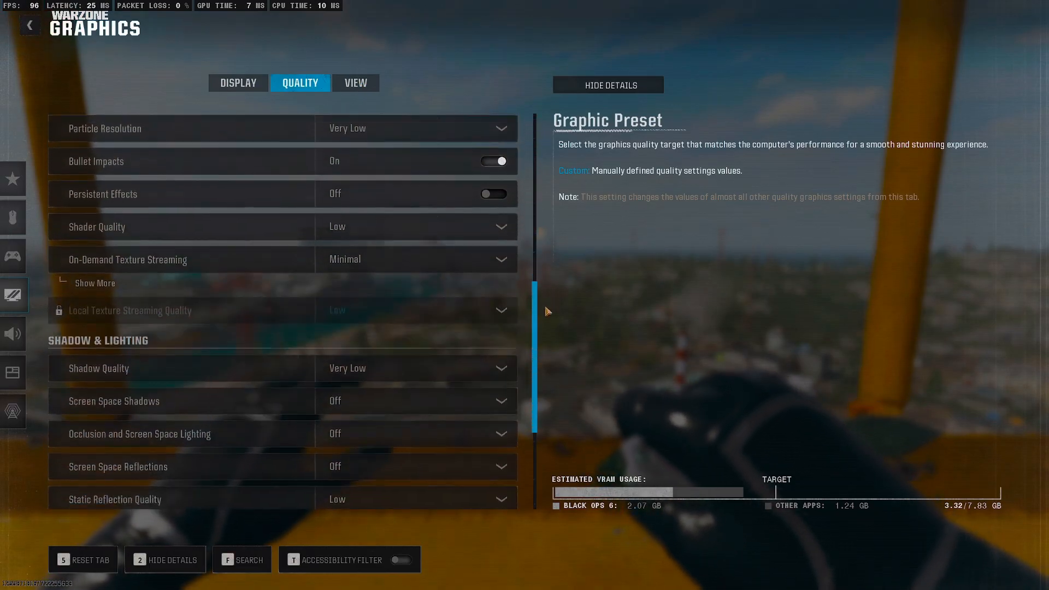
{"action": "scroll", "scroll_direction": "down", "scroll_amount": 3}
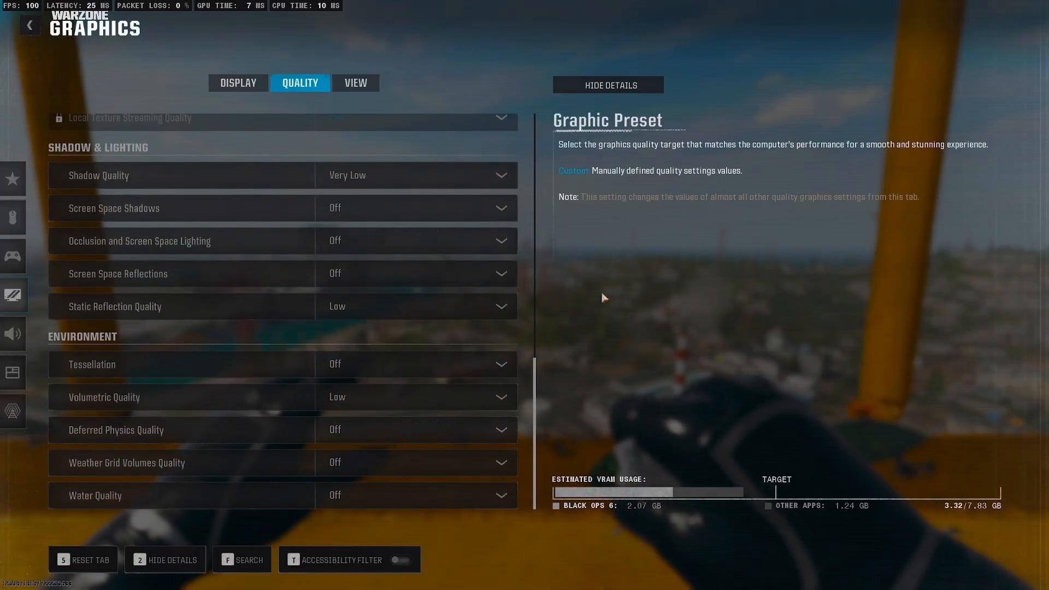
{"action": "left_click", "coordinate": [355, 83]}
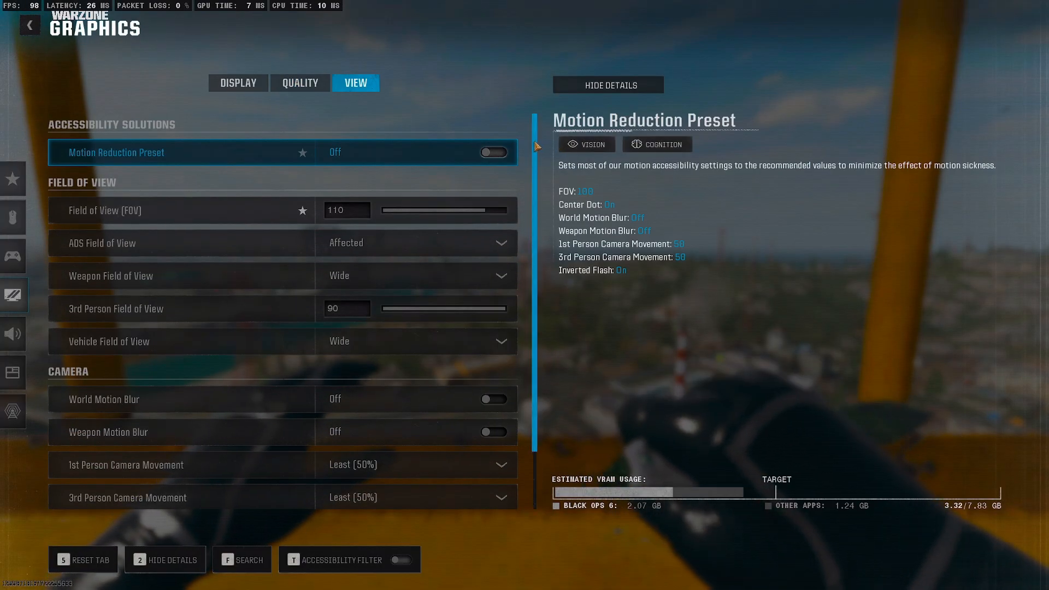
{"action": "scroll", "scroll_direction": "down", "scroll_amount": 3}
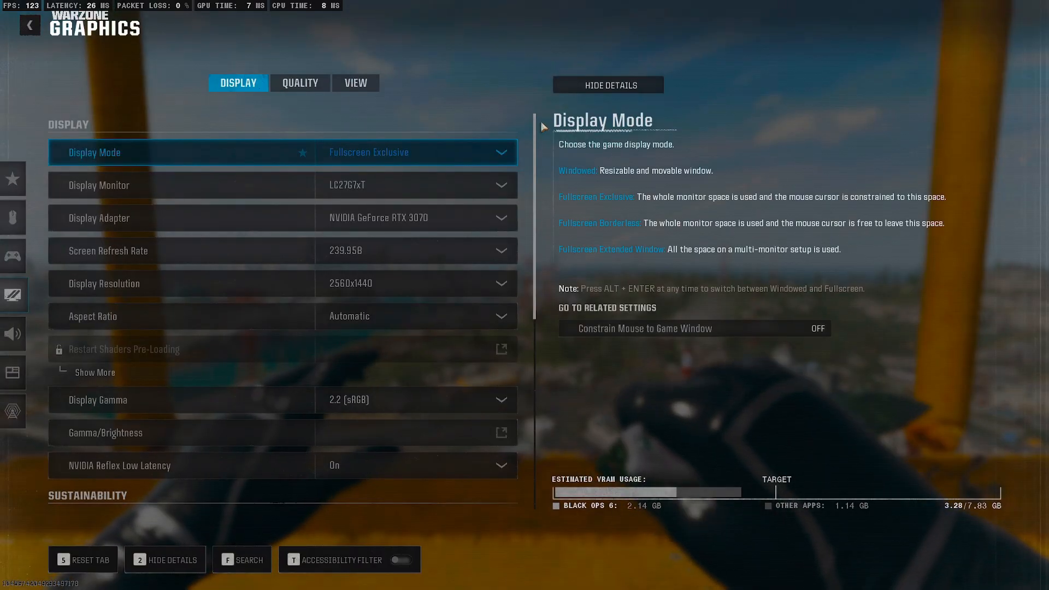
Scroll the graphics settings, then browse the Quality tab options
{"action": "scroll", "scroll_direction": "down", "scroll_amount": 3}
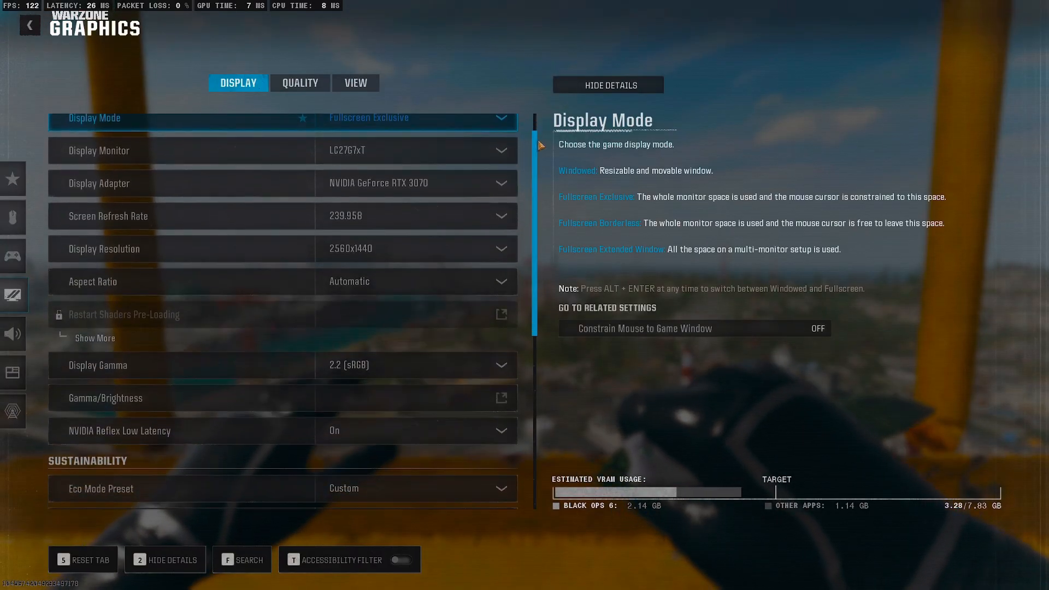
{"action": "scroll", "scroll_direction": "down", "scroll_amount": 3}
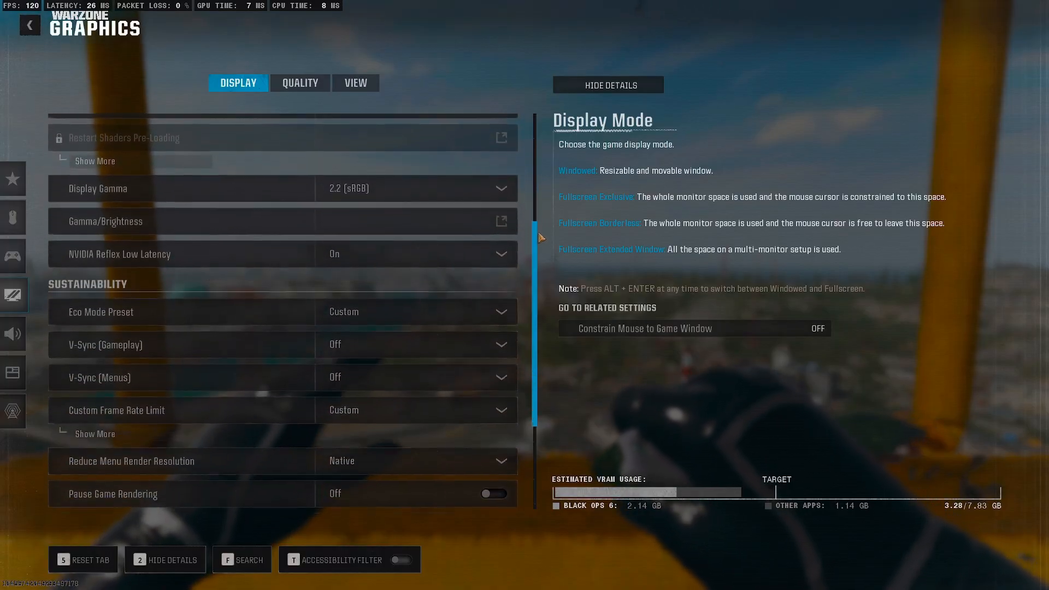
{"action": "scroll", "scroll_direction": "down", "scroll_amount": 3}
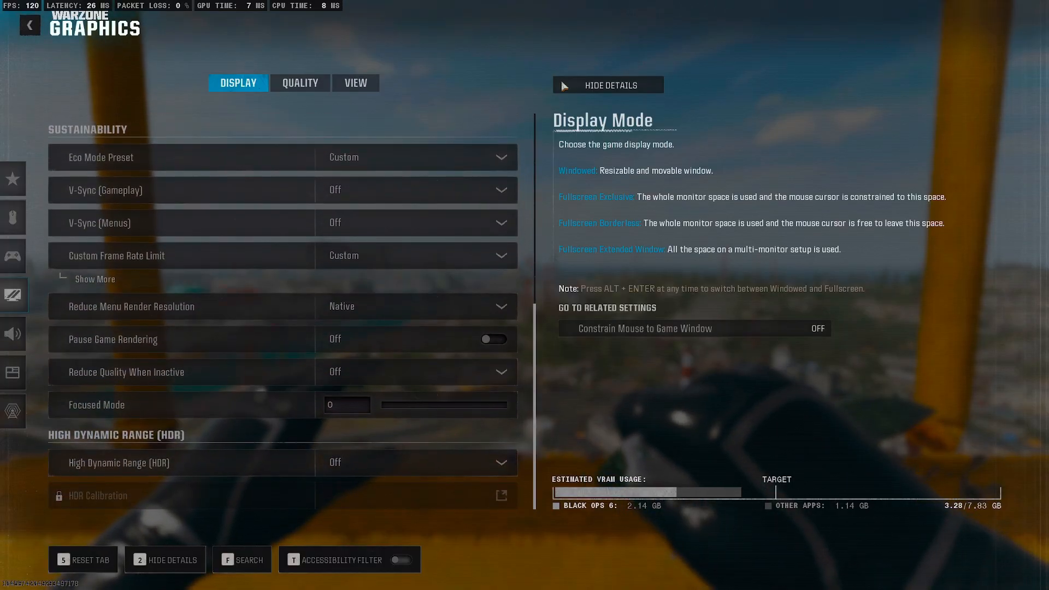
{"action": "left_click", "coordinate": [300, 82]}
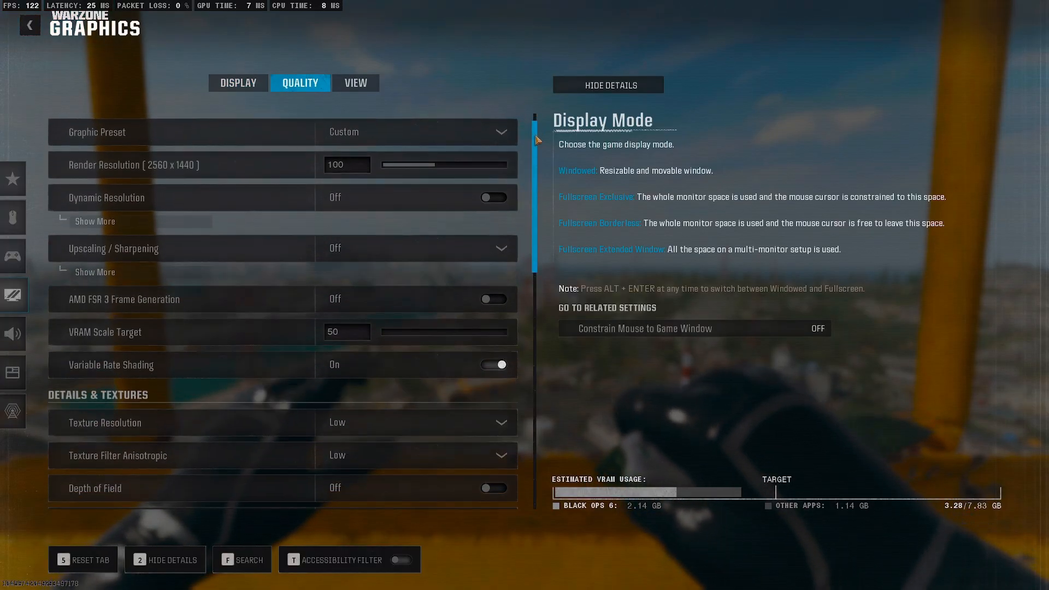
{"action": "scroll", "scroll_direction": "down", "scroll_amount": 3}
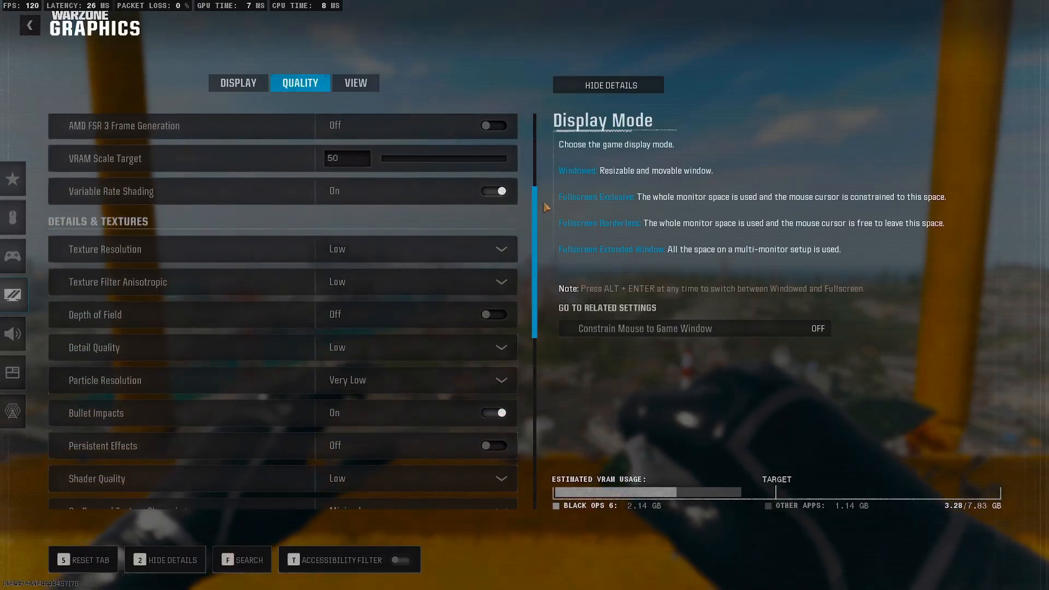
{"action": "scroll", "scroll_direction": "down", "scroll_amount": 3}
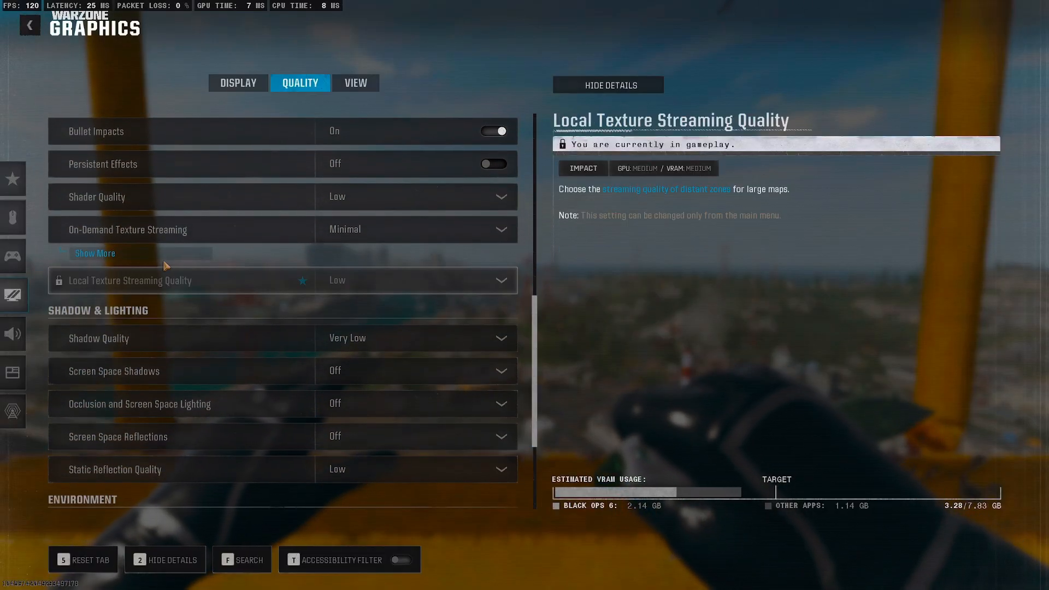
Expand the On-Demand Texture Streaming extra options, then review the View tab
{"action": "left_click", "coordinate": [95, 253]}
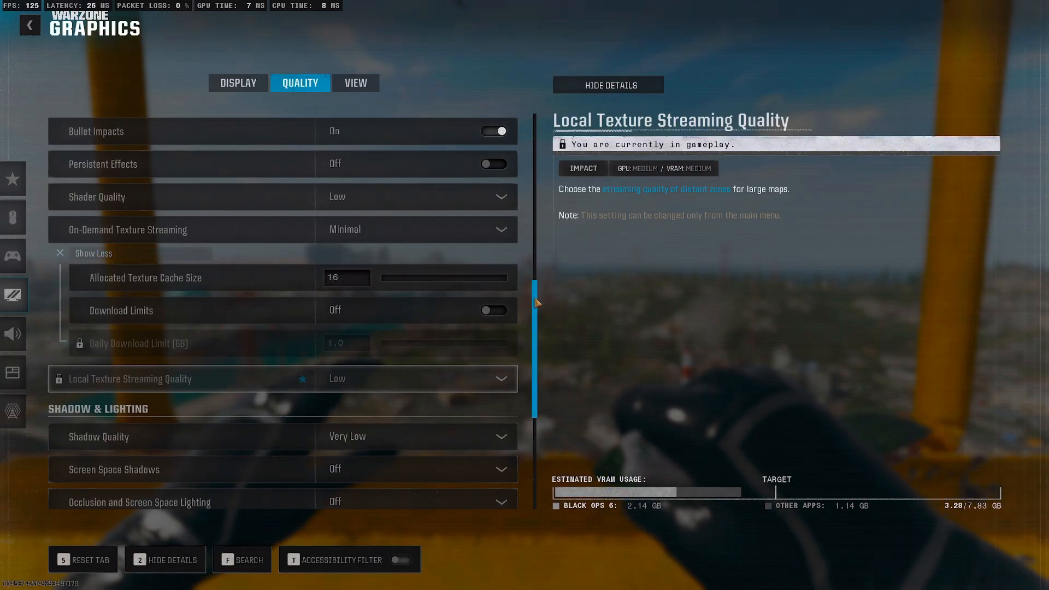
{"action": "scroll", "scroll_direction": "down", "scroll_amount": 3}
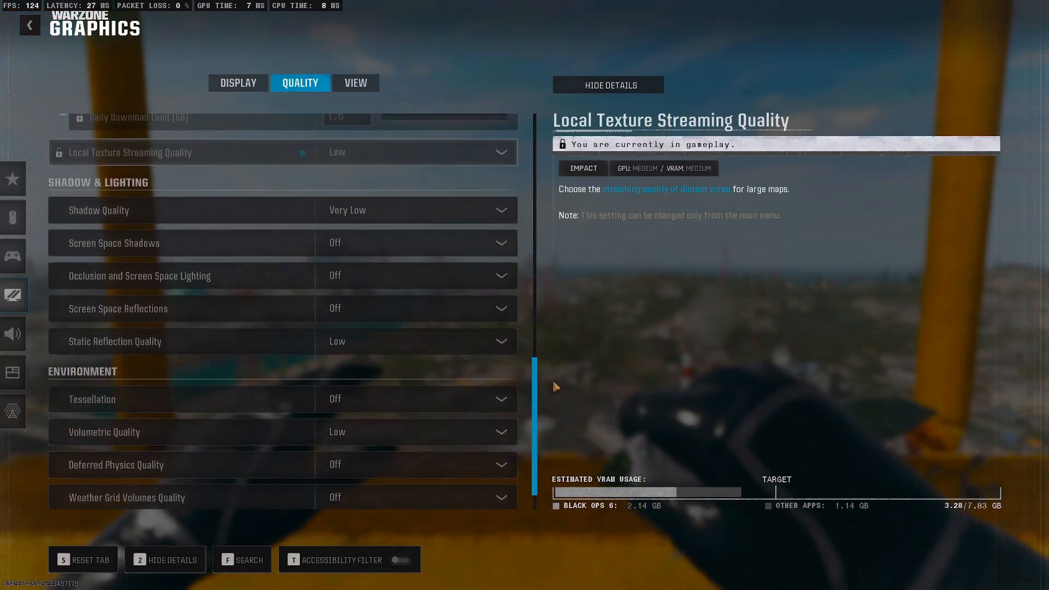
{"action": "left_click", "coordinate": [355, 84]}
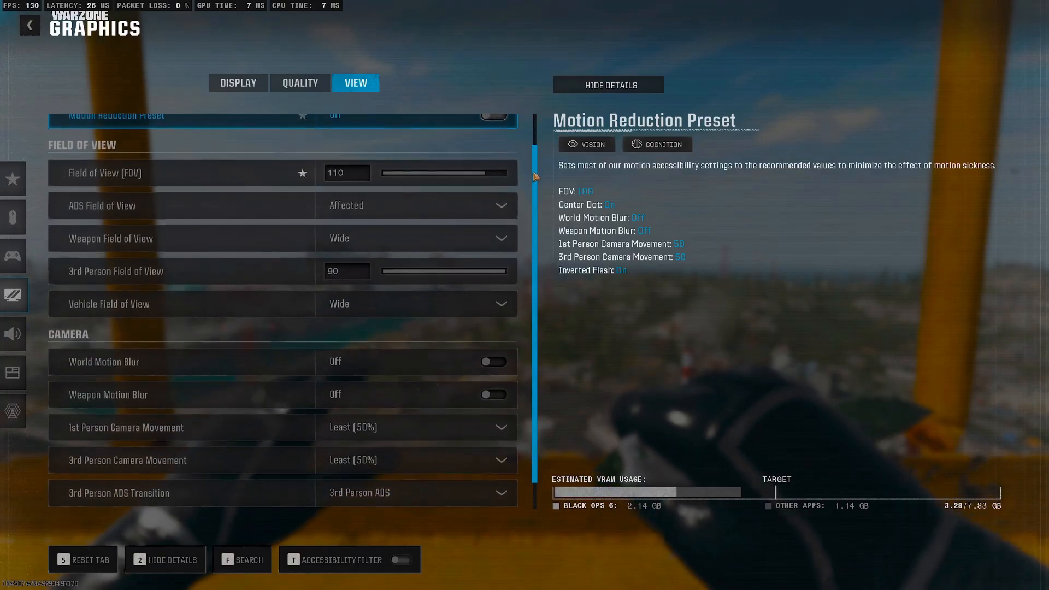
{"action": "scroll", "scroll_direction": "down", "scroll_amount": 3}
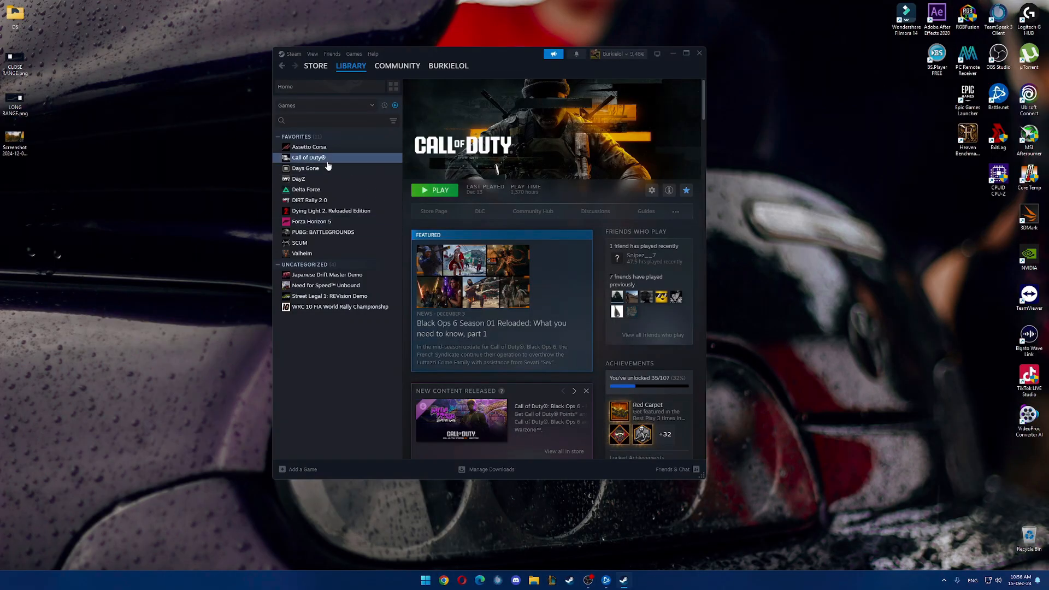
Check Call of Duty's context menu in Steam, dismiss it, and close Steam
{"action": "right_click", "coordinate": [308, 157]}
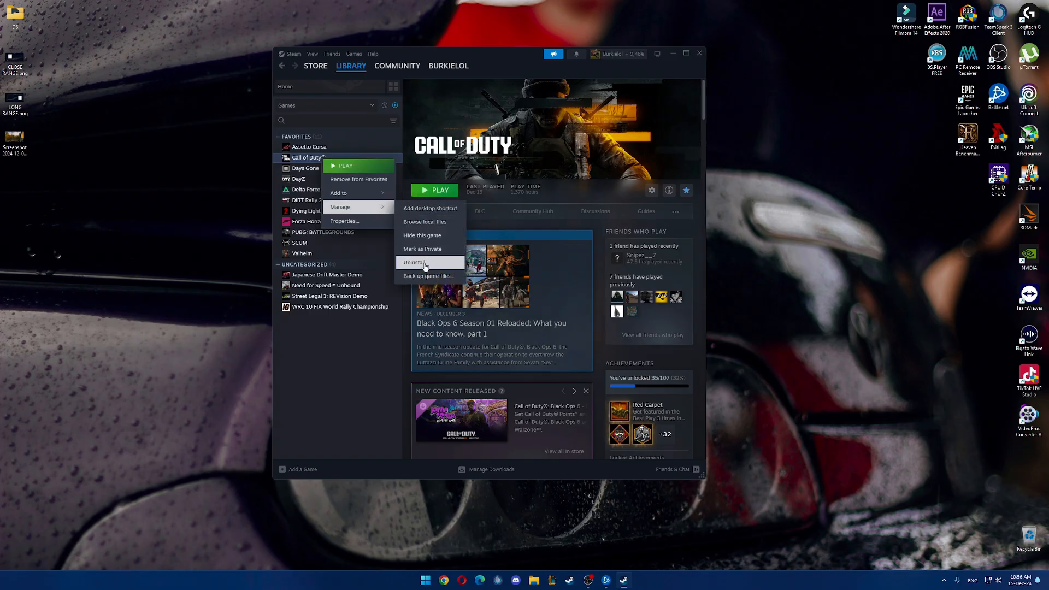
{"action": "left_click", "coordinate": [701, 120]}
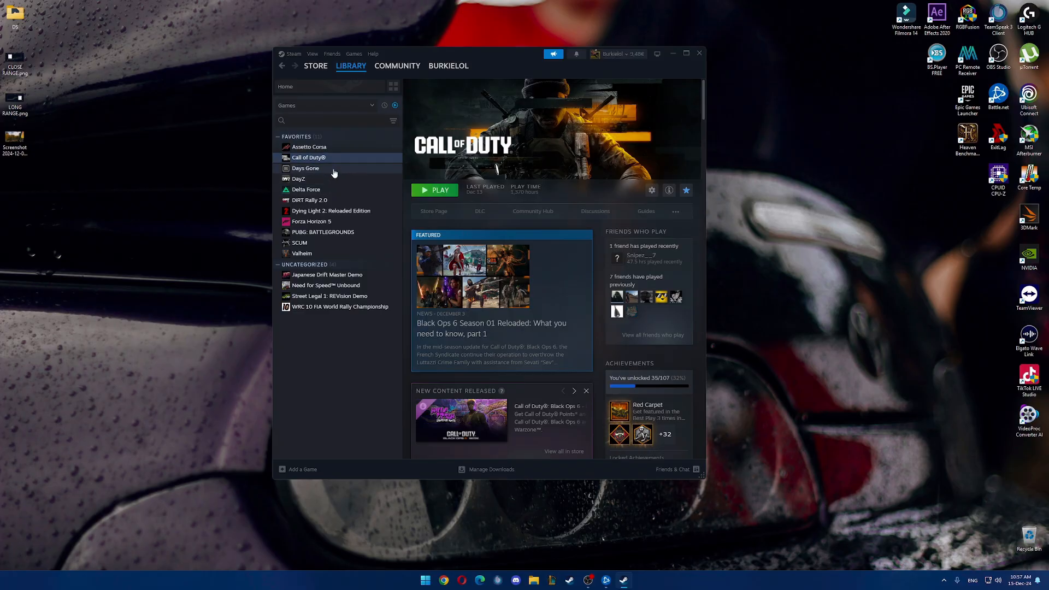
{"action": "mouse_move", "coordinate": [668, 72]}
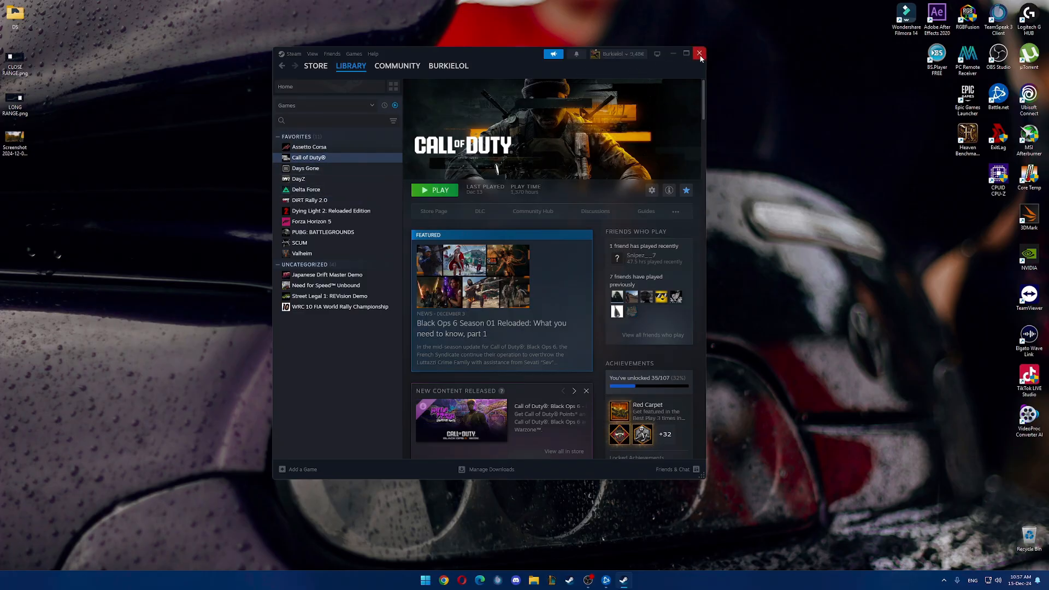
{"action": "left_click", "coordinate": [699, 54]}
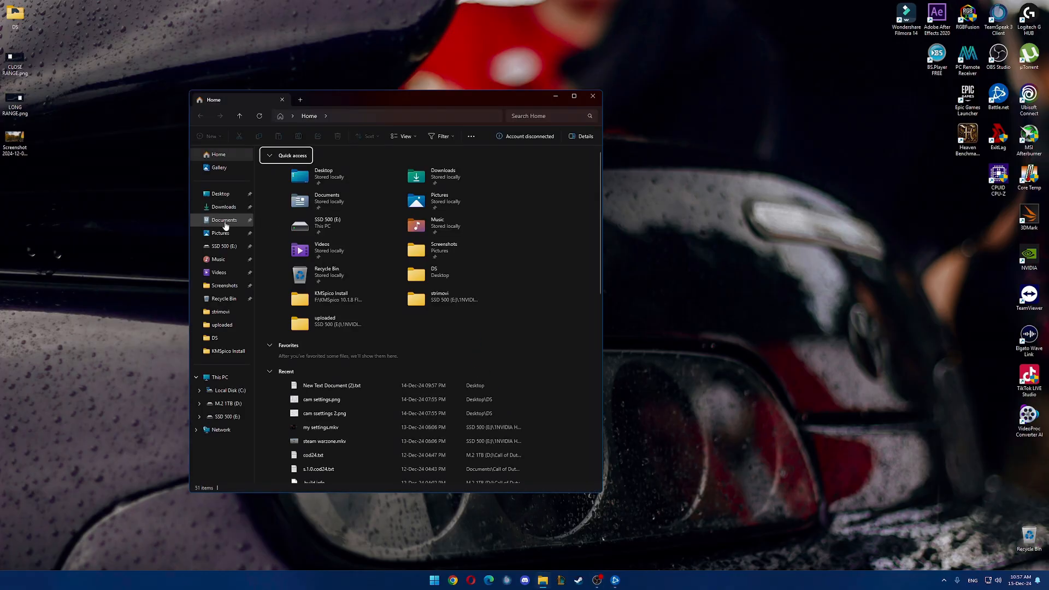
Open Documents, select the Call of Duty folder, then close File Explorer
{"action": "left_click", "coordinate": [224, 220]}
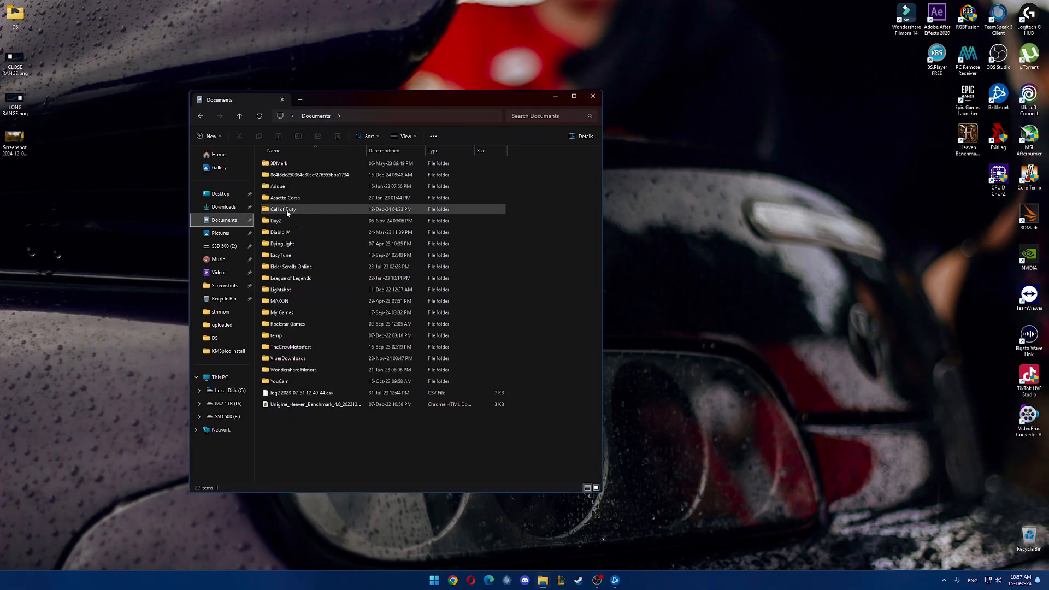
{"action": "left_click", "coordinate": [282, 209]}
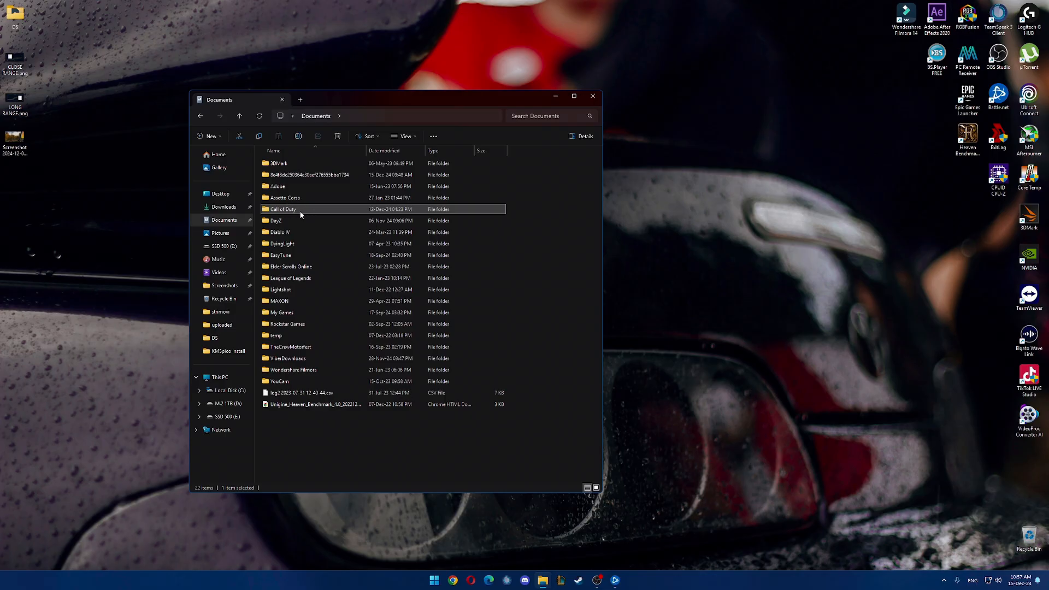
{"action": "mouse_move", "coordinate": [282, 208]}
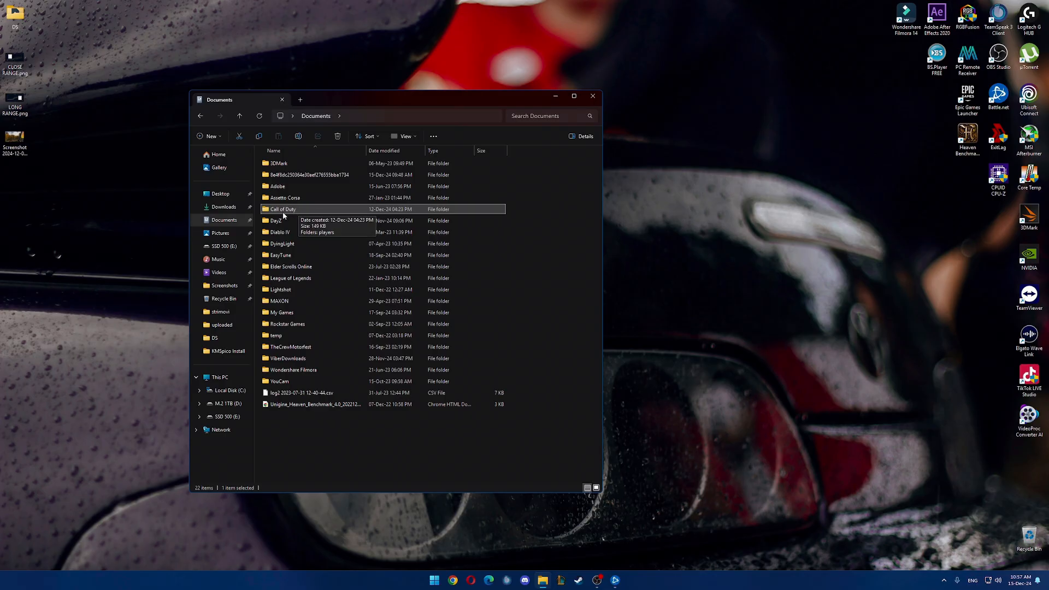
{"action": "mouse_move", "coordinate": [591, 96]}
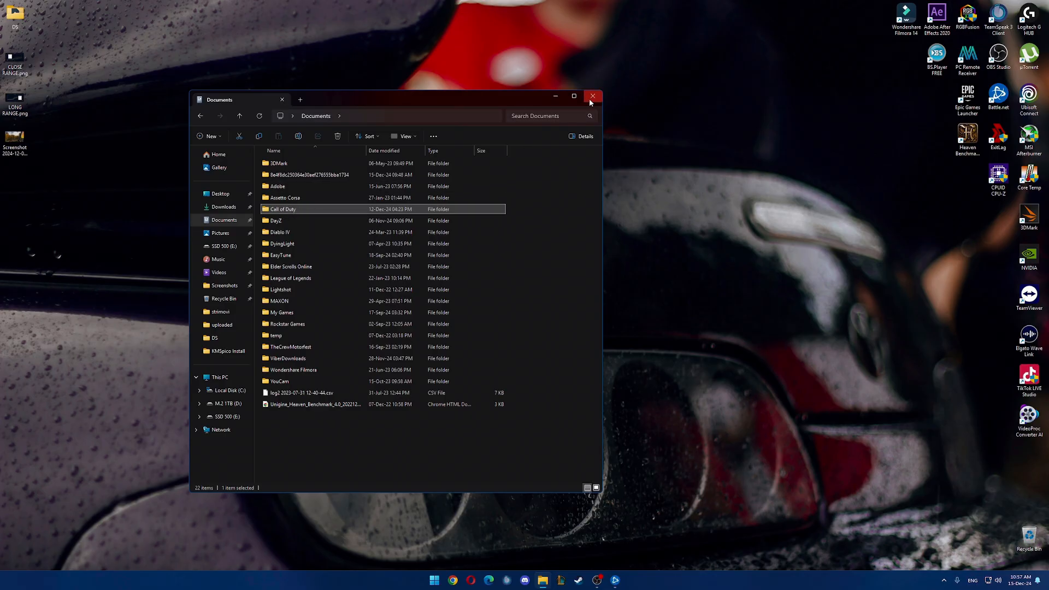
{"action": "left_click", "coordinate": [591, 96]}
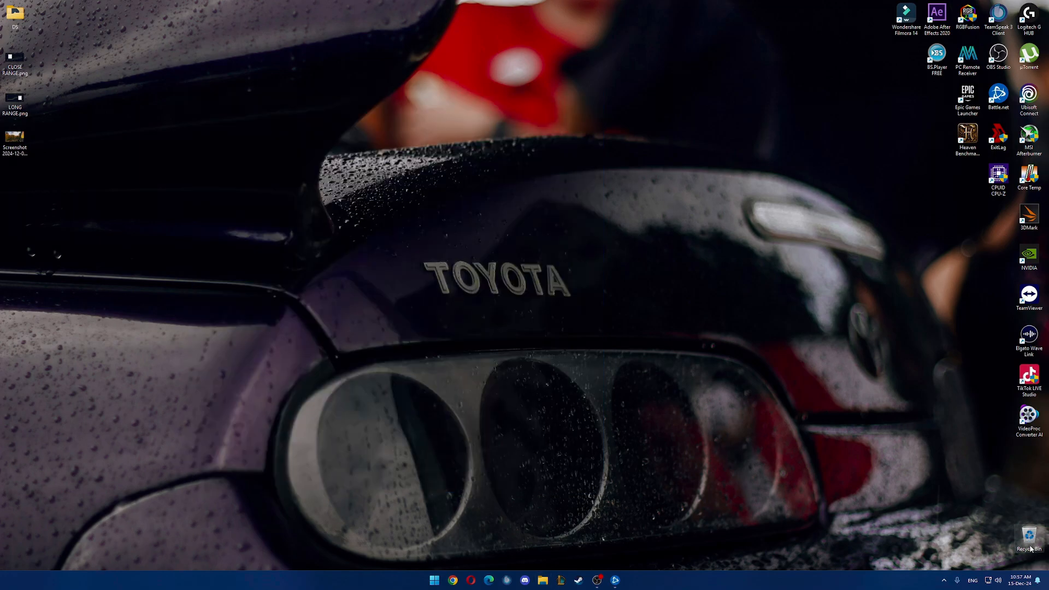
{"action": "mouse_move", "coordinate": [972, 534]}
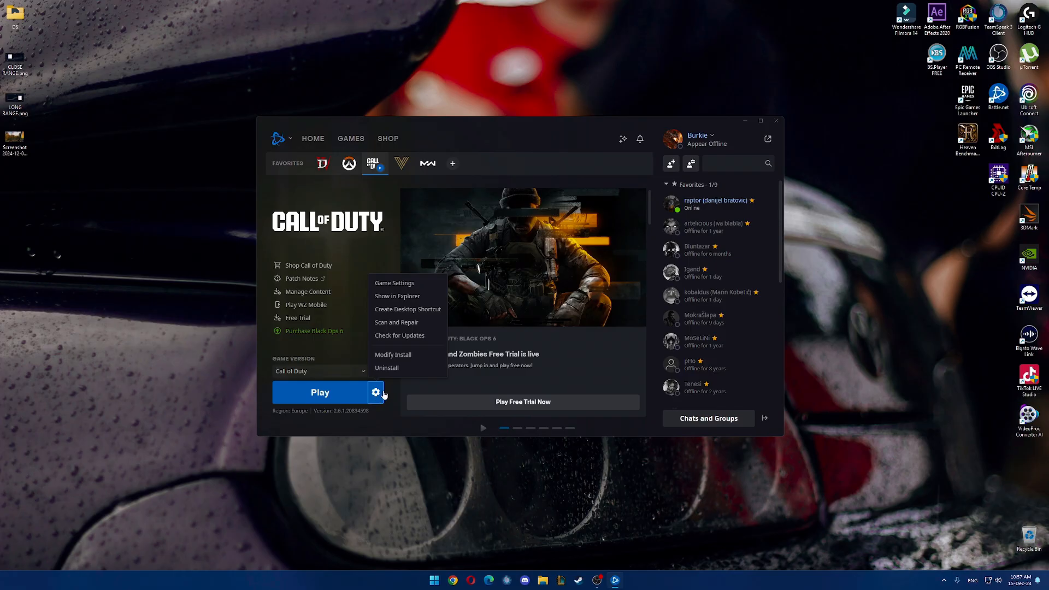
{"action": "mouse_move", "coordinate": [394, 358]}
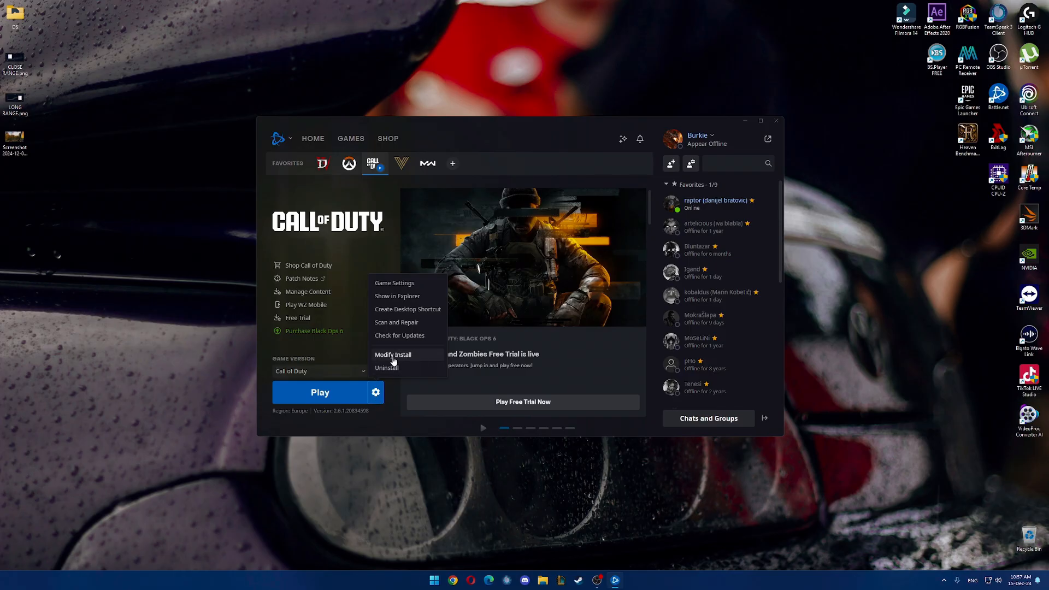
{"action": "left_click", "coordinate": [393, 355]}
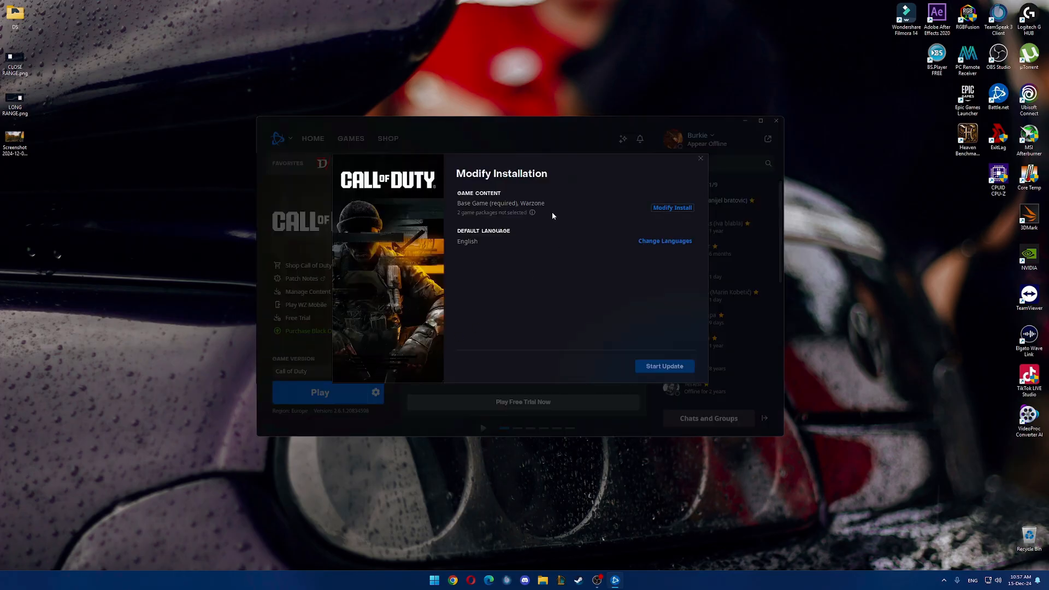
{"action": "left_click", "coordinate": [672, 208]}
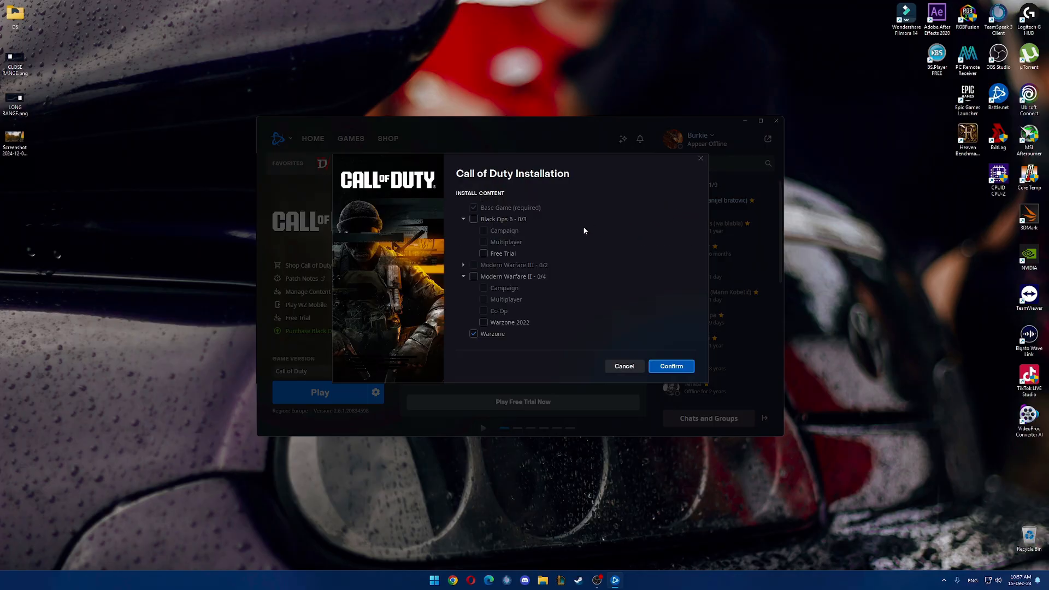
{"action": "left_click", "coordinate": [473, 333]}
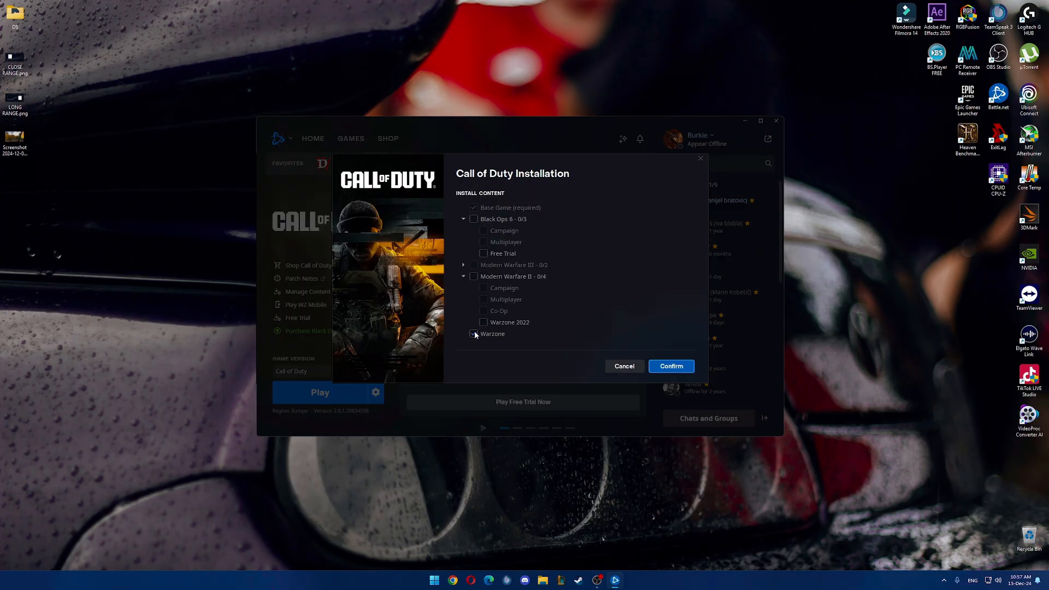
{"action": "left_click", "coordinate": [473, 334]}
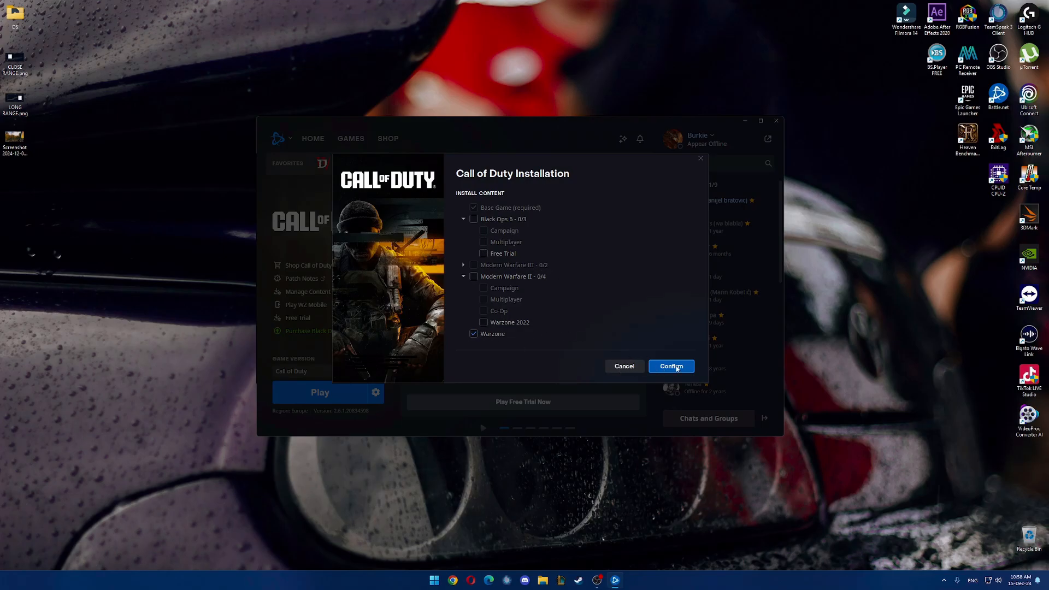
{"action": "left_click", "coordinate": [671, 366]}
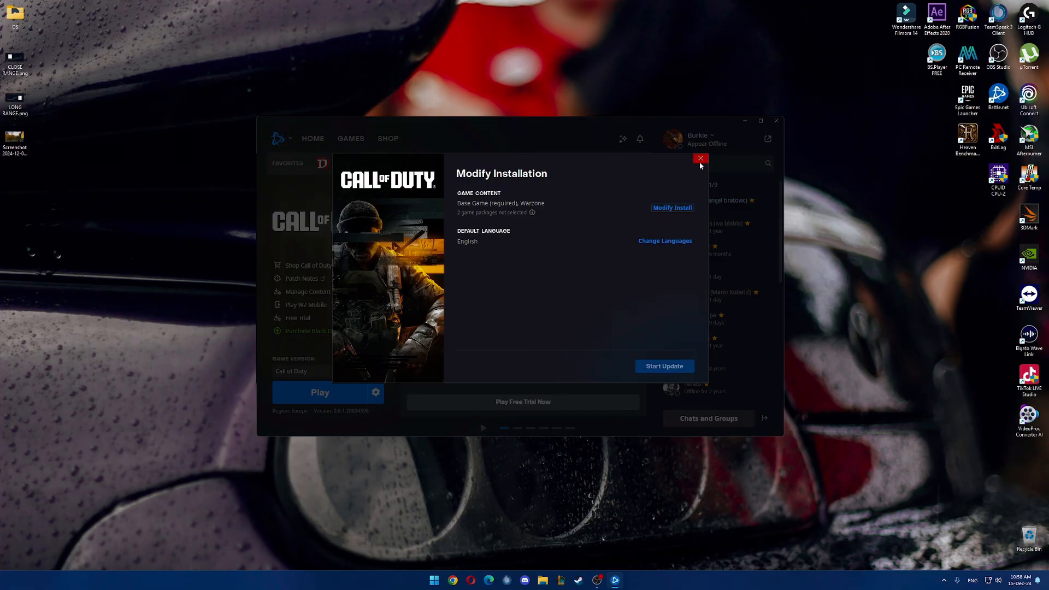
{"action": "left_click", "coordinate": [700, 158]}
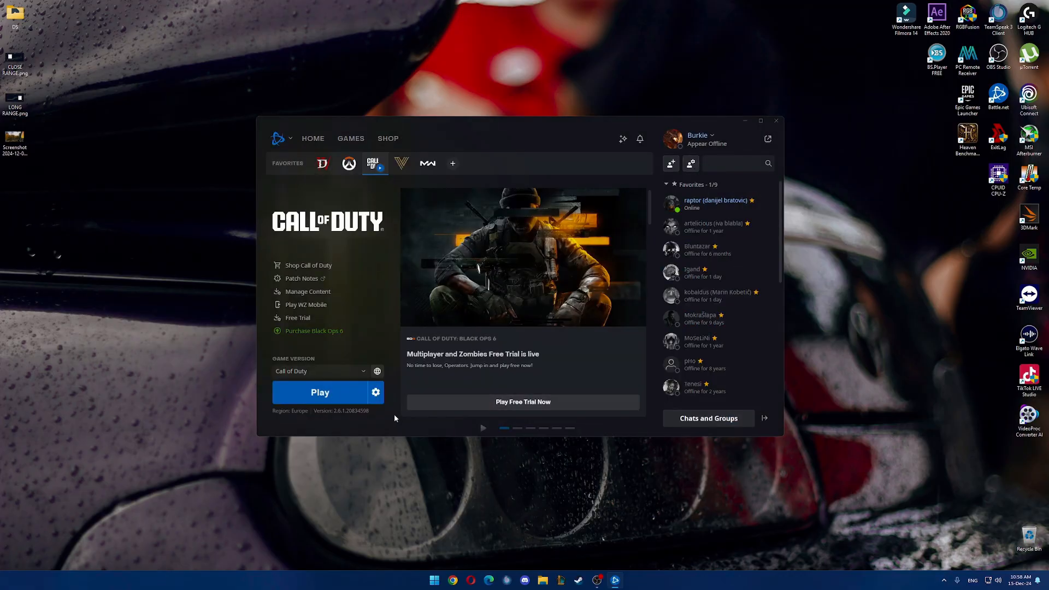
{"action": "mouse_move", "coordinate": [388, 432]}
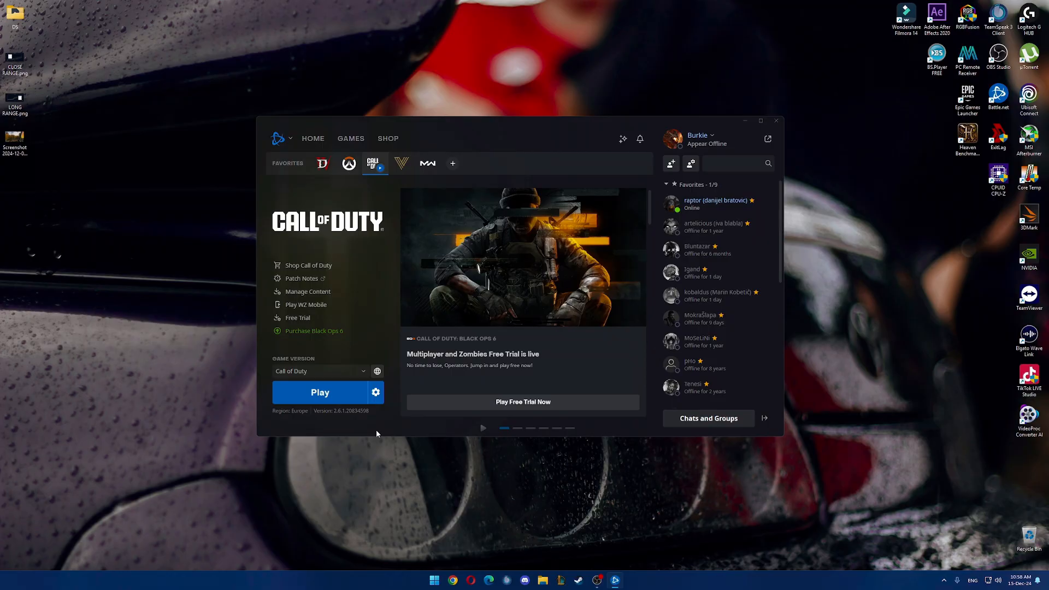
{"action": "mouse_move", "coordinate": [367, 432]}
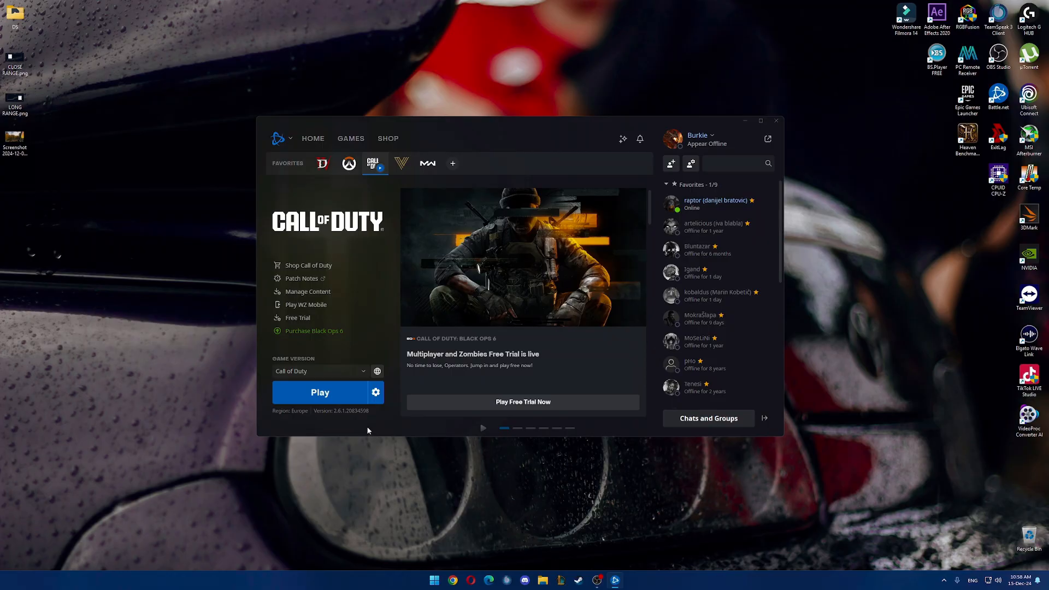
{"action": "mouse_move", "coordinate": [357, 420]}
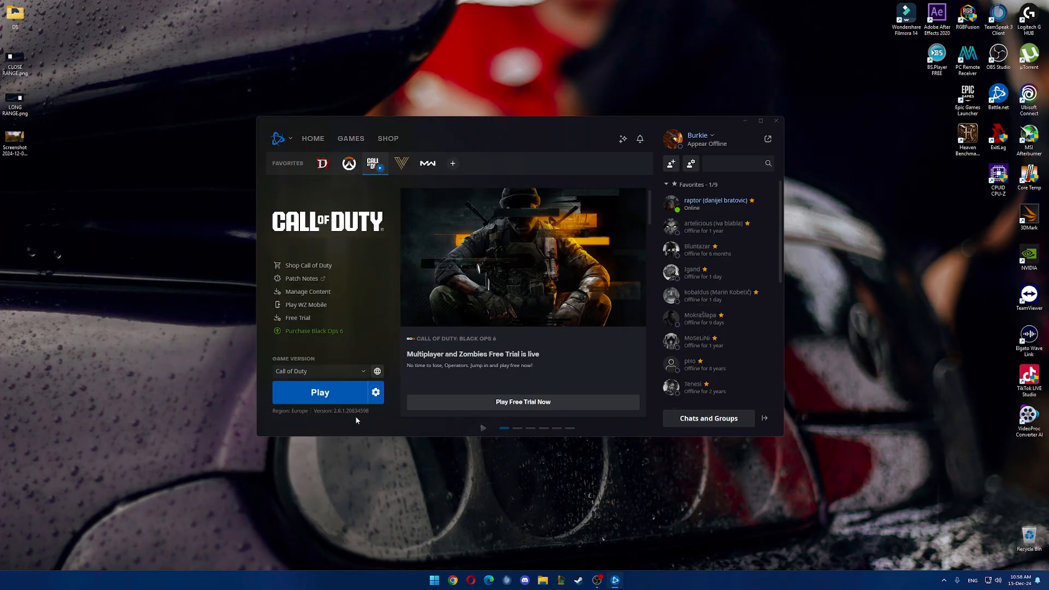
{"action": "mouse_move", "coordinate": [343, 421]}
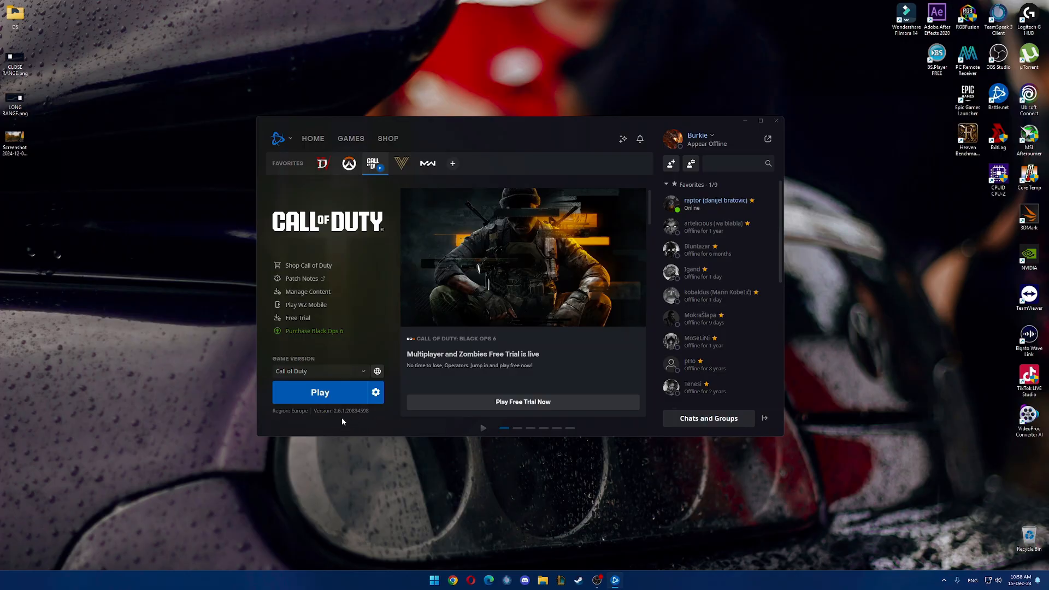
{"action": "mouse_move", "coordinate": [375, 393]}
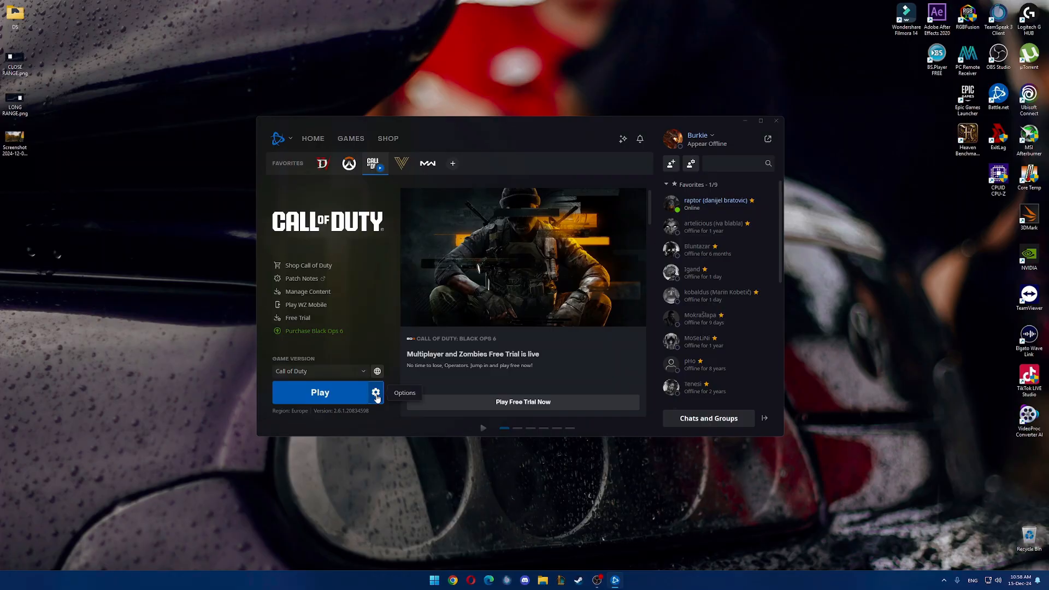
Use Show in Explorer from Call of Duty's Battle.net options to open its install folder
{"action": "left_click", "coordinate": [376, 393]}
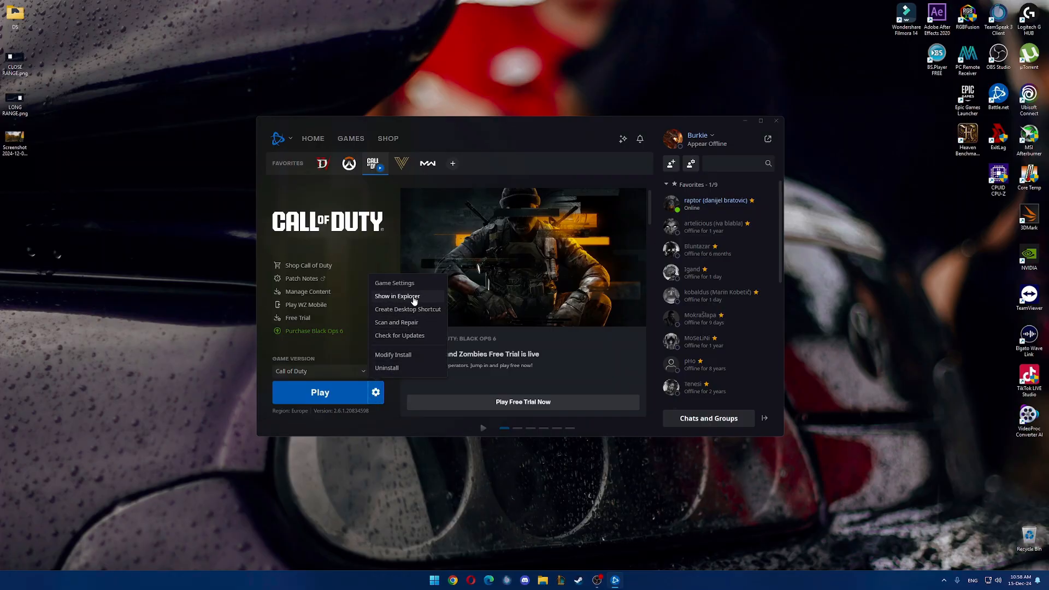
{"action": "left_click", "coordinate": [397, 296]}
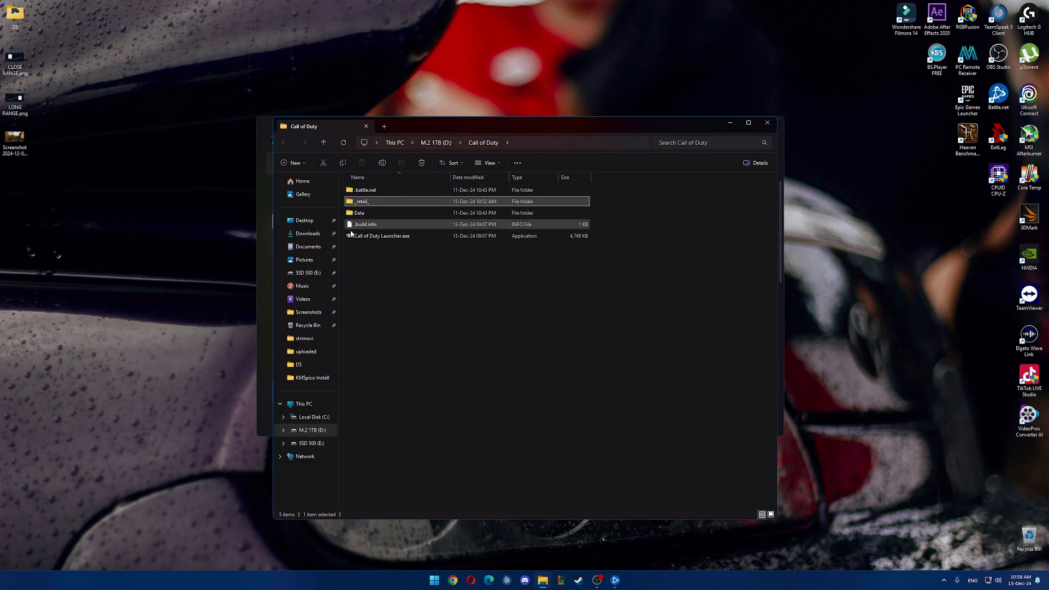
{"action": "mouse_move", "coordinate": [362, 201]}
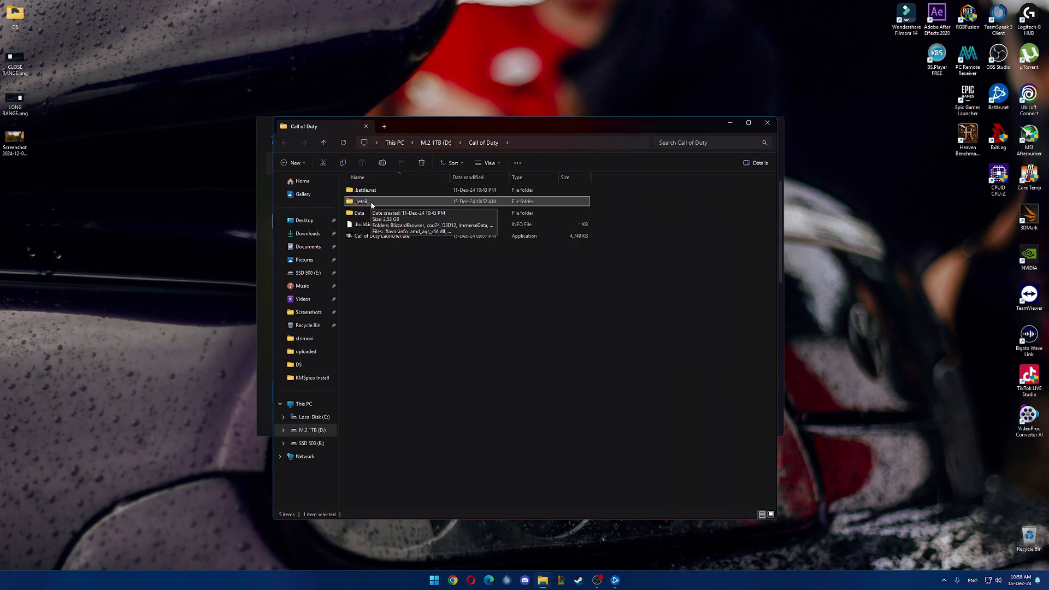
Navigate into _retail_\cod24\shadercache and select all 61 shader cache files
{"action": "double_click", "coordinate": [362, 201]}
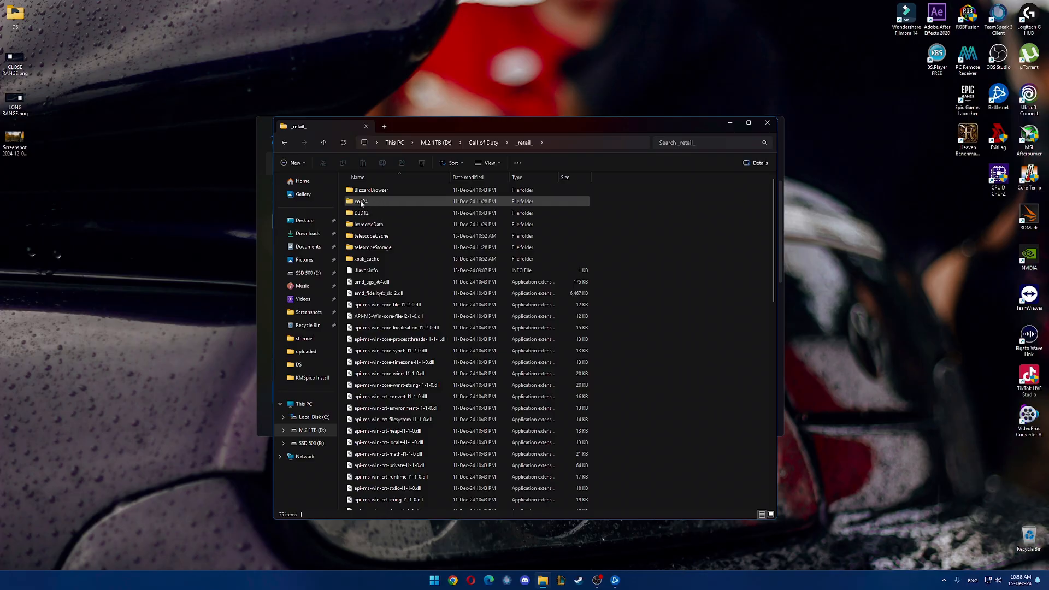
{"action": "double_click", "coordinate": [361, 202]}
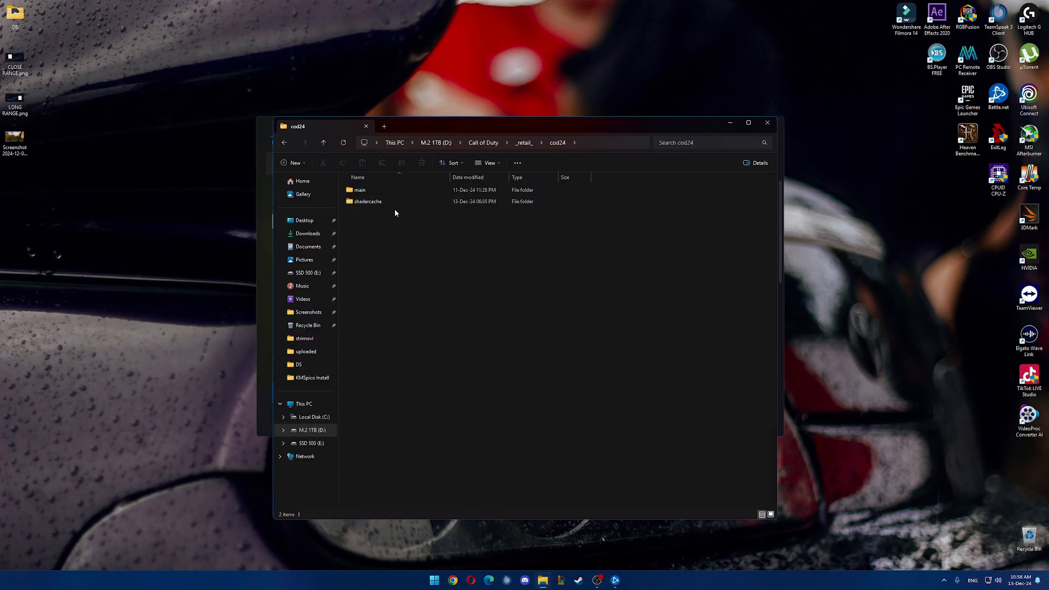
{"action": "left_click", "coordinate": [367, 201]}
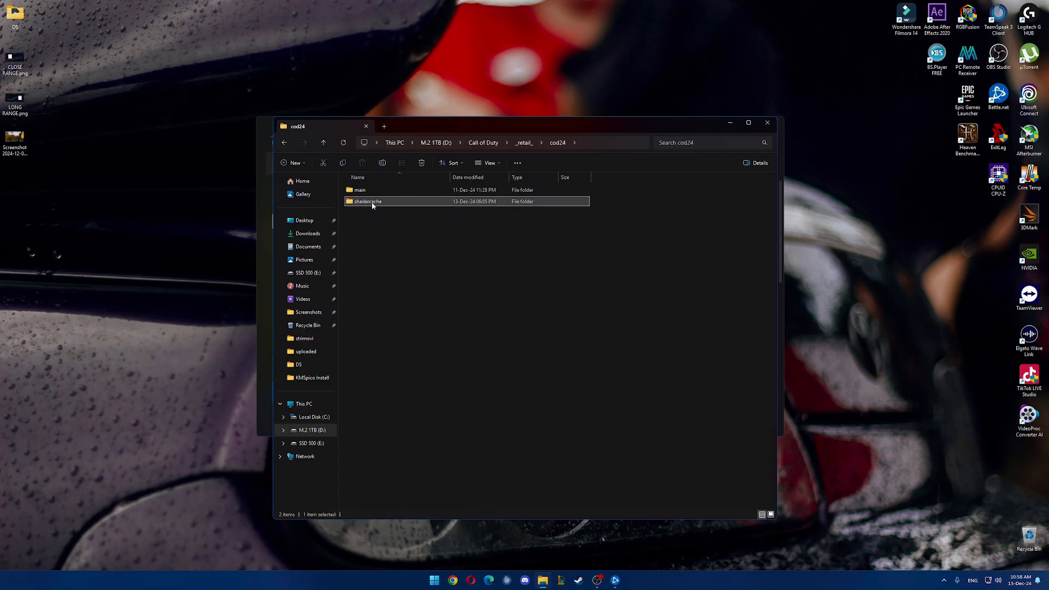
{"action": "double_click", "coordinate": [366, 201]}
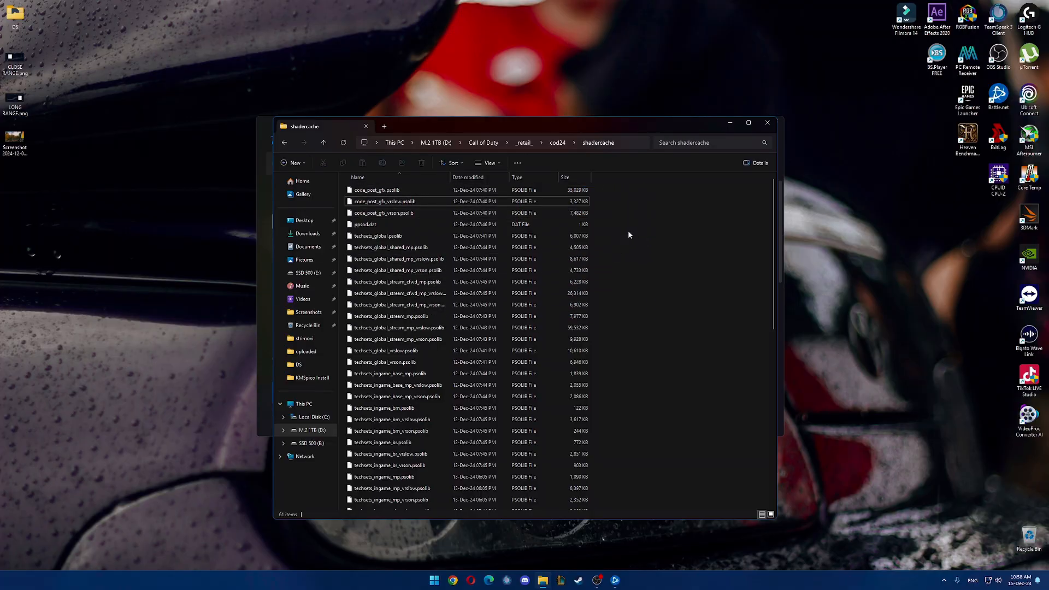
{"action": "key", "text": "ctrl+a"}
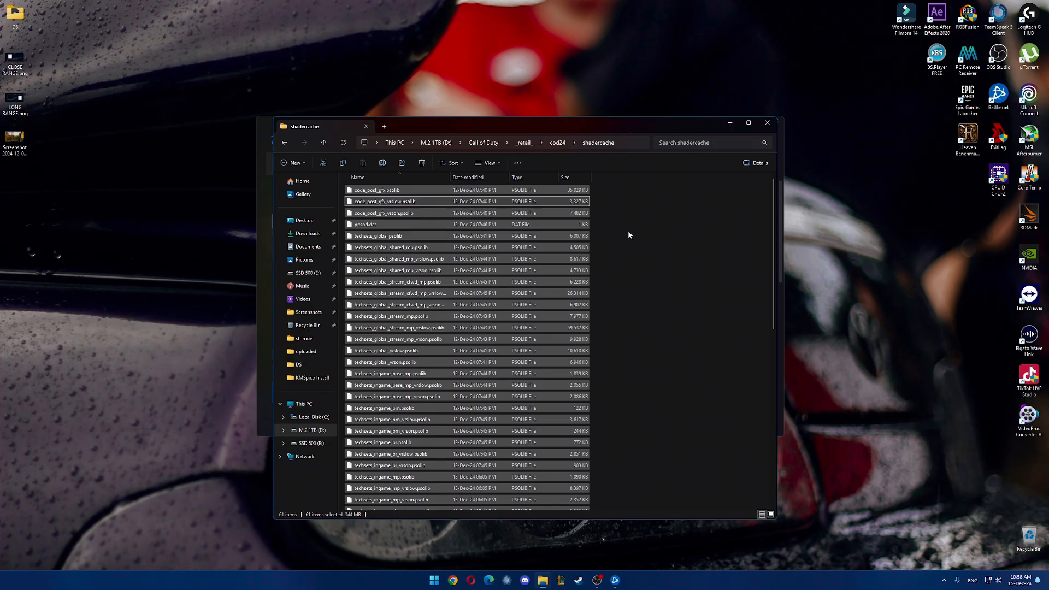
{"action": "mouse_move", "coordinate": [692, 253]}
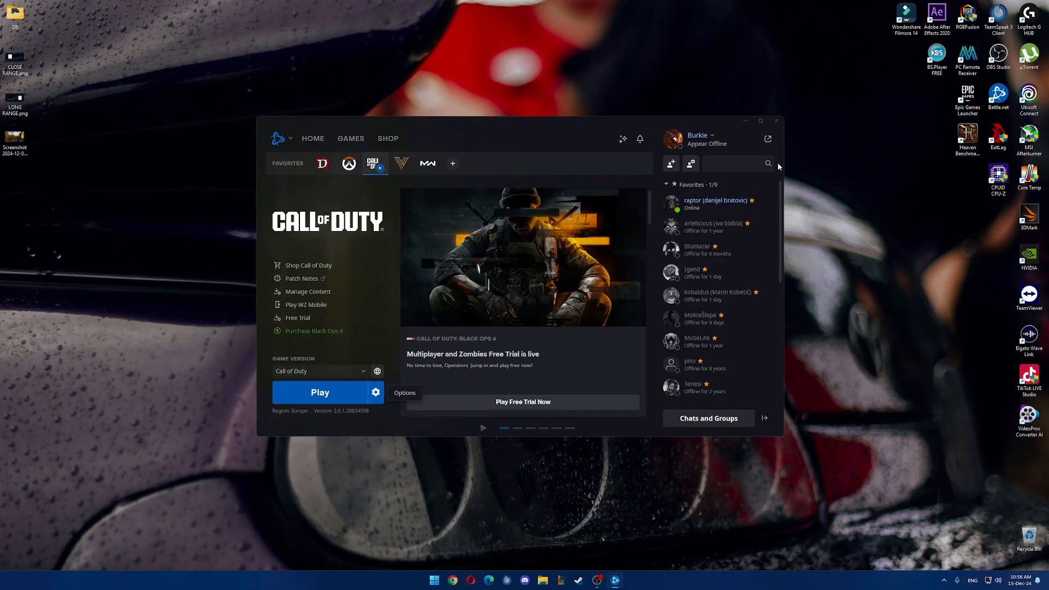
{"action": "mouse_move", "coordinate": [1036, 554]}
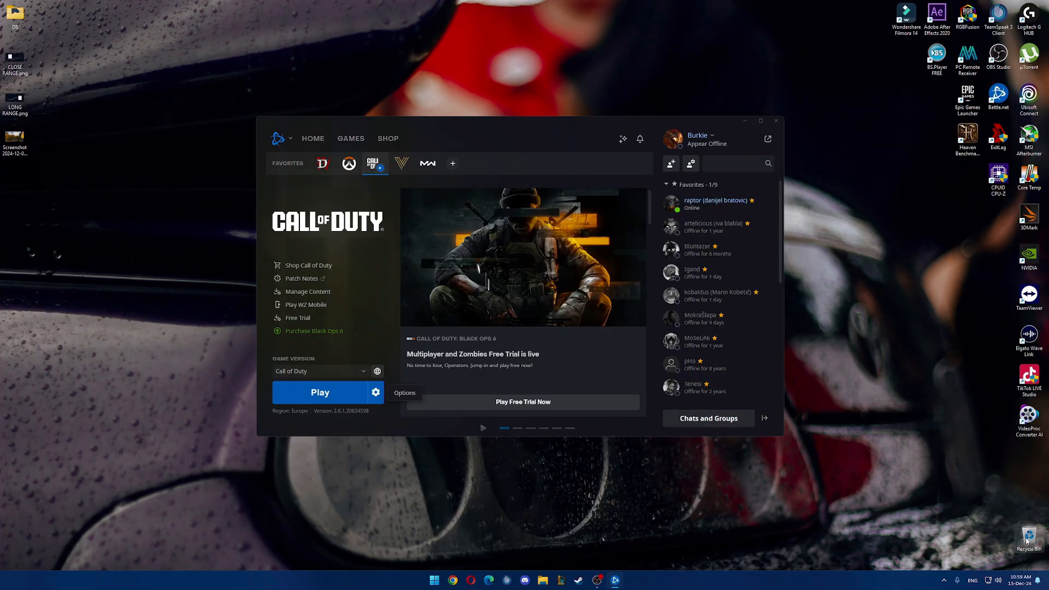
{"action": "mouse_move", "coordinate": [1028, 540]}
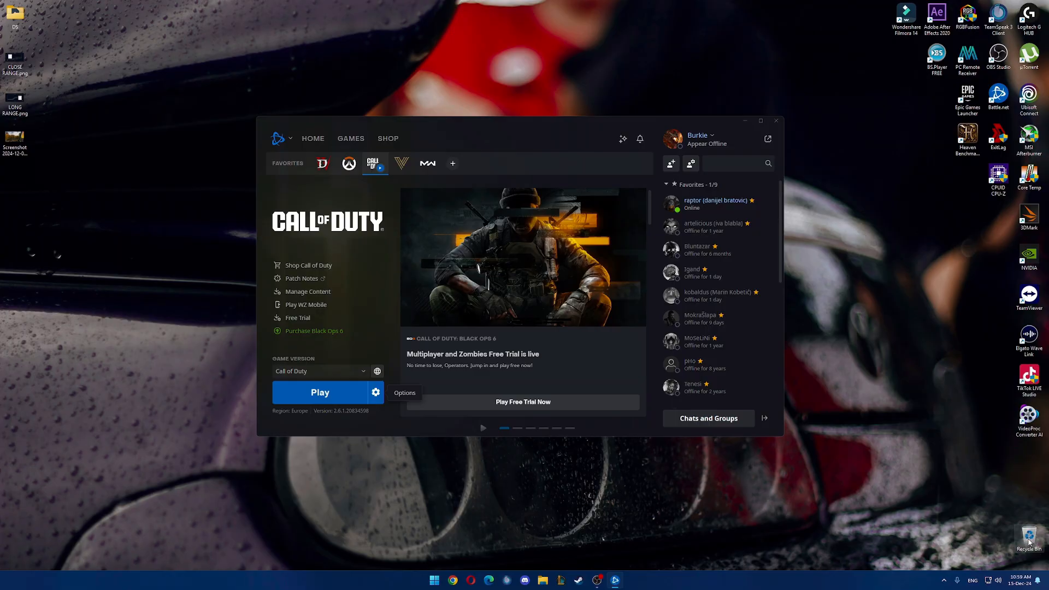
{"action": "mouse_move", "coordinate": [812, 262]}
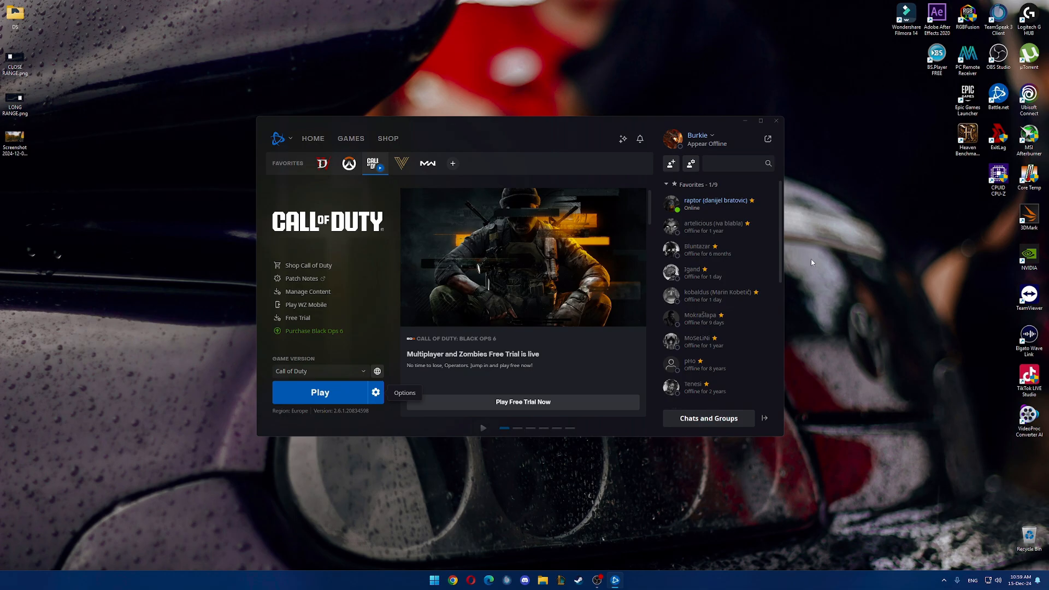
{"action": "mouse_move", "coordinate": [805, 241]}
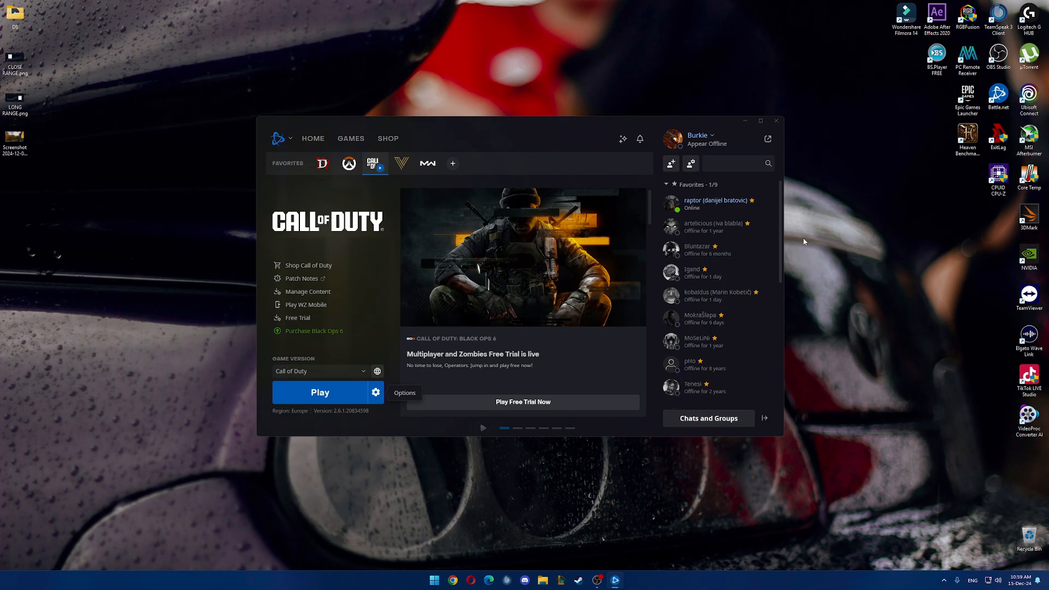
{"action": "mouse_move", "coordinate": [805, 214]}
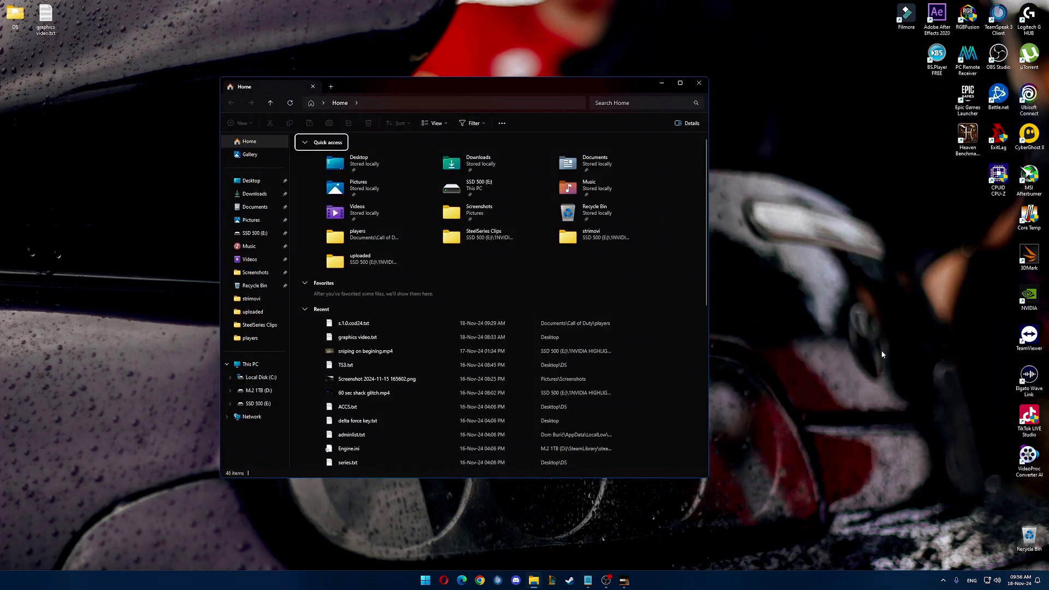
Open s.1.0.cod24.txt from Documents\Call of Duty\players in Notepad
{"action": "left_click", "coordinate": [255, 206]}
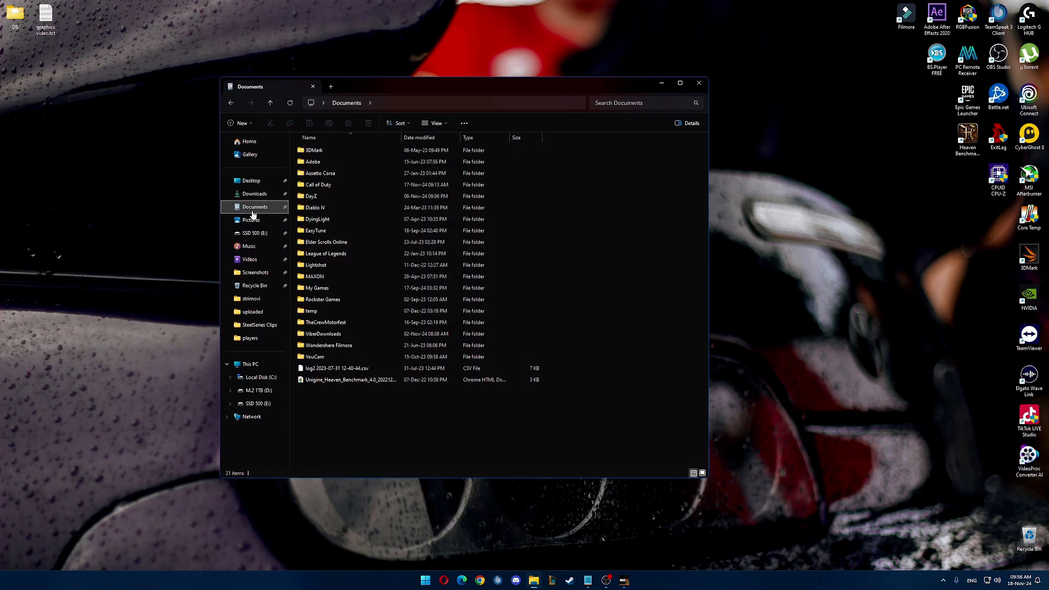
{"action": "double_click", "coordinate": [318, 184]}
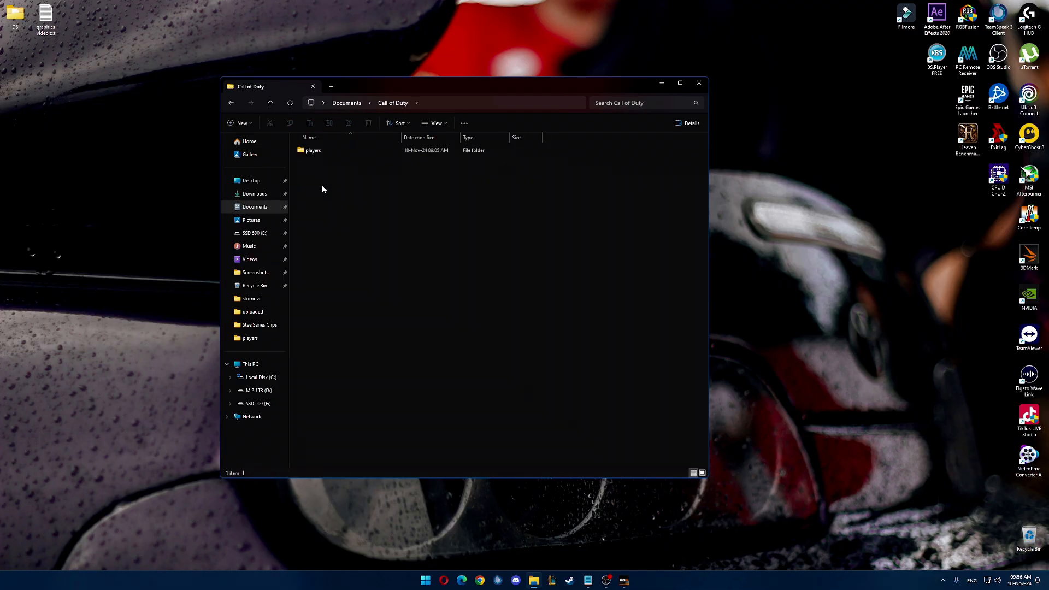
{"action": "double_click", "coordinate": [313, 150]}
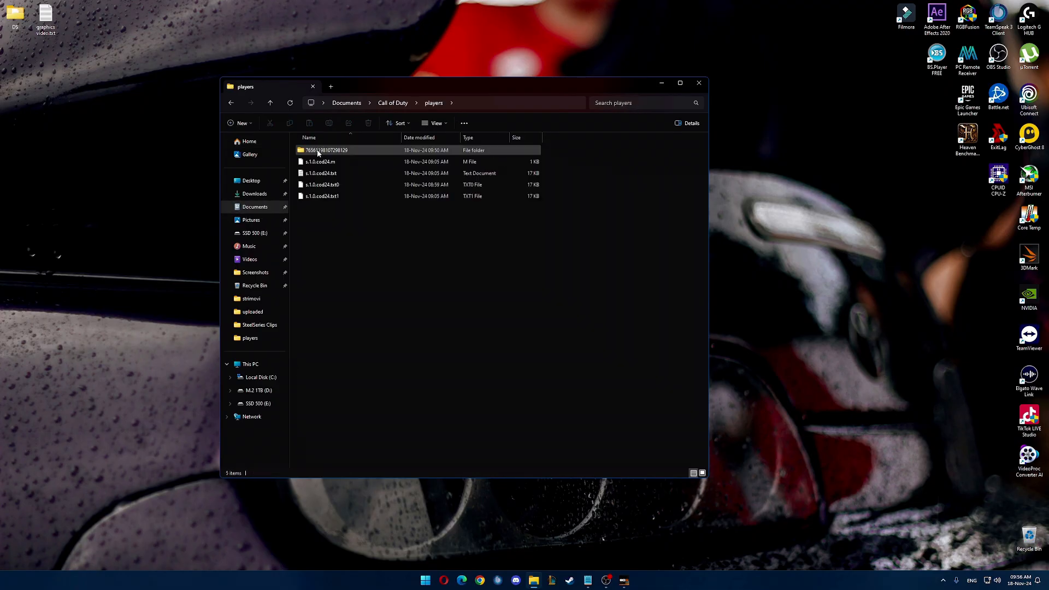
{"action": "left_click", "coordinate": [320, 174]}
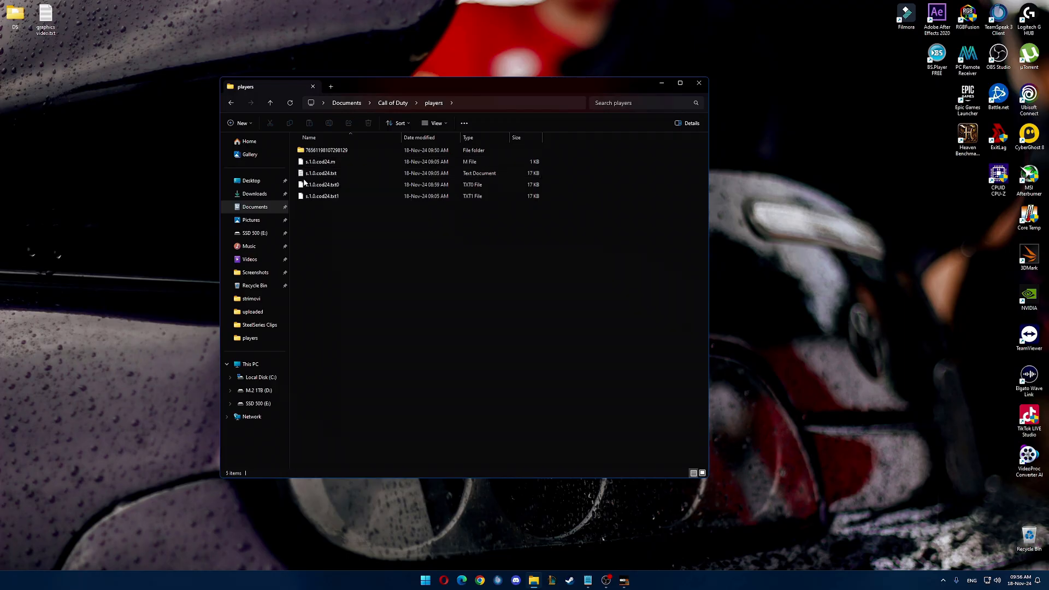
{"action": "mouse_move", "coordinate": [319, 173]}
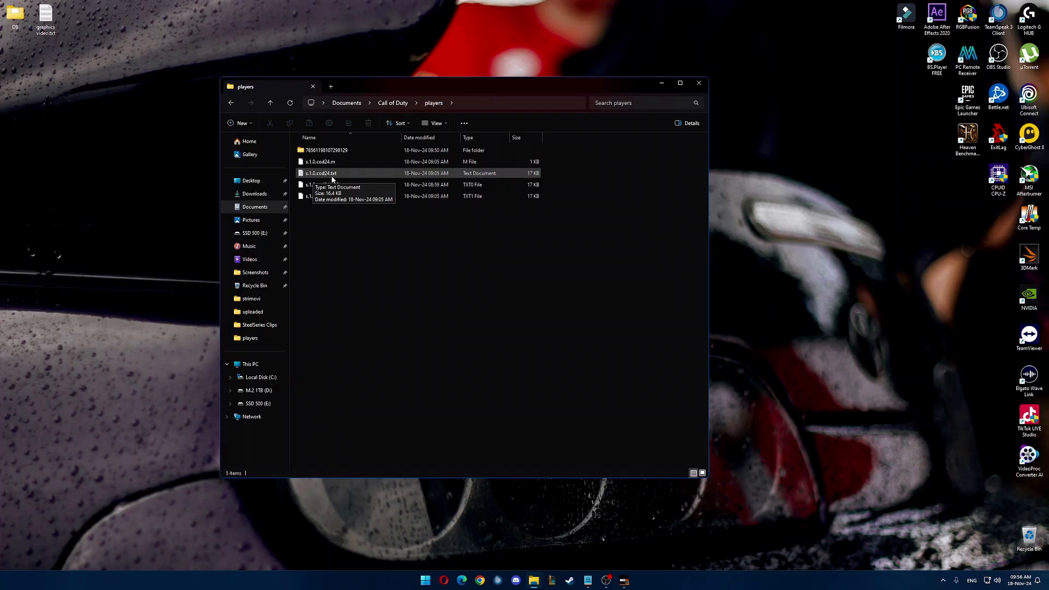
{"action": "mouse_move", "coordinate": [334, 180]}
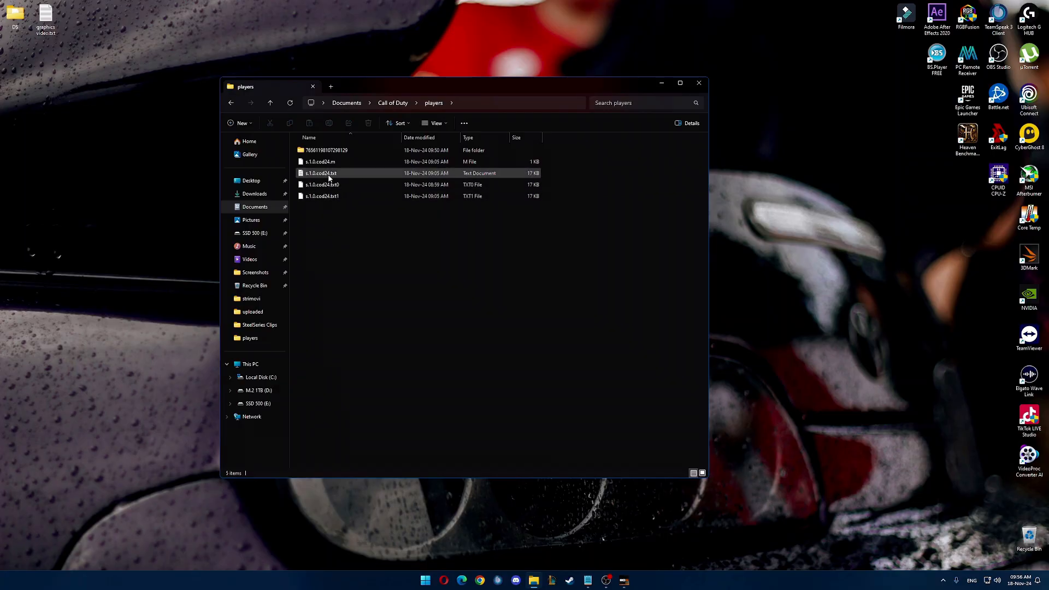
{"action": "double_click", "coordinate": [320, 174]}
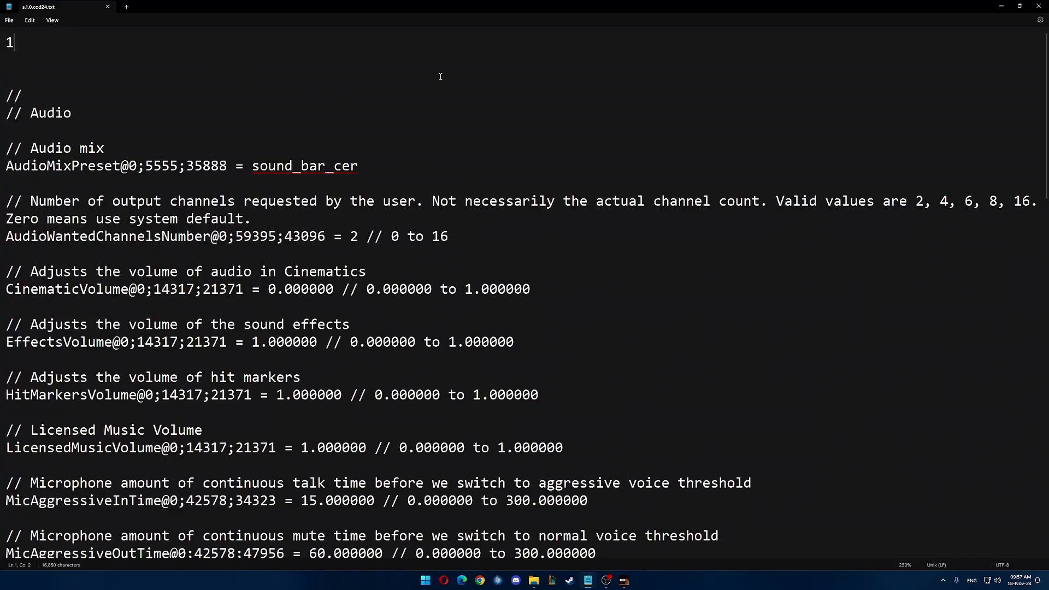
Find CORPSE in the config (CorpseLimit is 0), then search for BLOOD
{"action": "key", "text": "ctrl+f"}
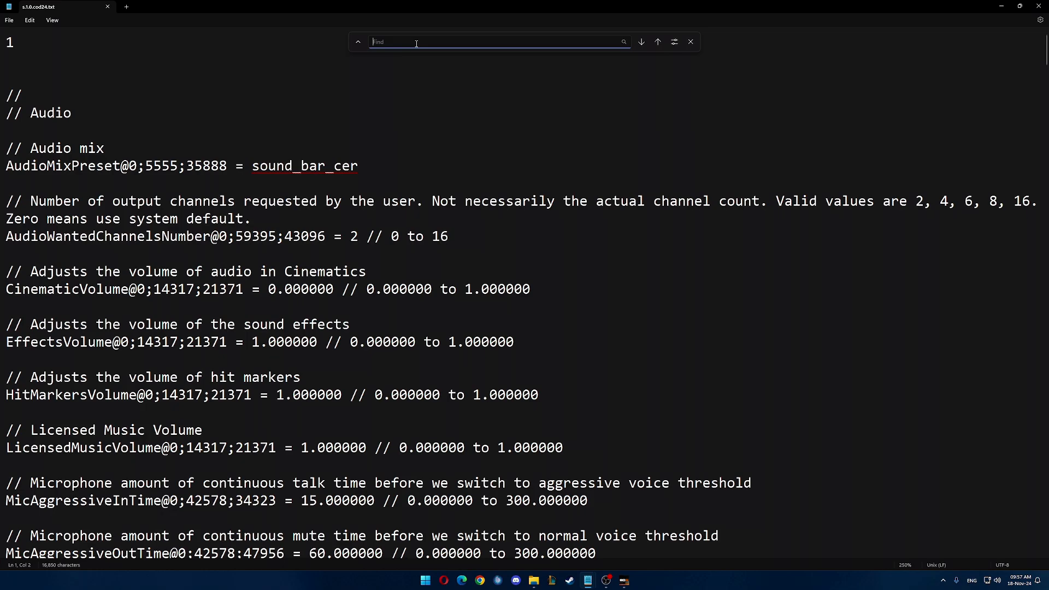
{"action": "type", "text": "COR"}
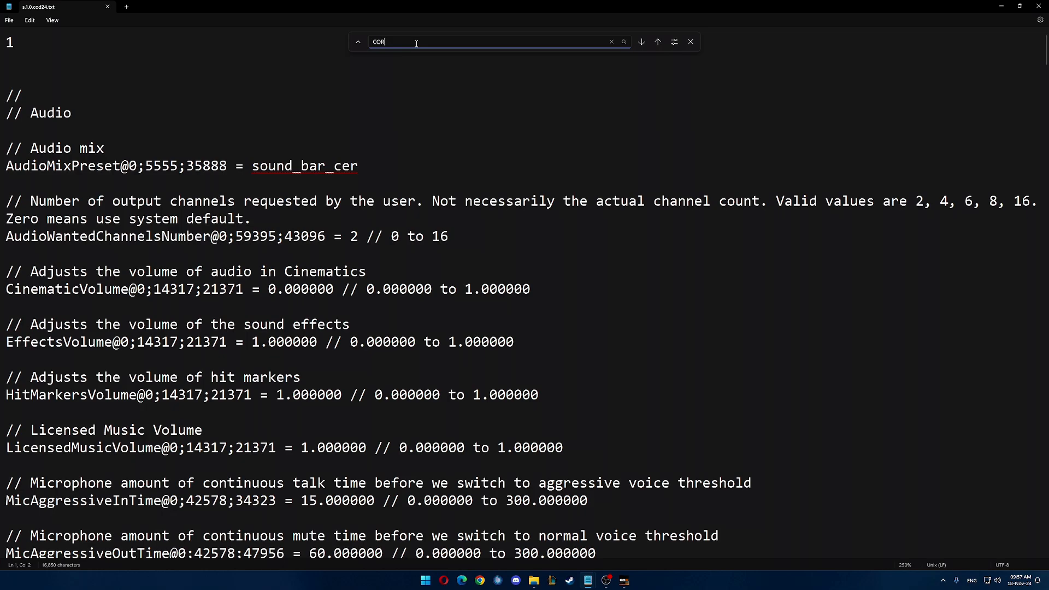
{"action": "type", "text": "PSE"}
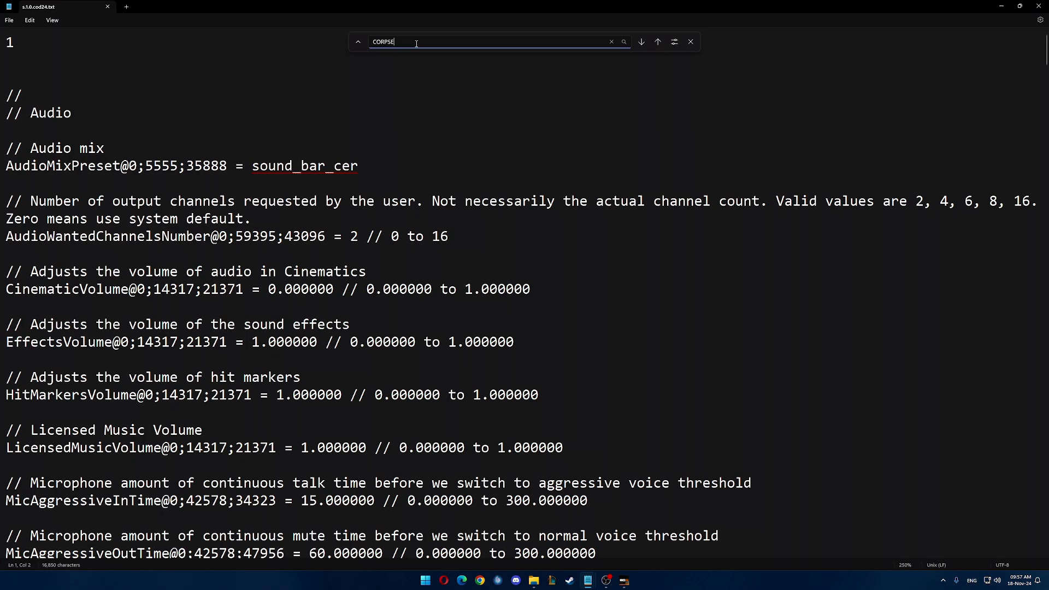
{"action": "left_click", "coordinate": [639, 42]}
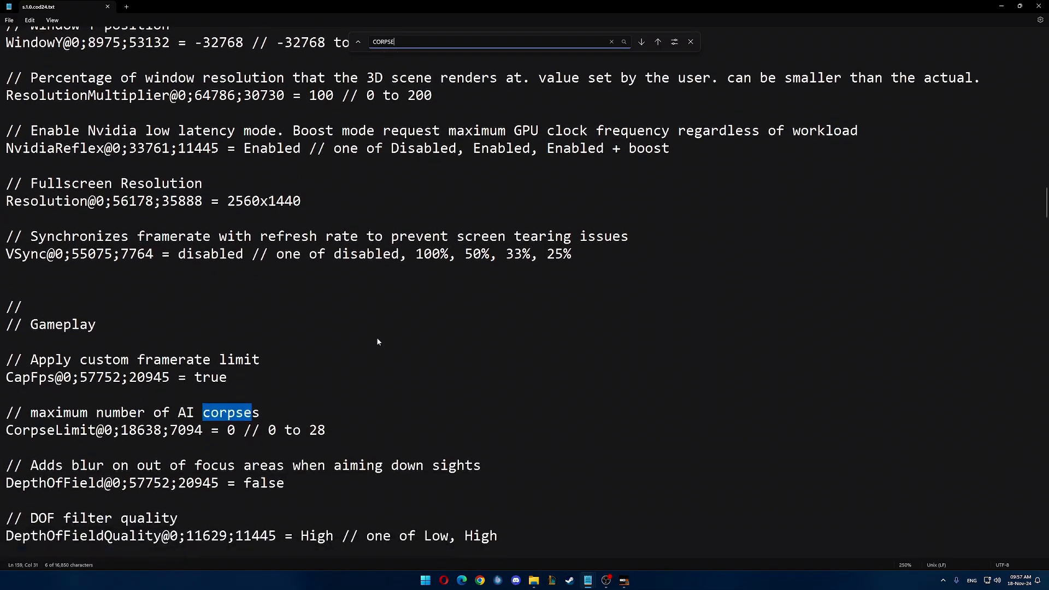
{"action": "scroll", "scroll_direction": "down", "scroll_amount": 3}
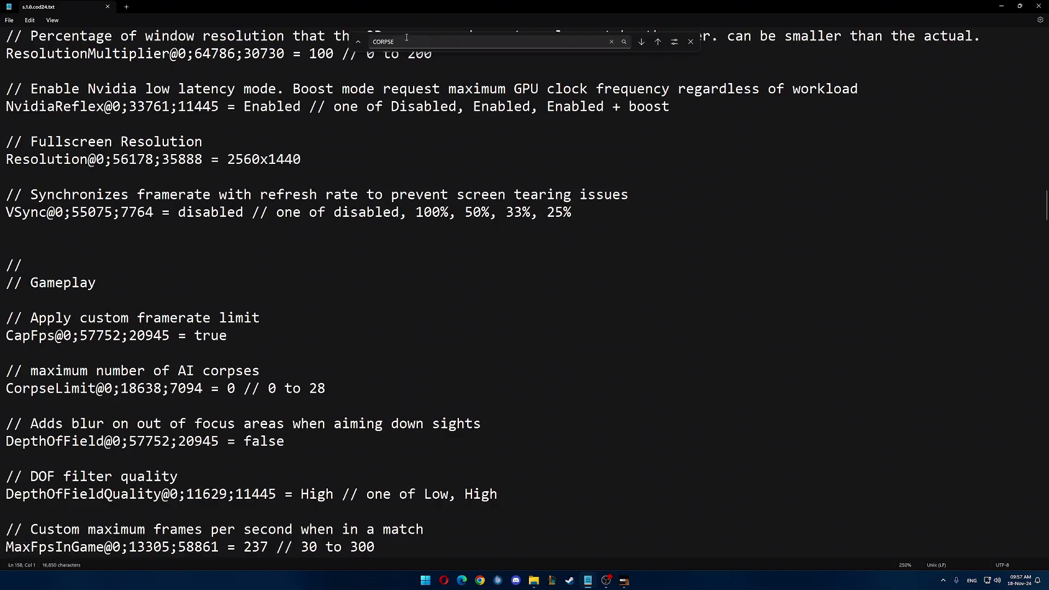
{"action": "type", "text": "BLOOD"}
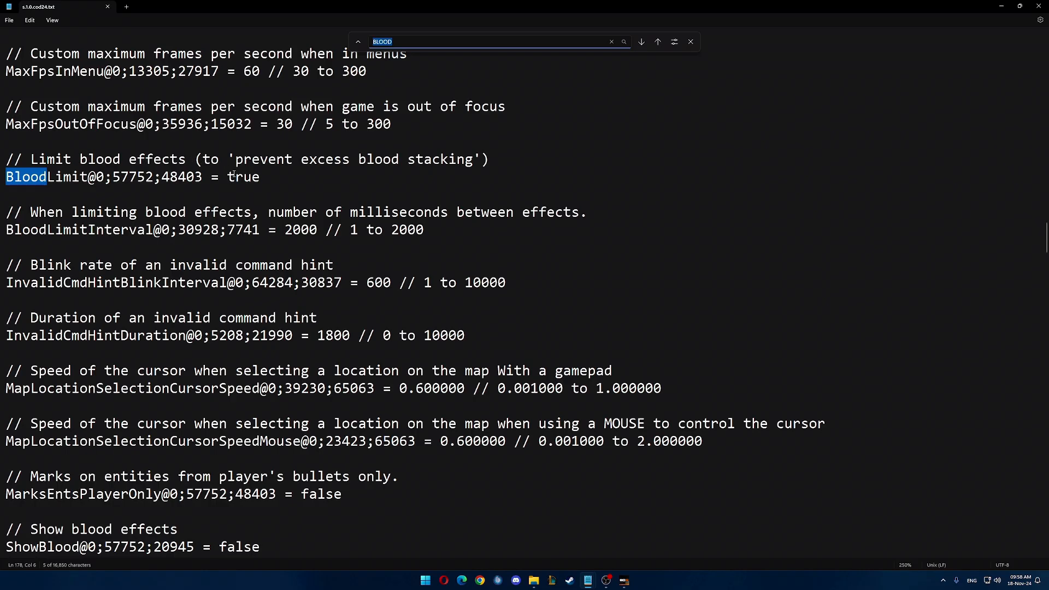
{"action": "double_click", "coordinate": [243, 176]}
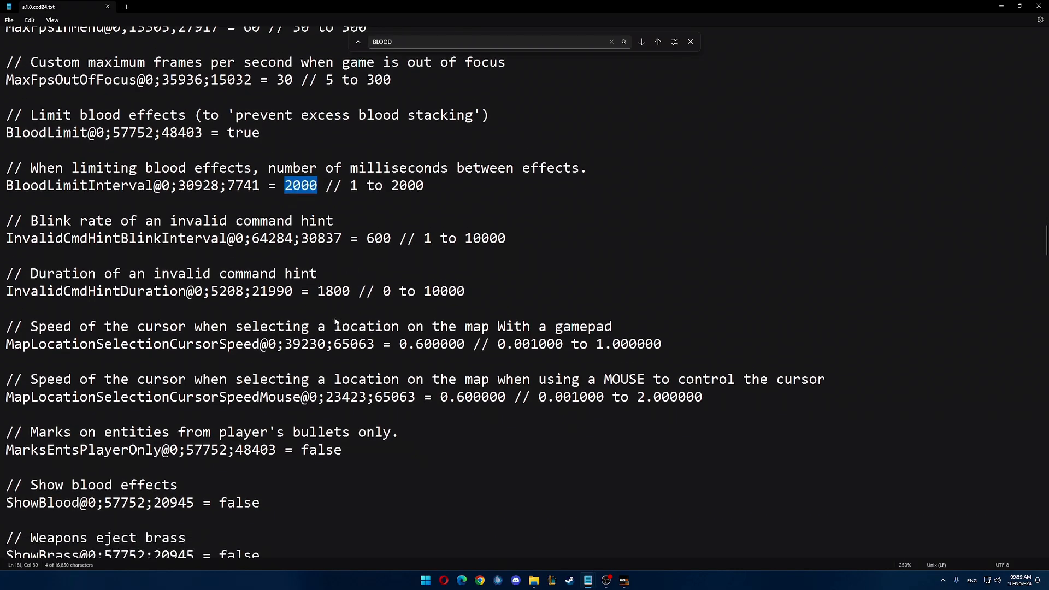
{"action": "scroll", "scroll_direction": "down", "scroll_amount": 3}
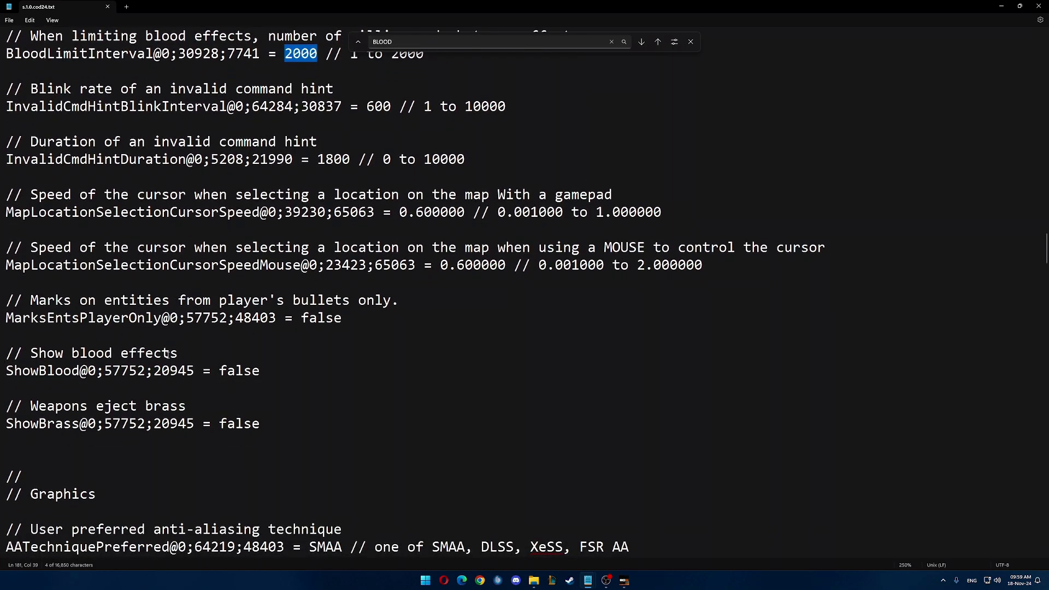
{"action": "double_click", "coordinate": [238, 371]}
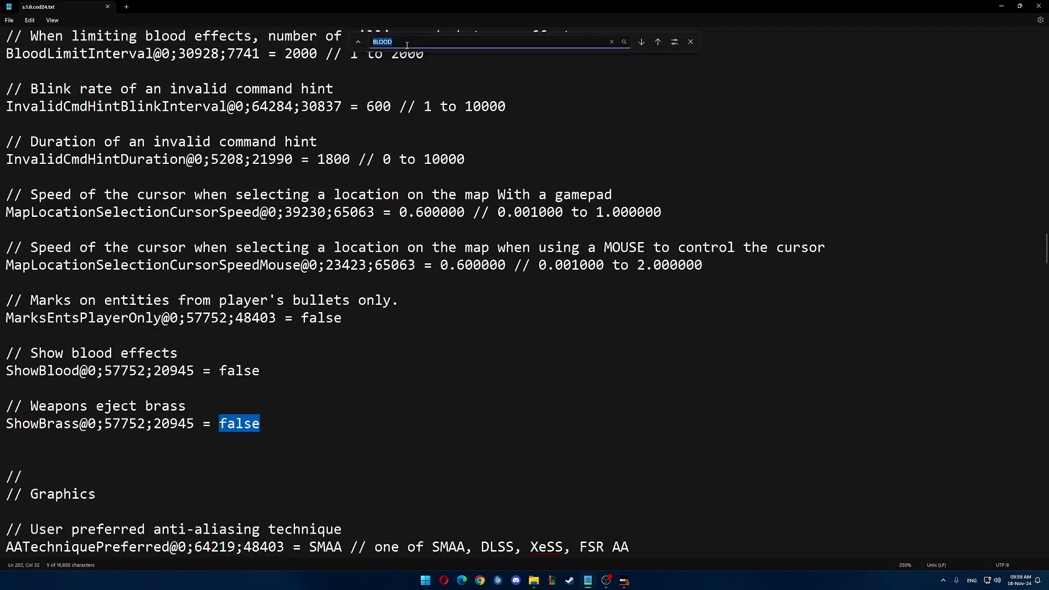
{"action": "type", "text": "REFLECTION"}
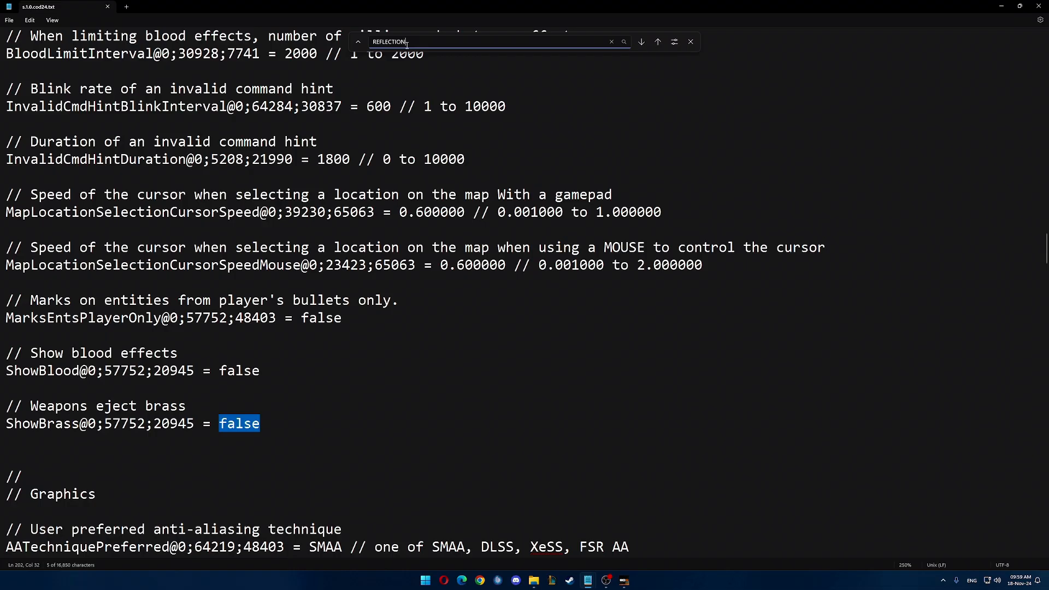
Find REFLECTION (ReflectionProbeRelighting 1) and CLIPMAP (resolution 0), then enter UPLOAD as the next search
{"action": "left_click", "coordinate": [640, 42]}
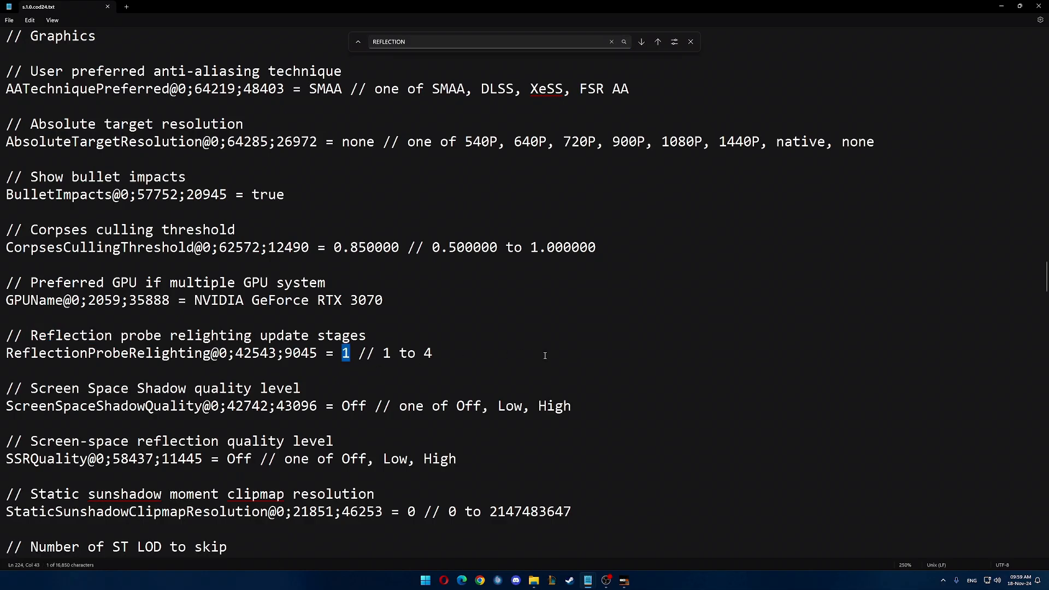
{"action": "left_click", "coordinate": [495, 41]}
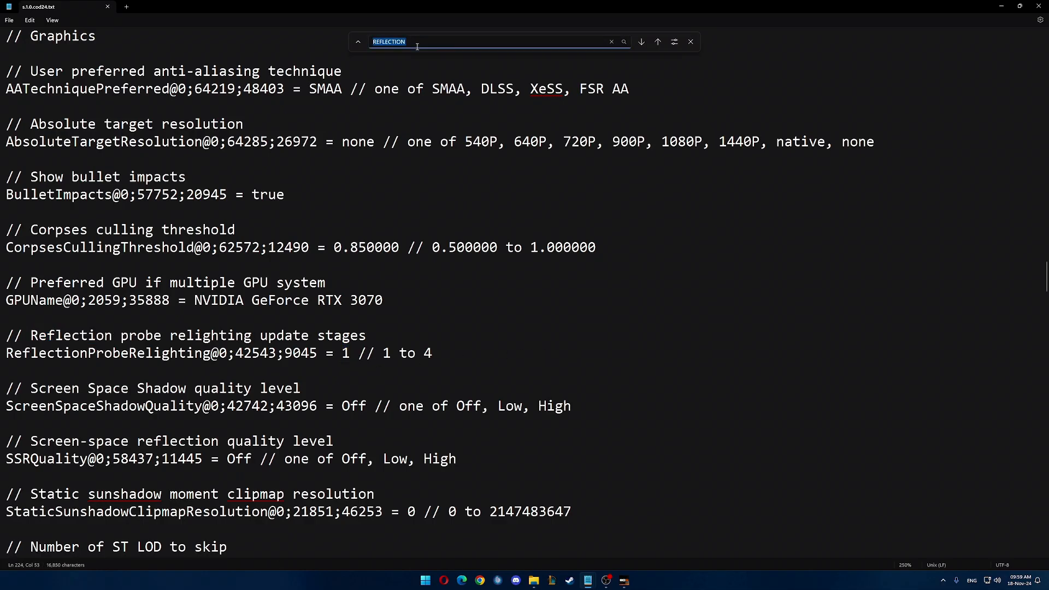
{"action": "type", "text": "CLIPMAP"}
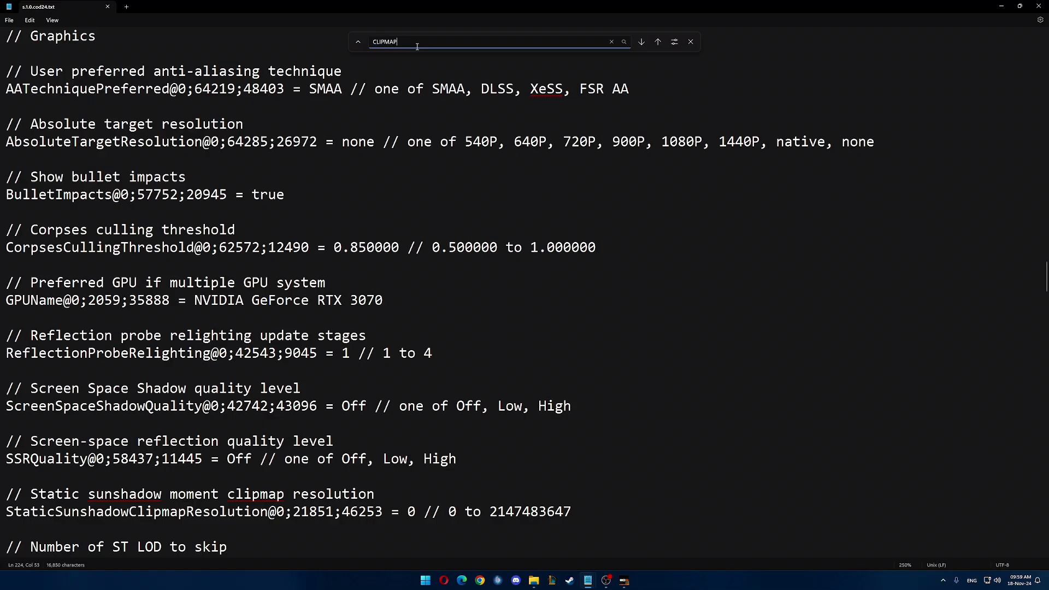
{"action": "double_click", "coordinate": [255, 494]}
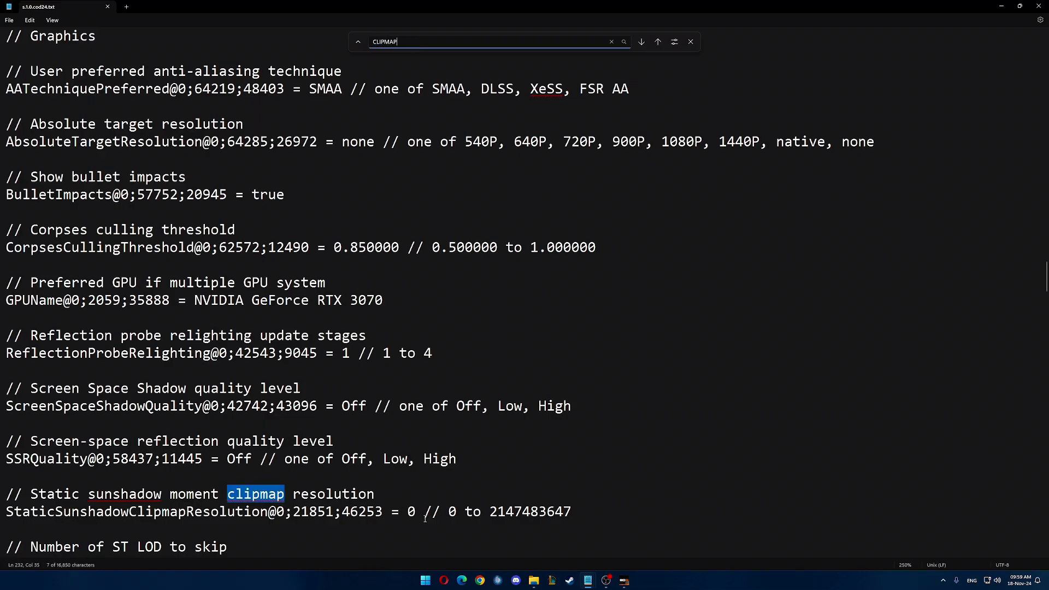
{"action": "double_click", "coordinate": [411, 512]}
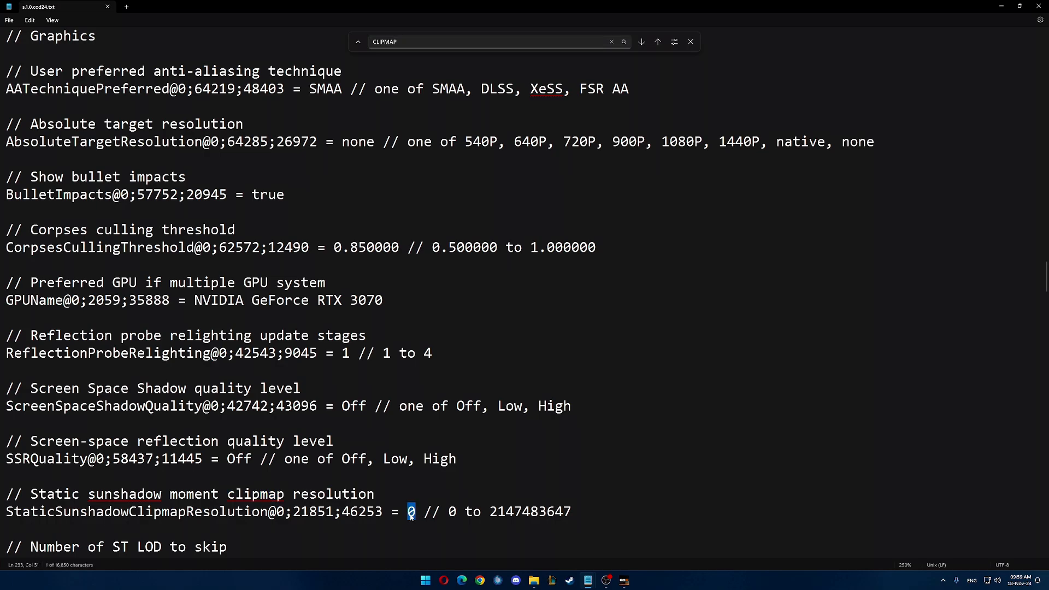
{"action": "left_click", "coordinate": [482, 42]}
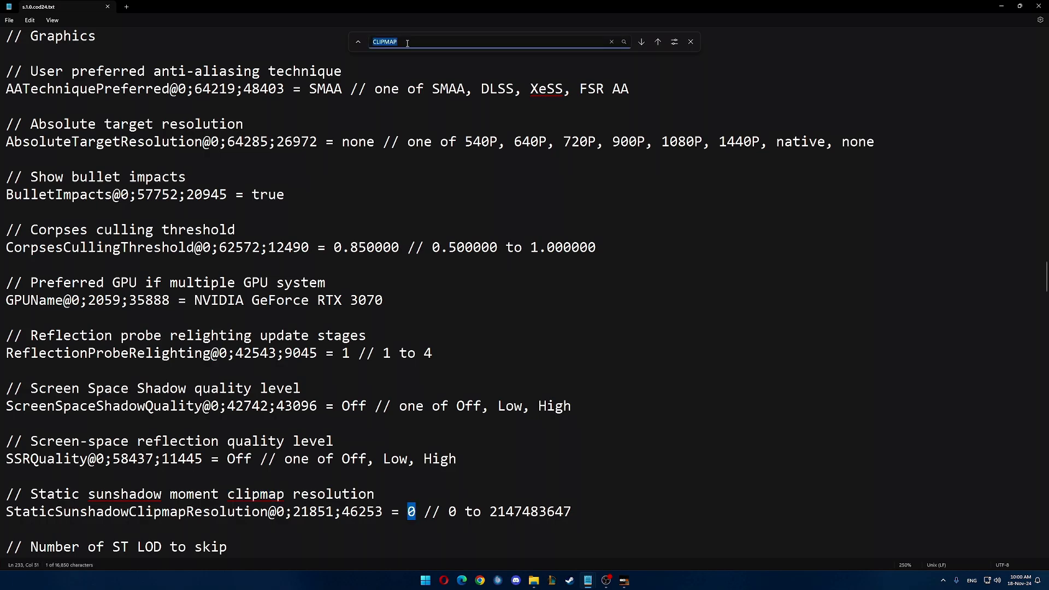
{"action": "type", "text": "UPLOAD"}
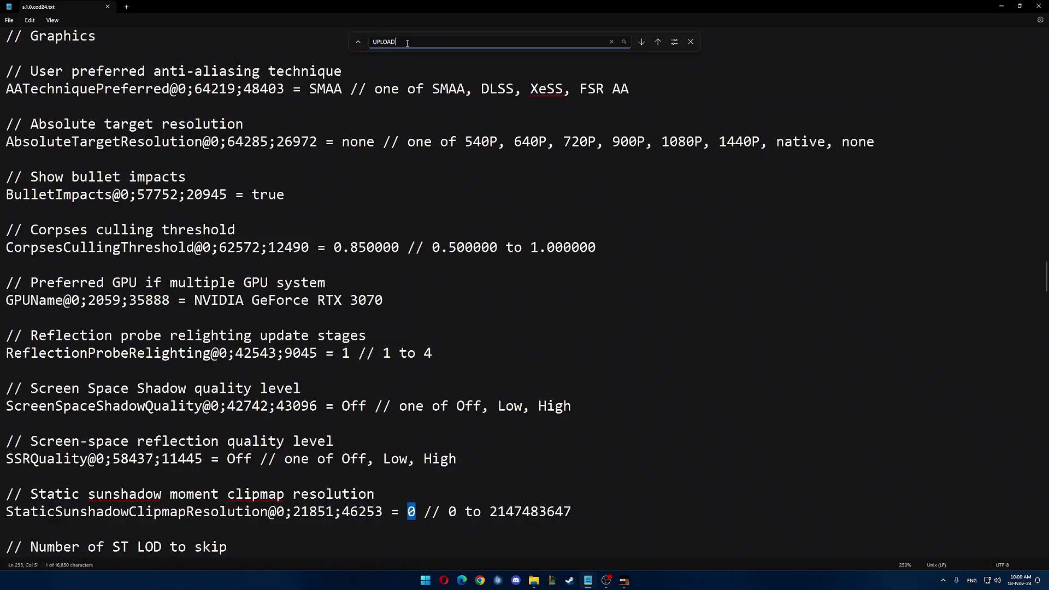
Search UPLOADHEAPS and select GPUUploadHeaps' true value in the graphics section
{"action": "type", "text": "HEAPS"}
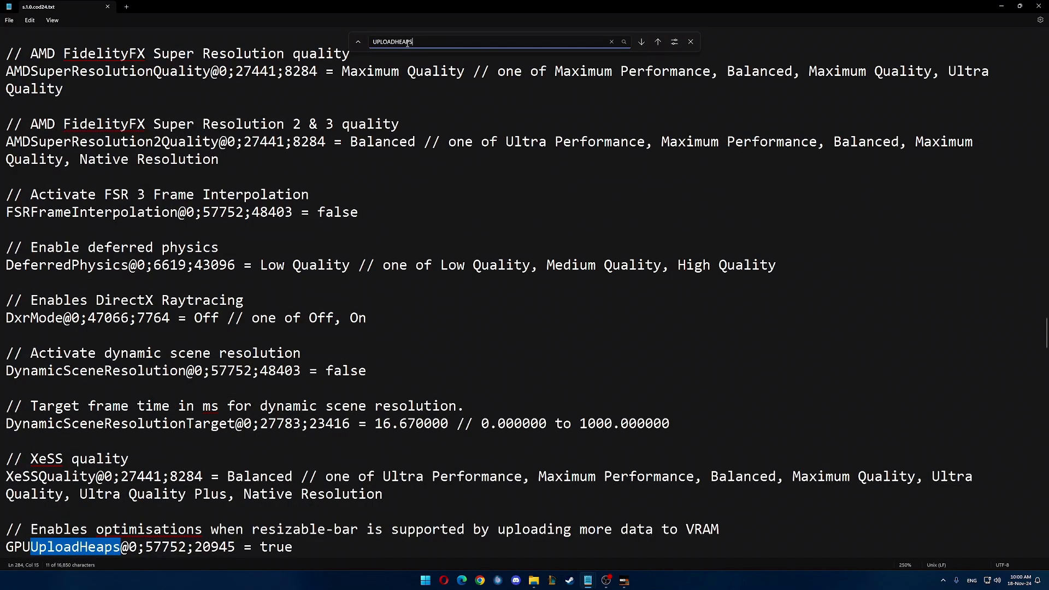
{"action": "scroll", "scroll_direction": "down", "scroll_amount": 3}
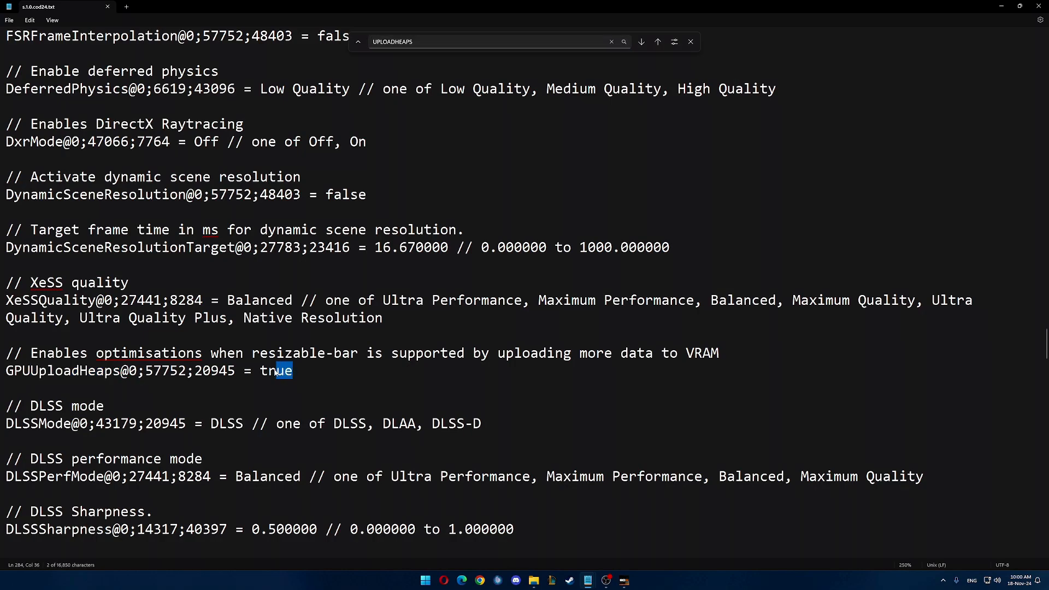
{"action": "double_click", "coordinate": [275, 371]}
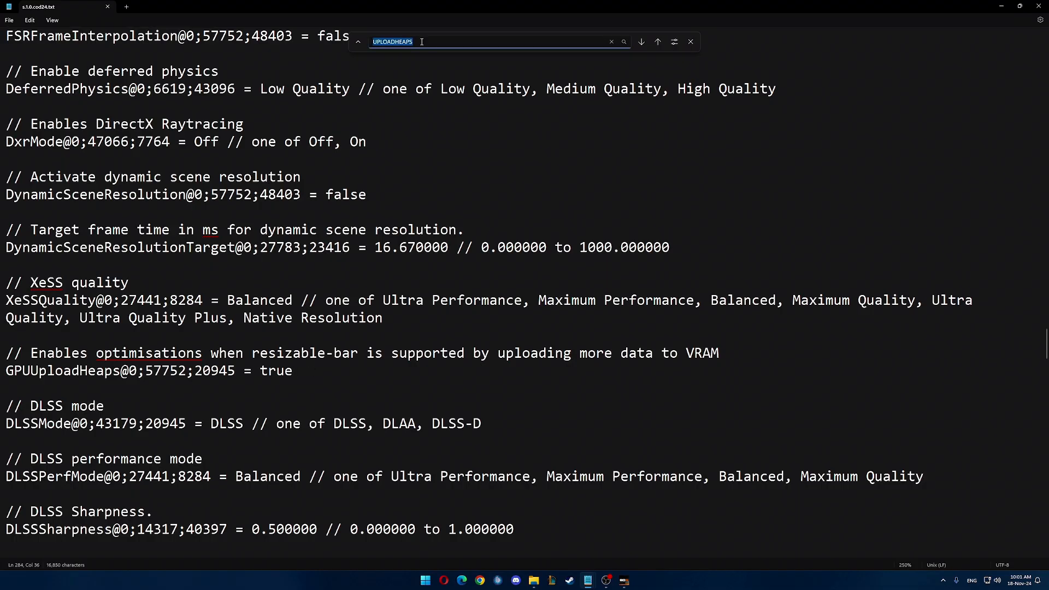
Search CATMULL to check SubdivisionLevel at 0, then search RENDERER for RendererWorkerCount
{"action": "type", "text": "CATM"}
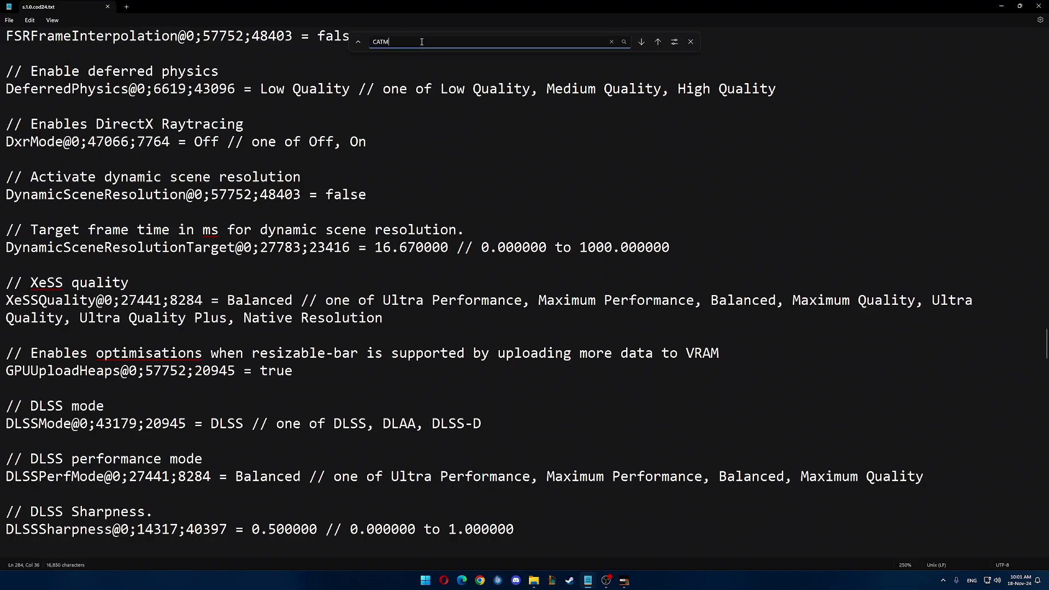
{"action": "type", "text": "LL"}
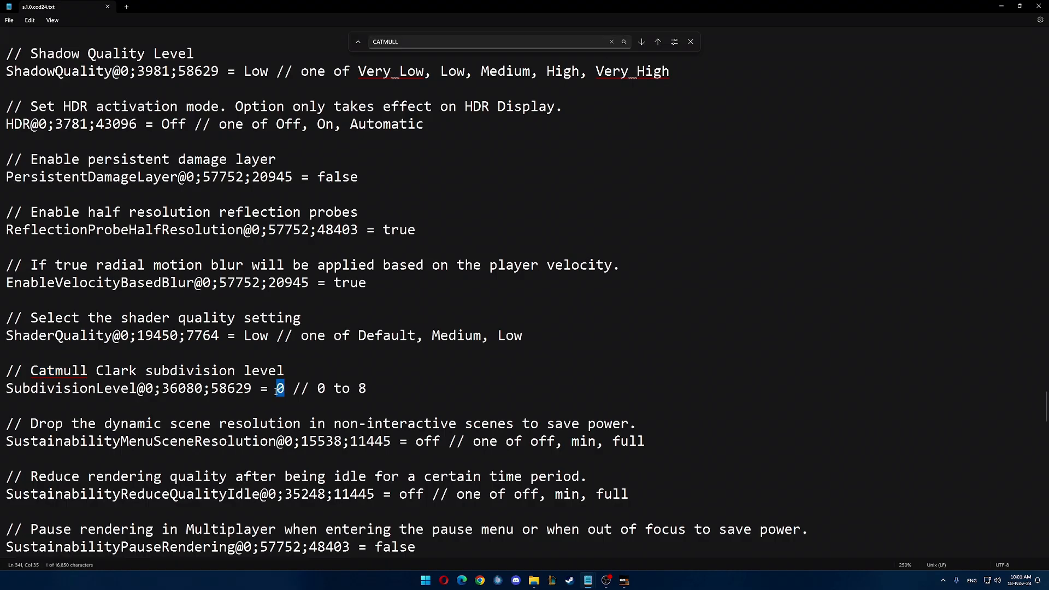
{"action": "left_click", "coordinate": [493, 42]}
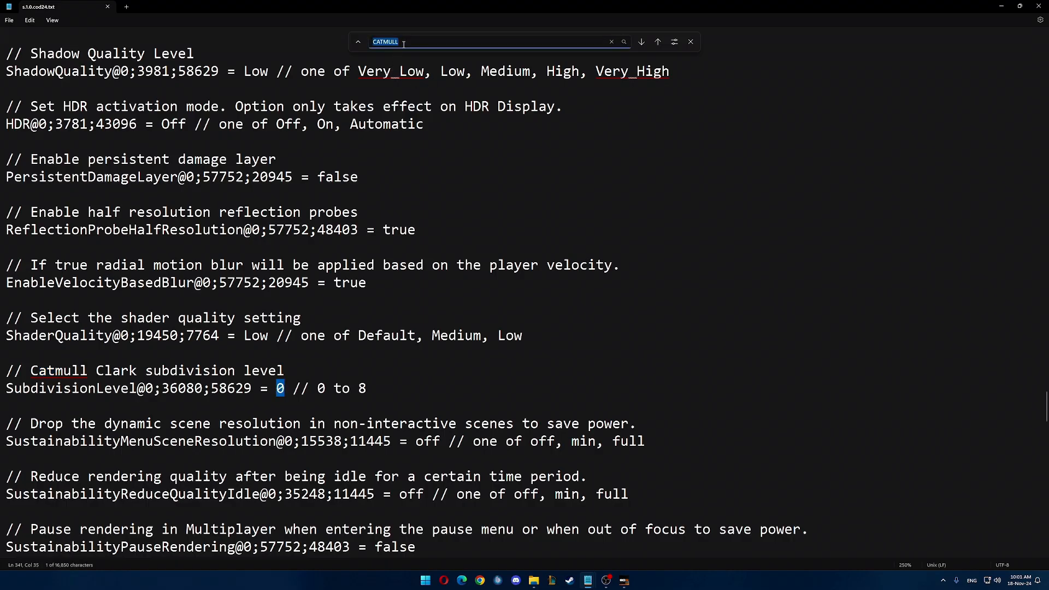
{"action": "type", "text": "RENDERER"}
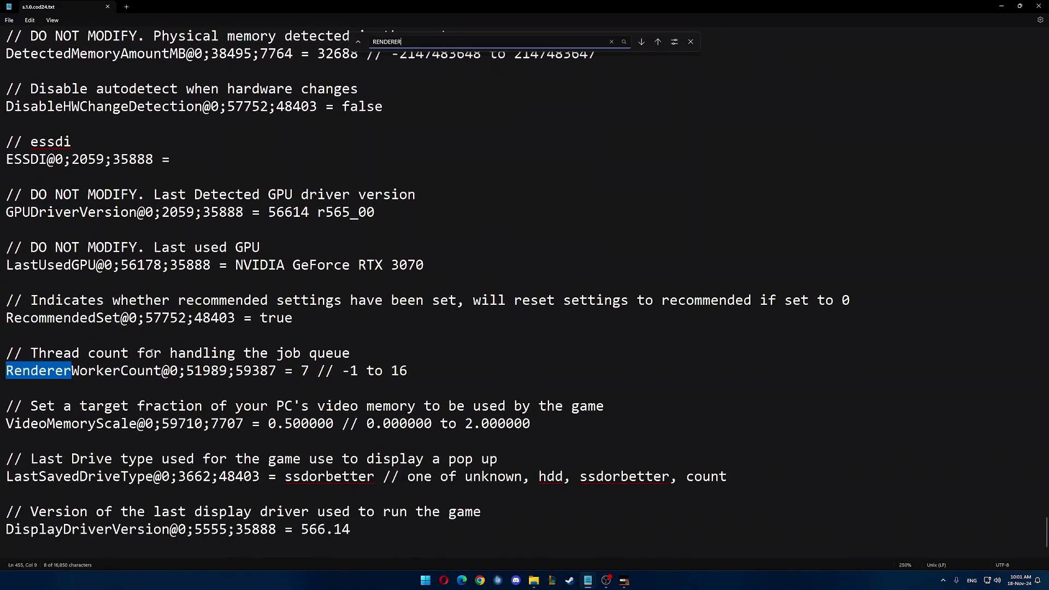
Select RendererWorkerCount's value 7 and bring up Task Manager over the config file
{"action": "left_click", "coordinate": [301, 371]}
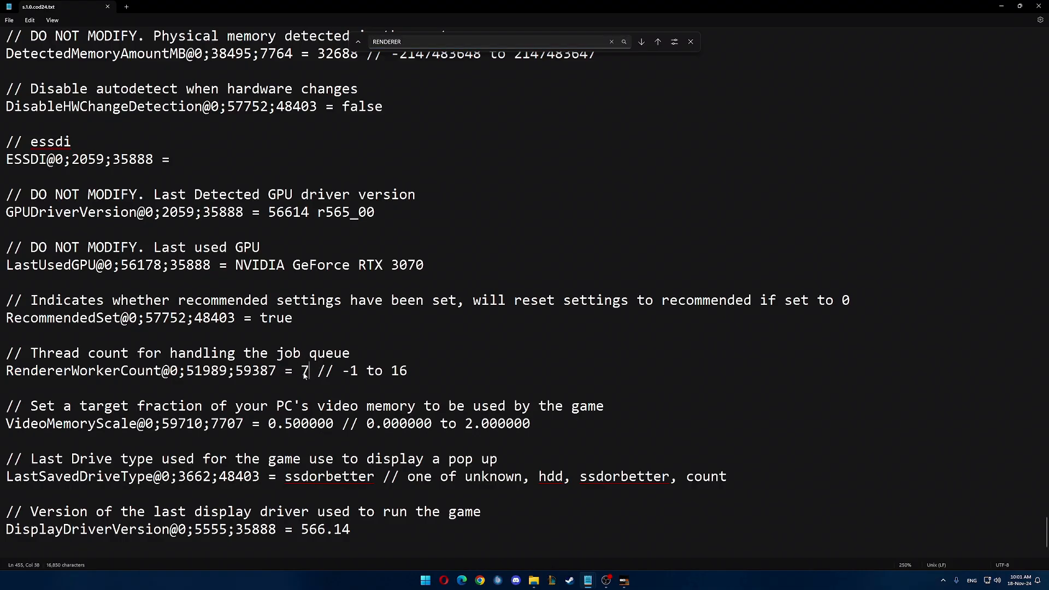
{"action": "double_click", "coordinate": [302, 371]}
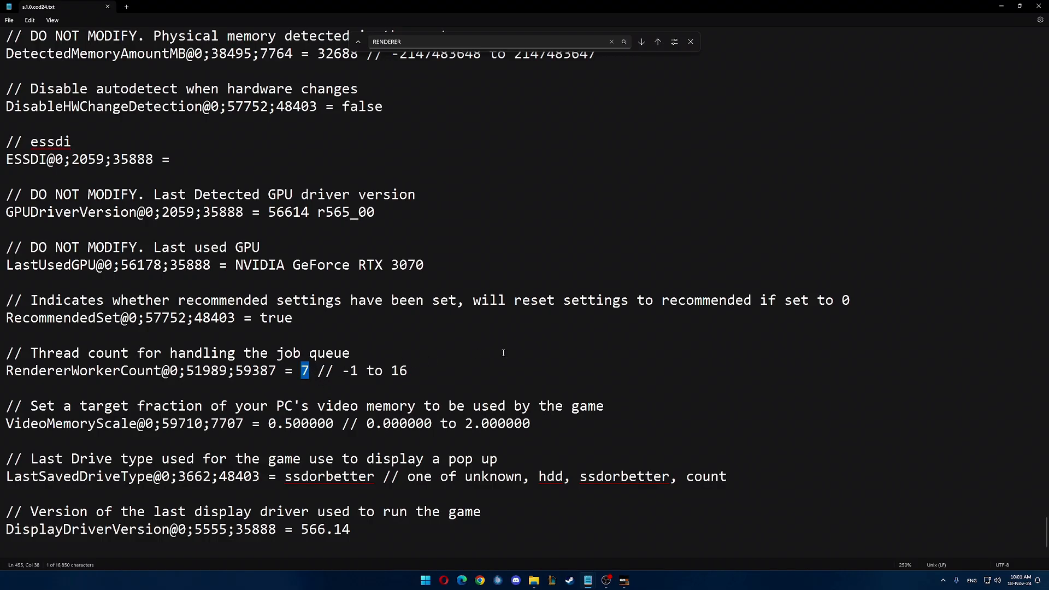
{"action": "left_click", "coordinate": [350, 352]}
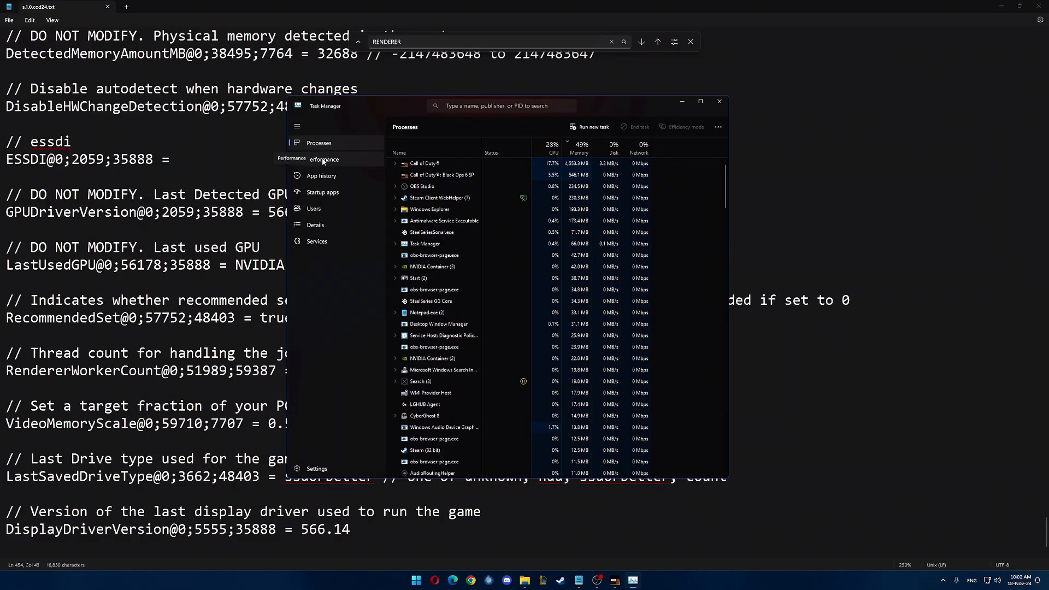
Check the i9-9900KF's cores and logical processors on the Performance page, then close Task Manager
{"action": "left_click", "coordinate": [322, 159]}
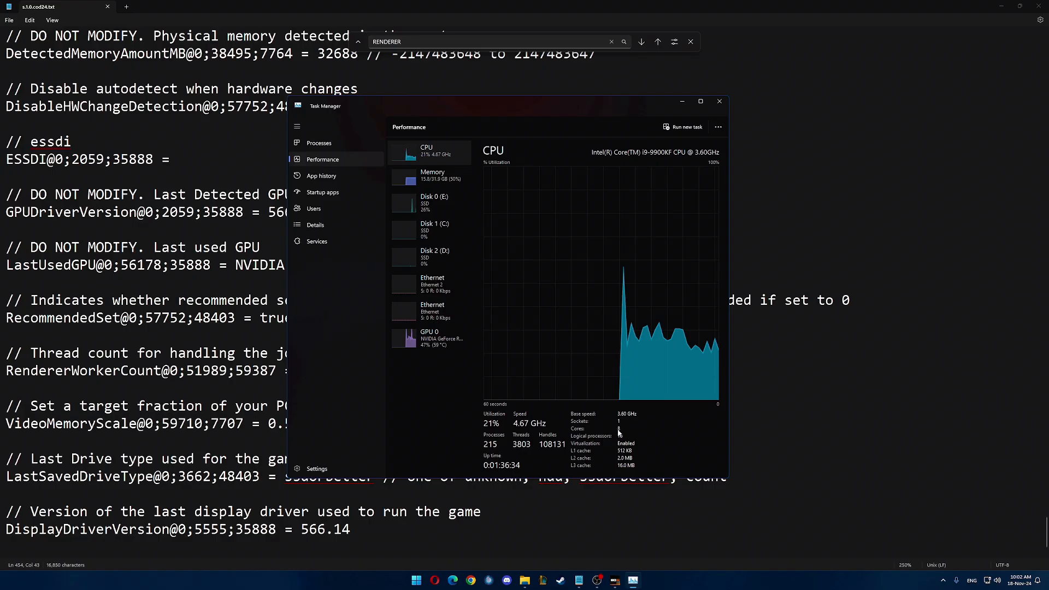
{"action": "left_click", "coordinate": [720, 101]}
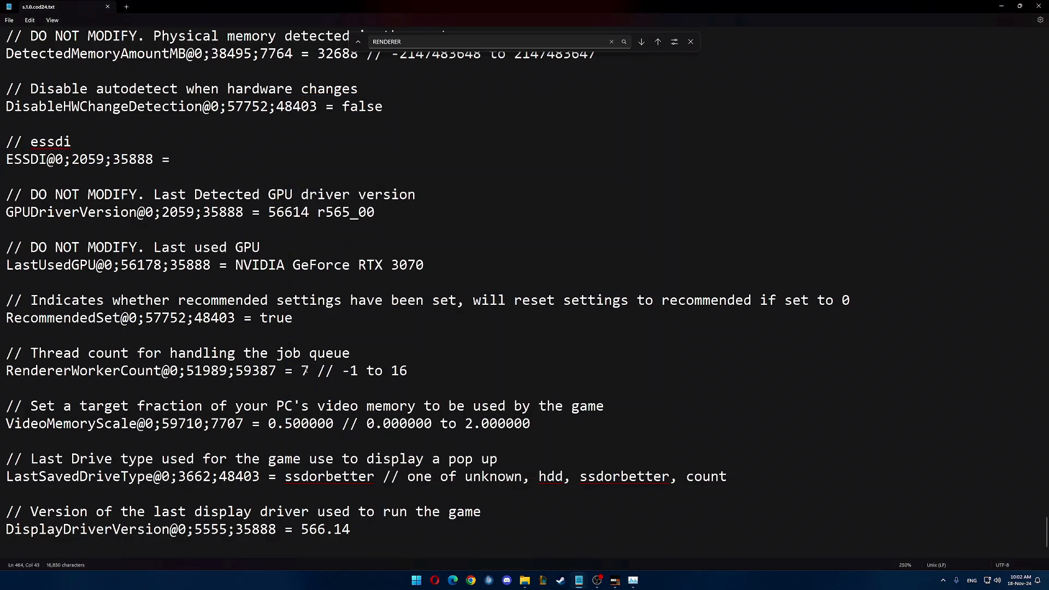
Reselect RendererWorkerCount's value 7, leave it unchanged, and close Notepad to the desktop
{"action": "double_click", "coordinate": [302, 371]}
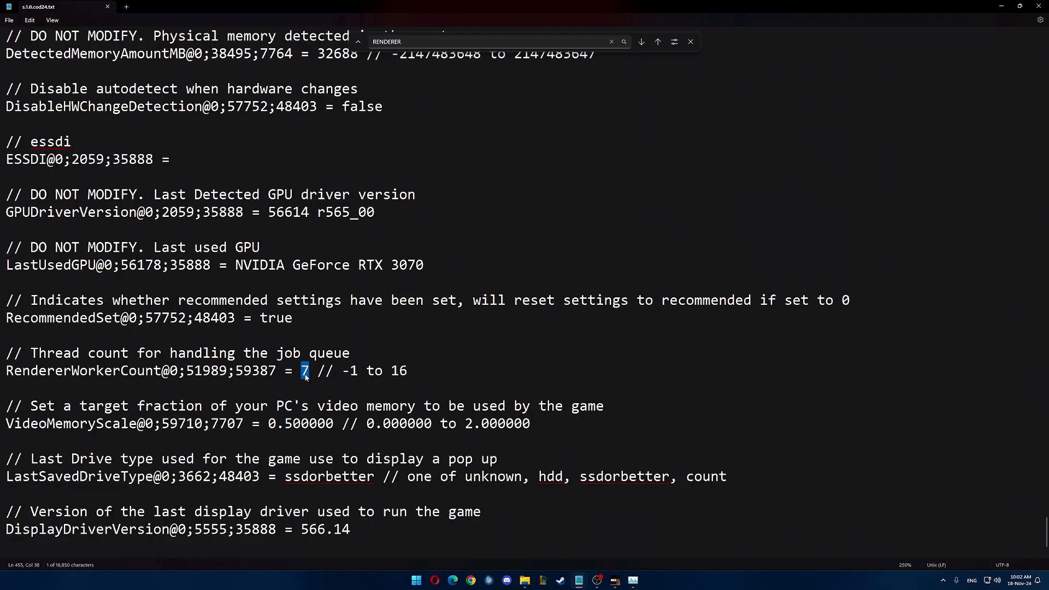
{"action": "mouse_move", "coordinate": [512, 378]}
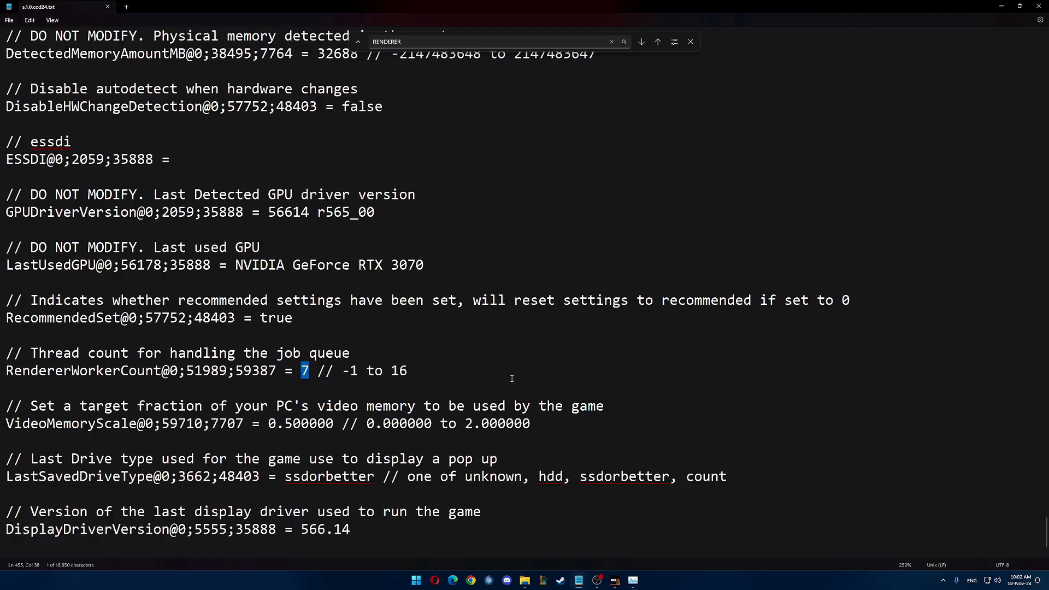
{"action": "mouse_move", "coordinate": [486, 373]}
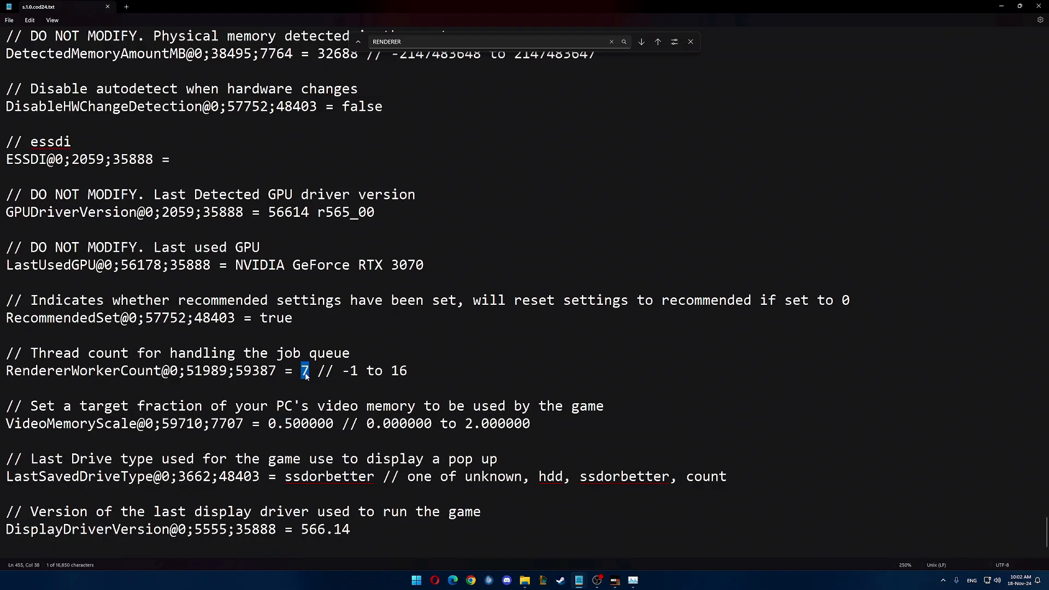
{"action": "left_click", "coordinate": [305, 370]}
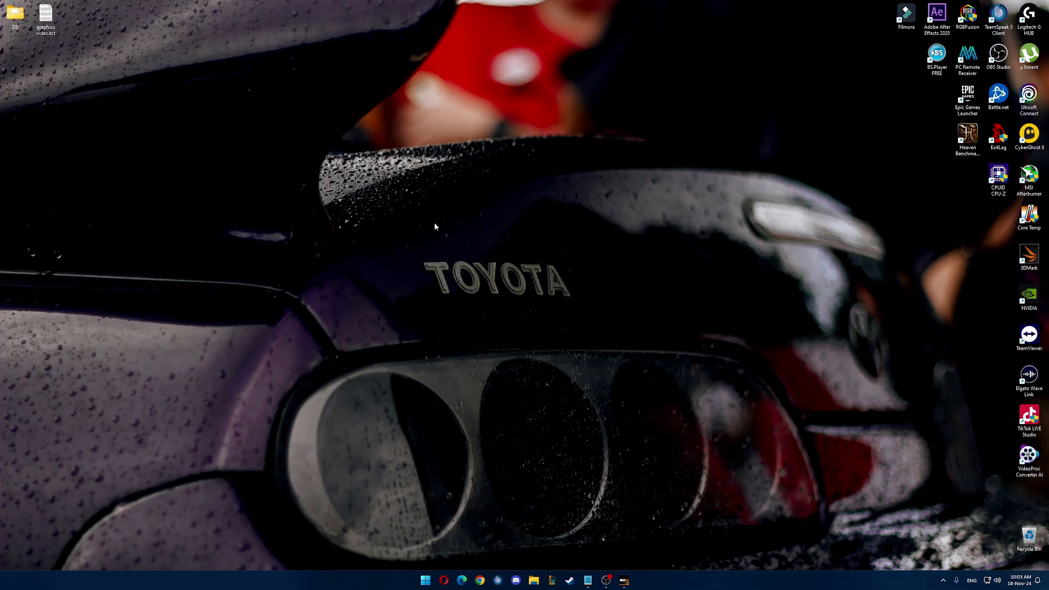
{"action": "mouse_move", "coordinate": [429, 183]}
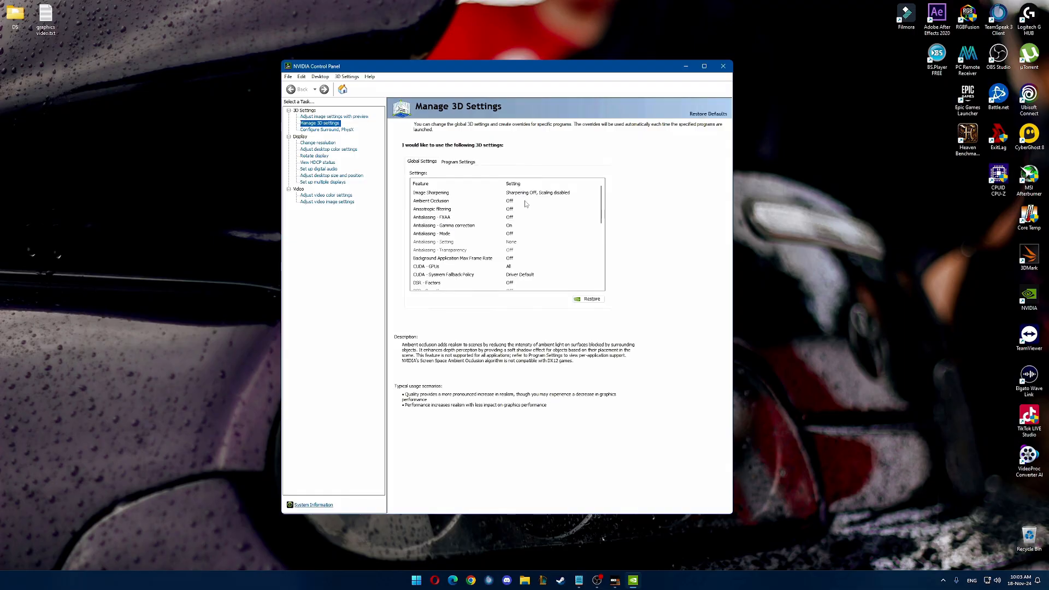
Scroll through the global 3D settings, leaving texture filtering at Quality, and open Change Resolution
{"action": "left_click", "coordinate": [430, 193]}
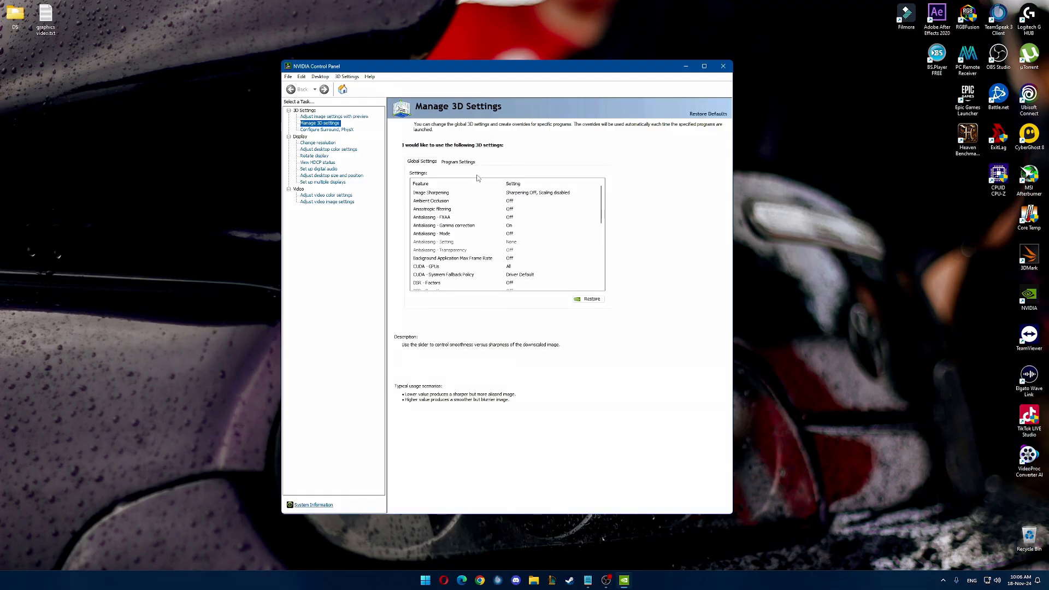
{"action": "mouse_move", "coordinate": [425, 165]}
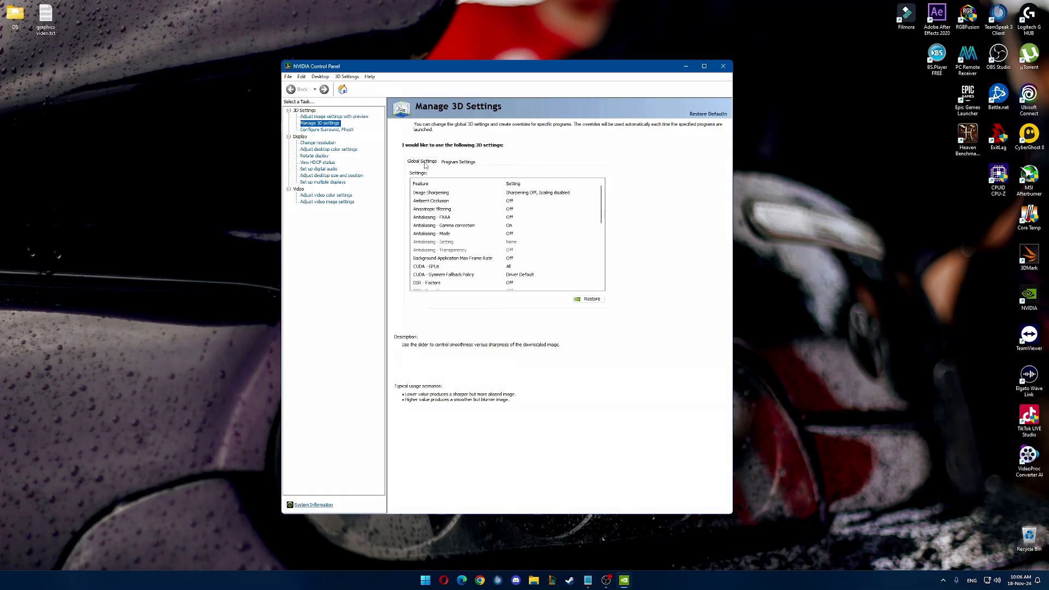
{"action": "left_click", "coordinate": [431, 201]}
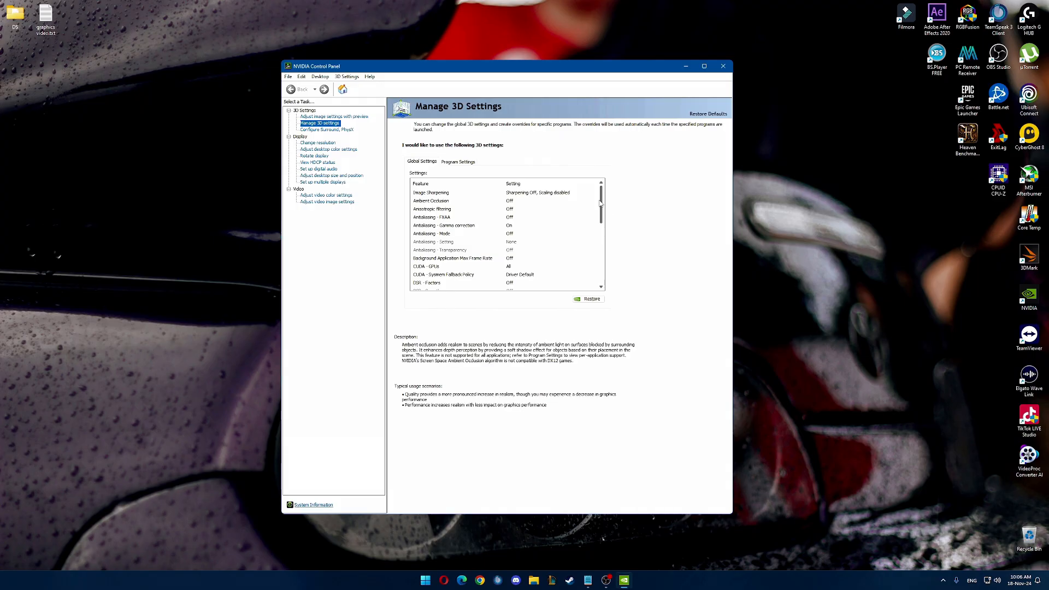
{"action": "scroll", "scroll_direction": "down", "scroll_amount": 3}
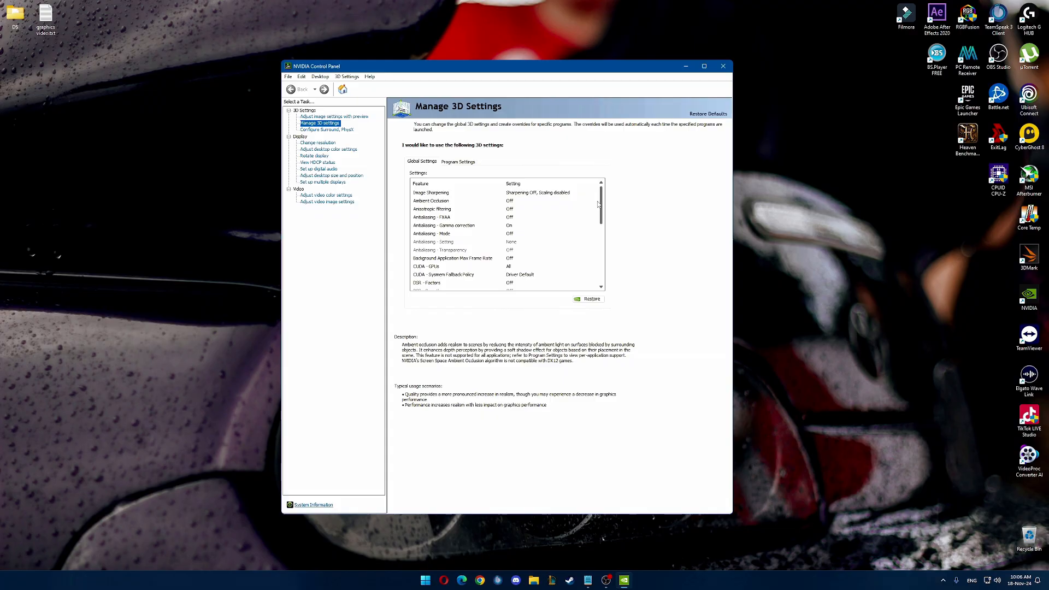
{"action": "scroll", "scroll_direction": "down", "scroll_amount": 3}
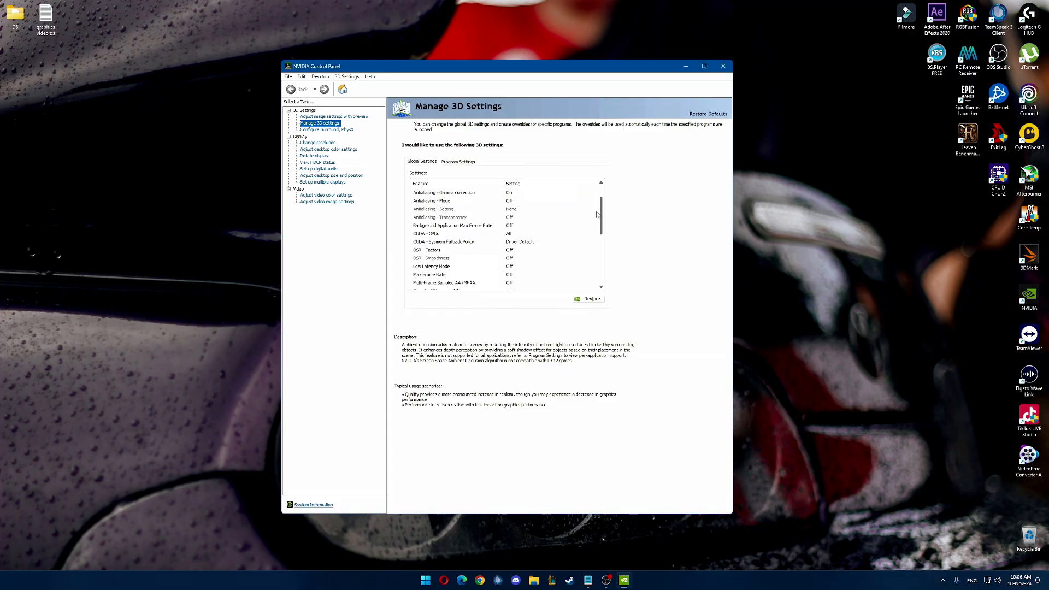
{"action": "scroll", "scroll_direction": "down", "scroll_amount": 3}
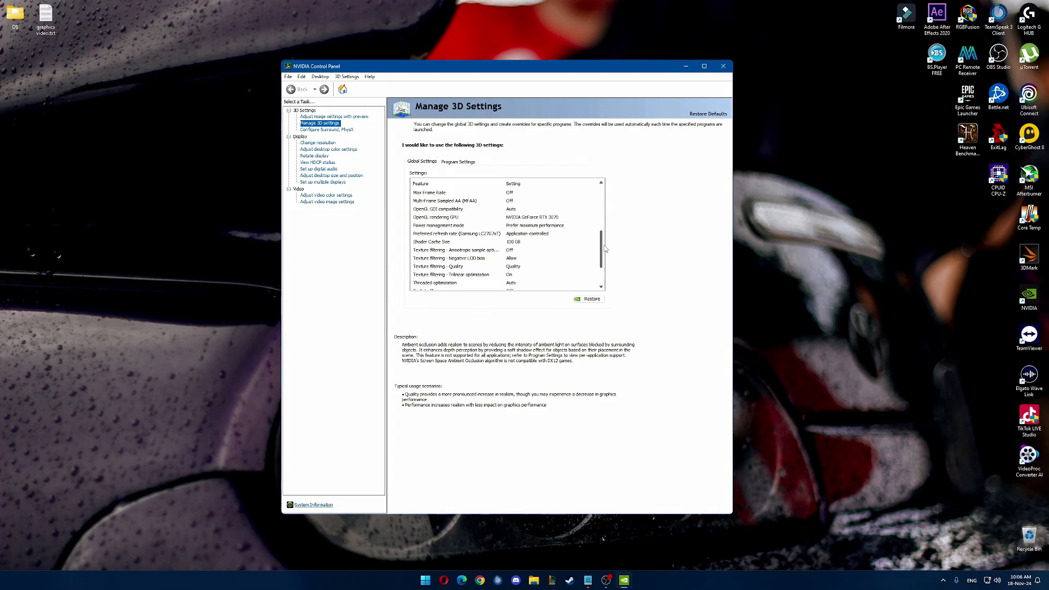
{"action": "scroll", "scroll_direction": "down", "scroll_amount": 3}
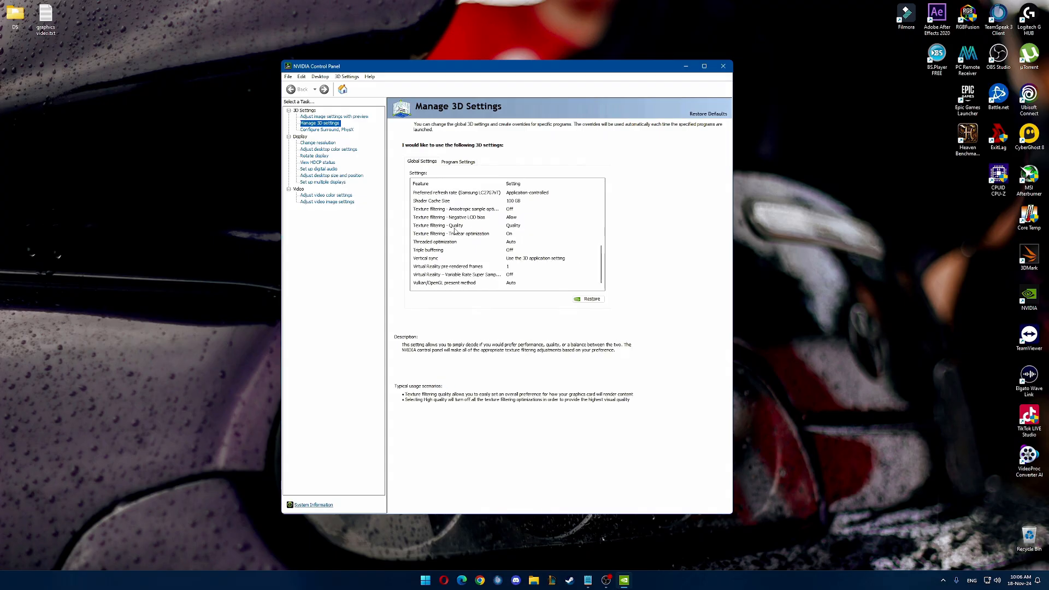
{"action": "mouse_move", "coordinate": [518, 230]}
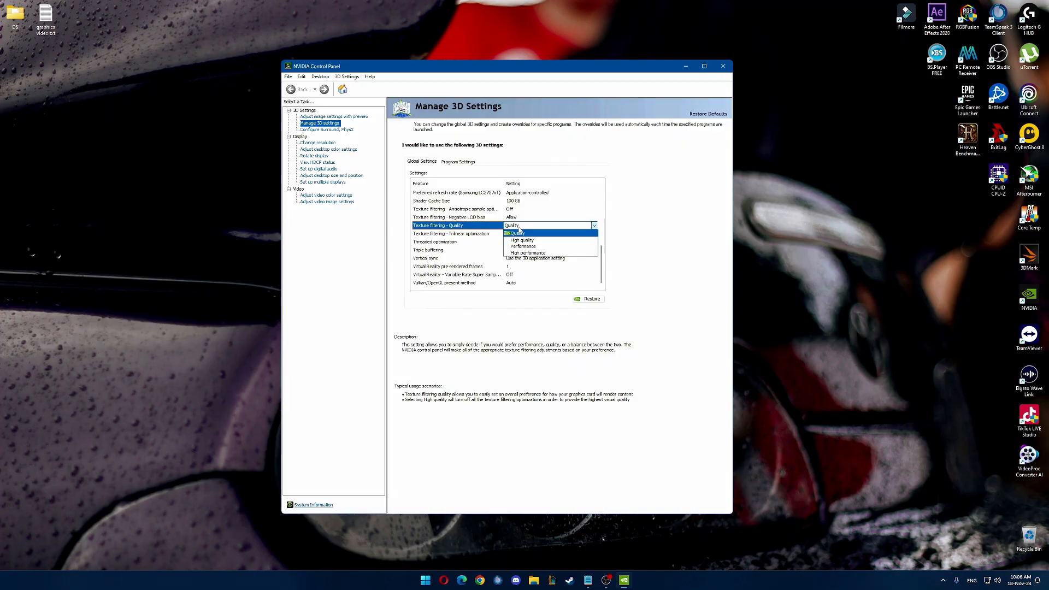
{"action": "mouse_move", "coordinate": [529, 253]}
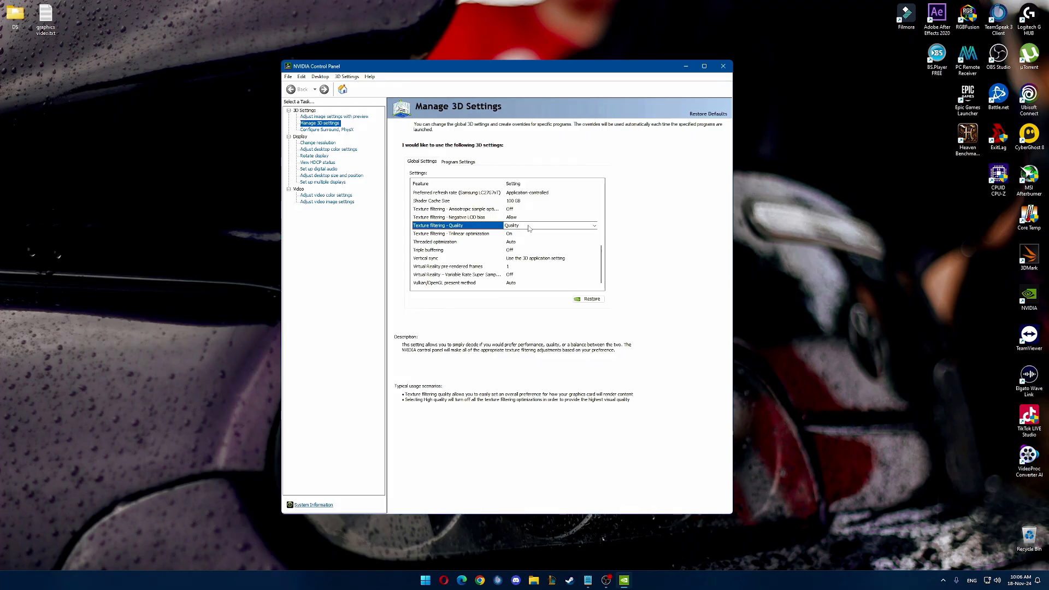
{"action": "left_click", "coordinate": [318, 143]}
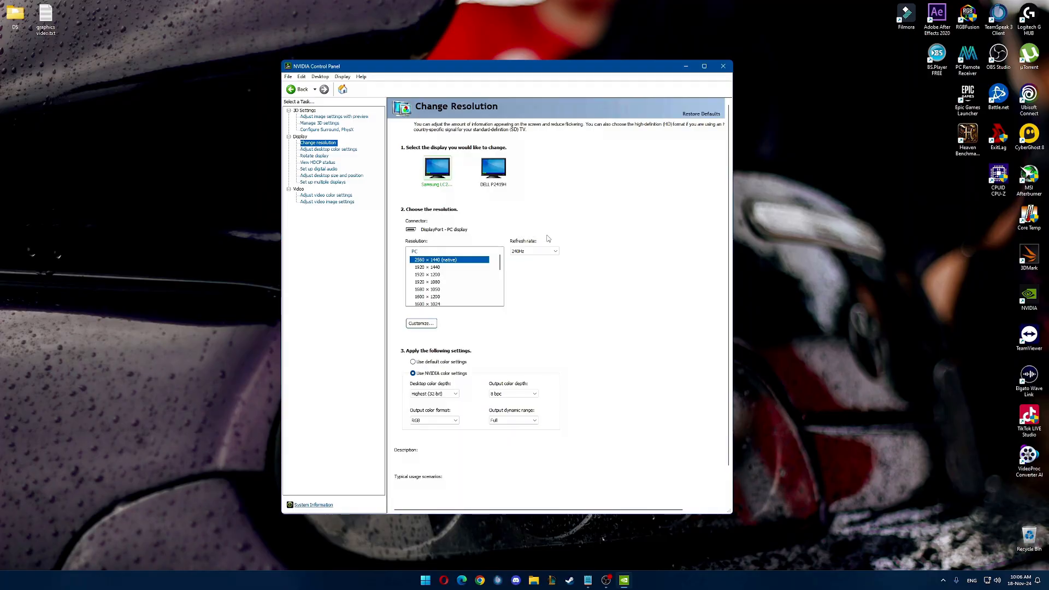
Keep the refresh rate at 240Hz and output dynamic range Full, then open desktop colour settings
{"action": "left_click", "coordinate": [534, 251]}
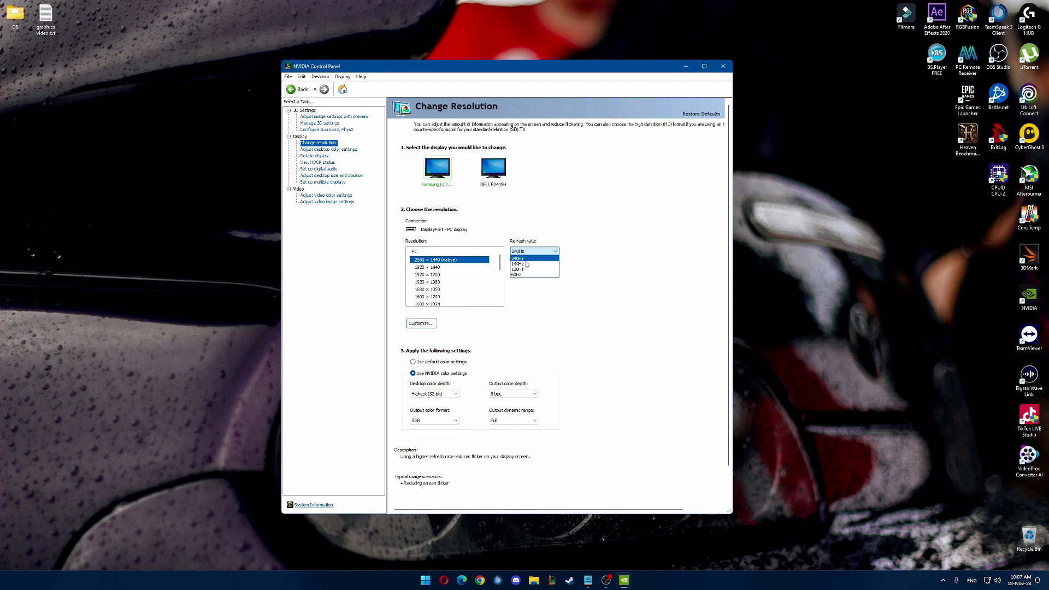
{"action": "left_click", "coordinate": [518, 259]}
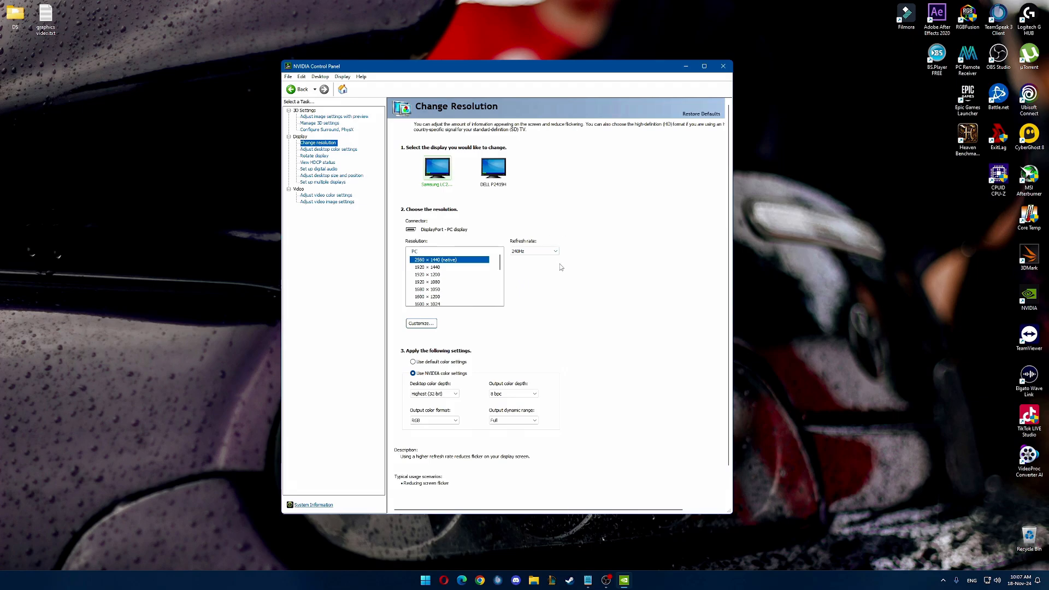
{"action": "scroll", "scroll_direction": "down", "scroll_amount": 3}
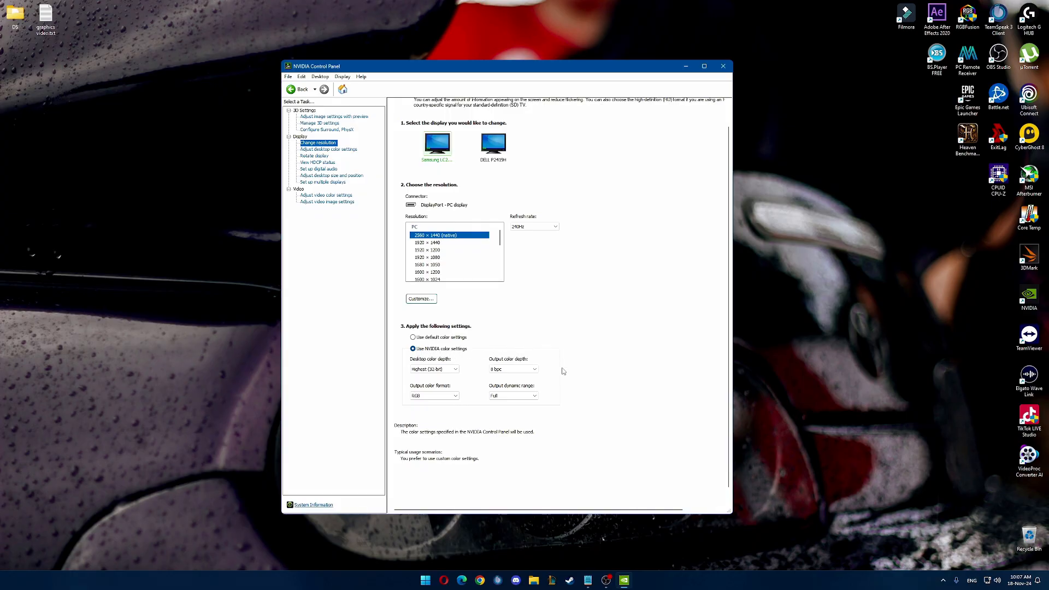
{"action": "mouse_move", "coordinate": [513, 396]}
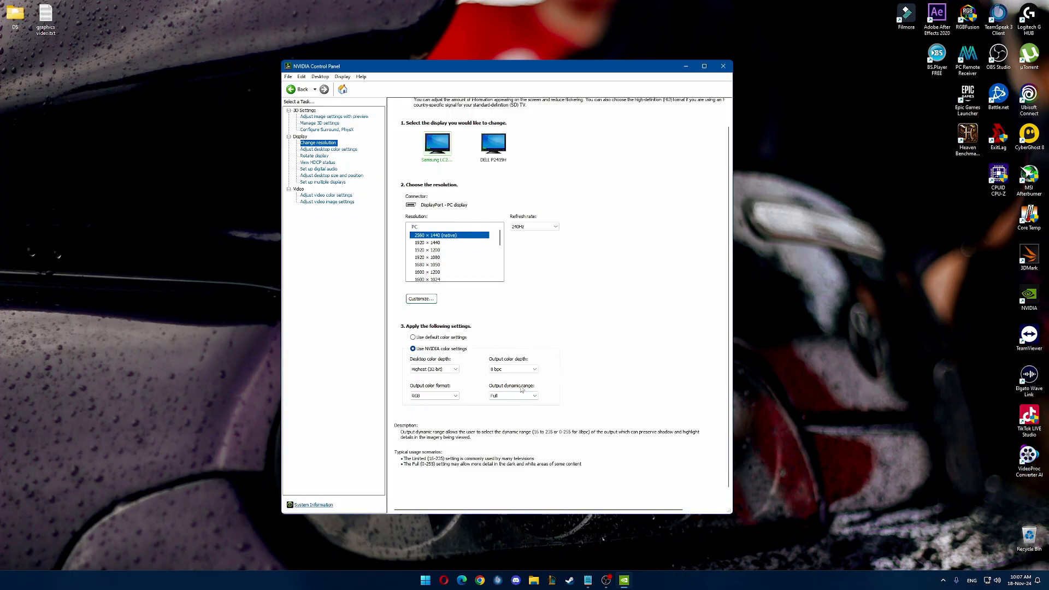
{"action": "left_click", "coordinate": [535, 395]}
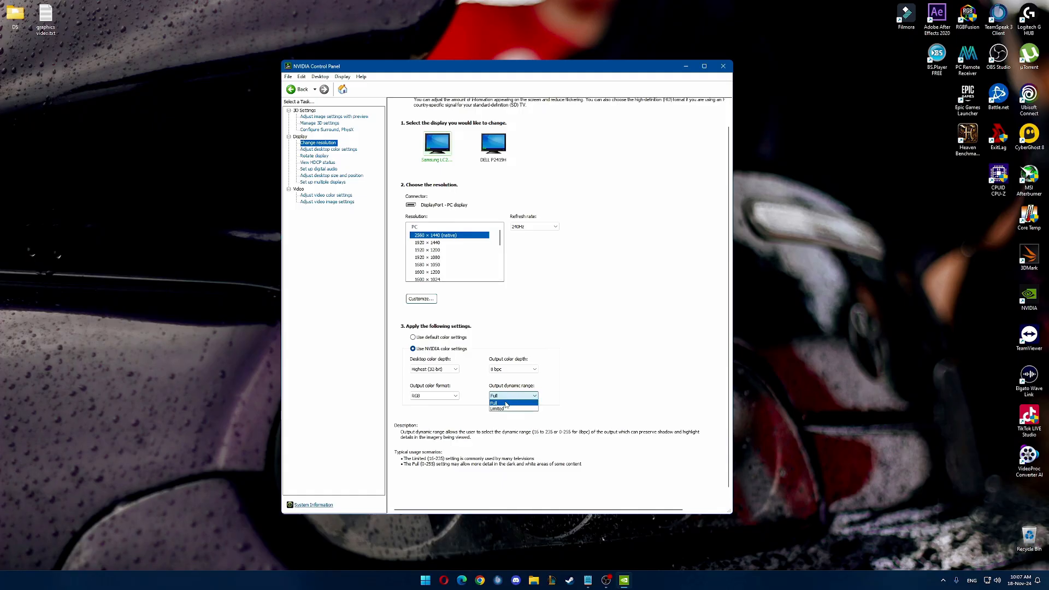
{"action": "left_click", "coordinate": [500, 402]}
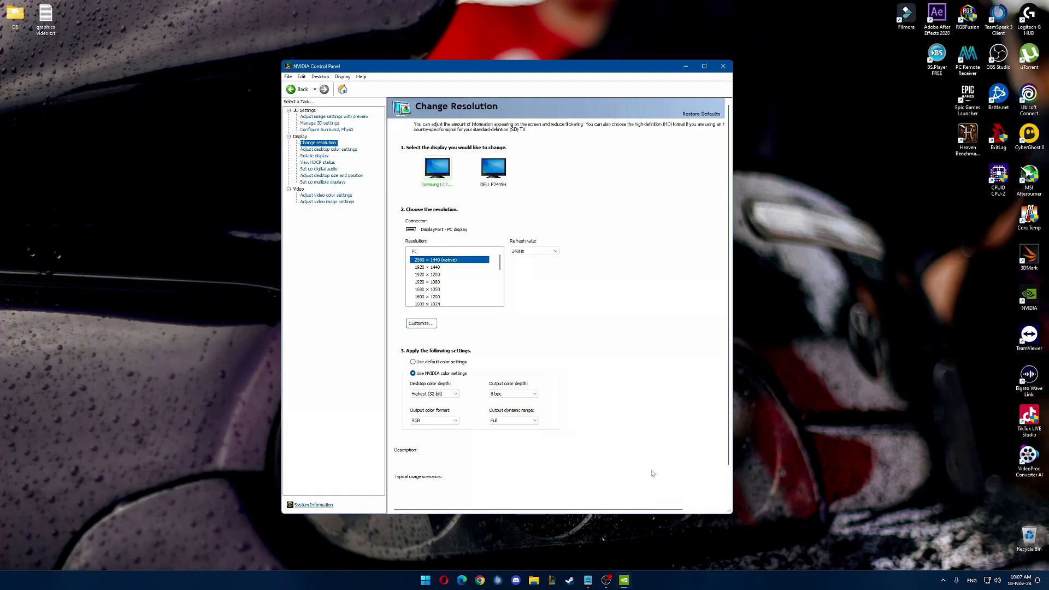
{"action": "left_click", "coordinate": [328, 149]}
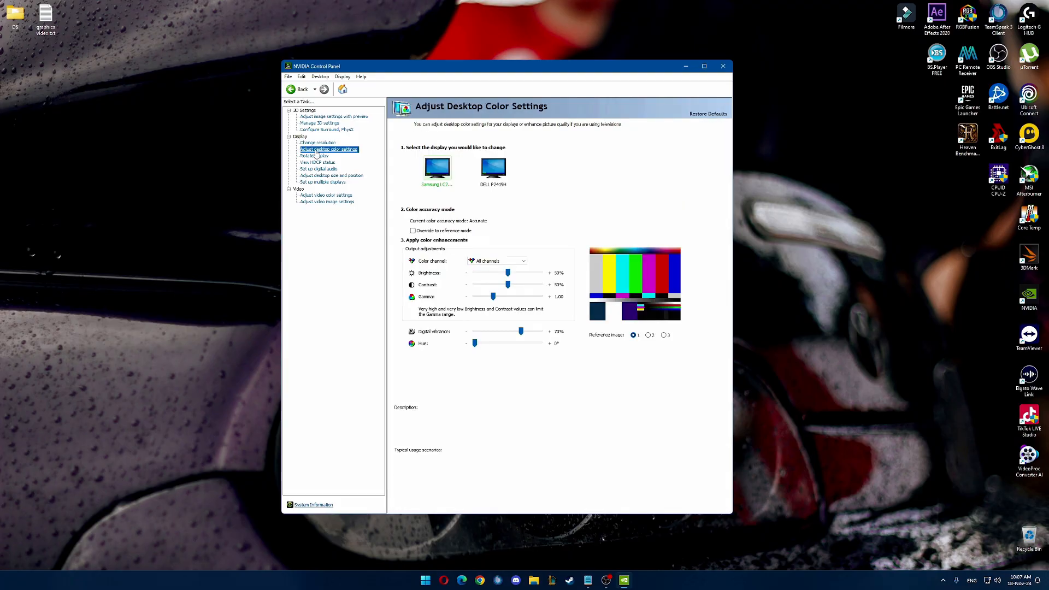
{"action": "mouse_move", "coordinate": [517, 235]}
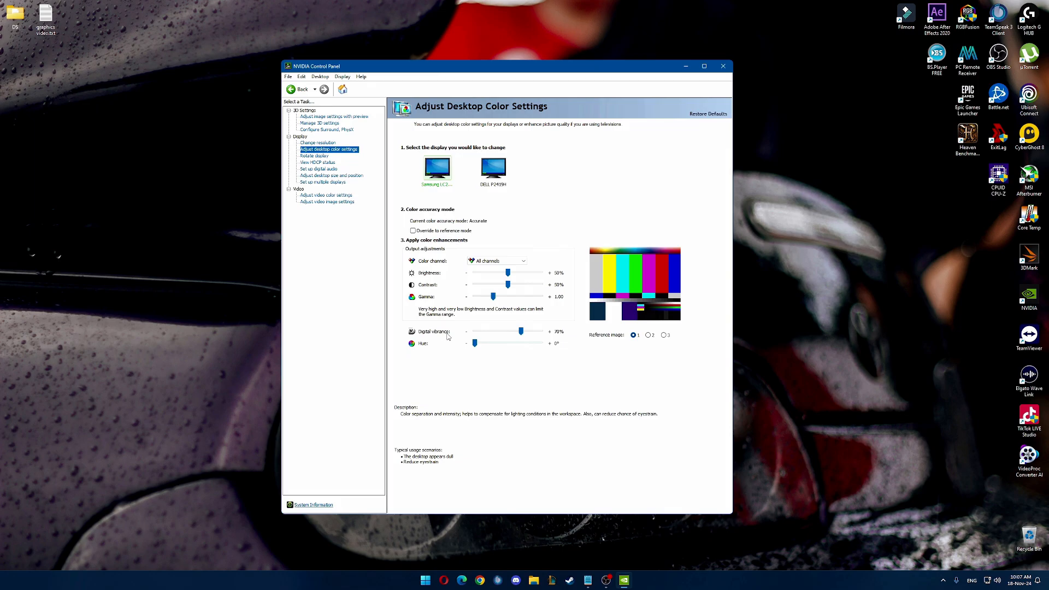
{"action": "mouse_move", "coordinate": [527, 336]}
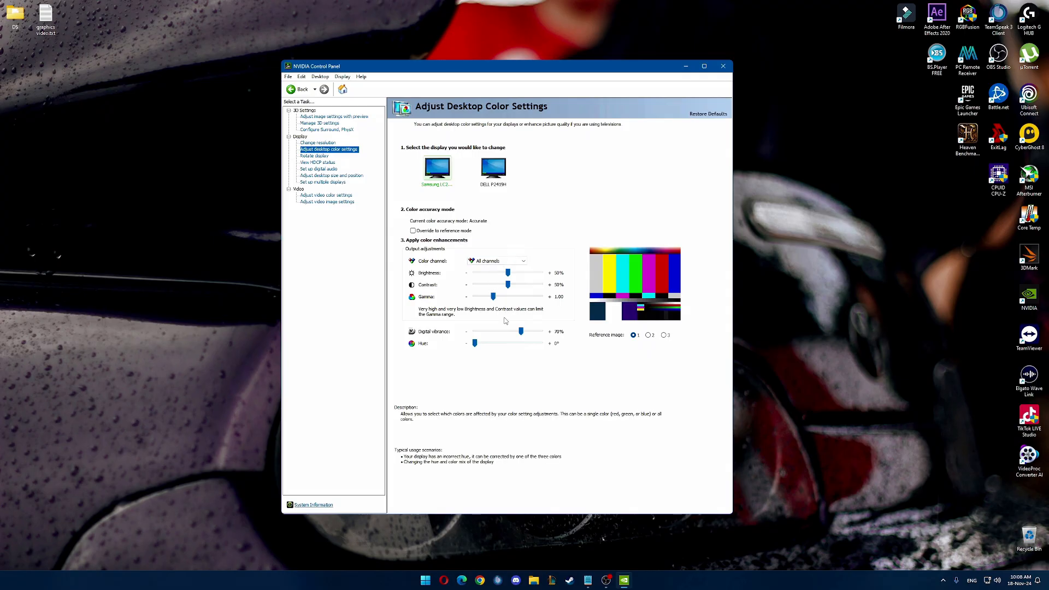
{"action": "mouse_move", "coordinate": [501, 273]}
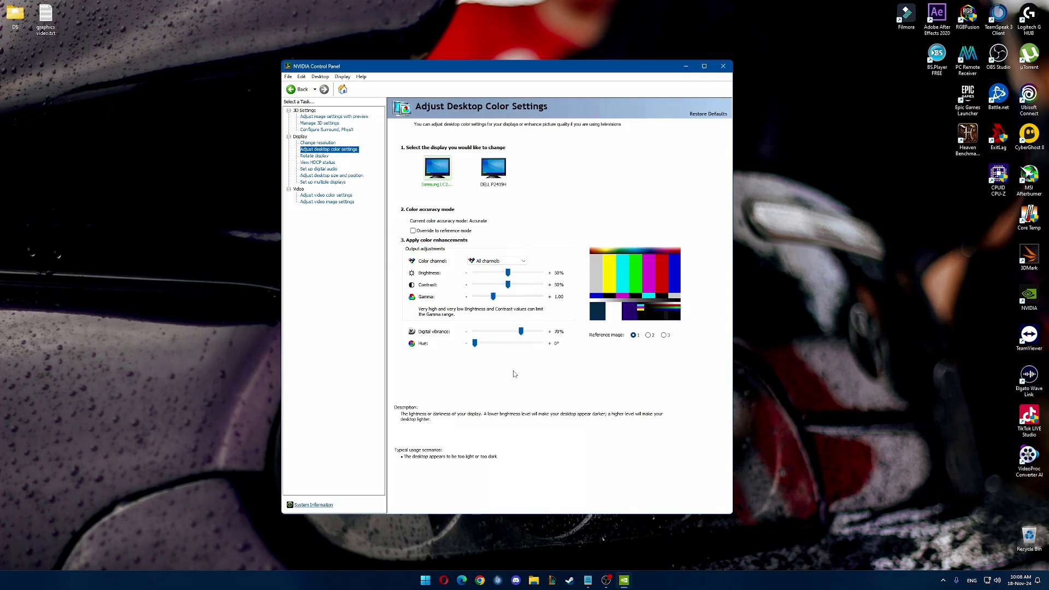
Pass through Rotate Display to the video colour settings page, showing dynamic range Full
{"action": "left_click", "coordinate": [314, 155]}
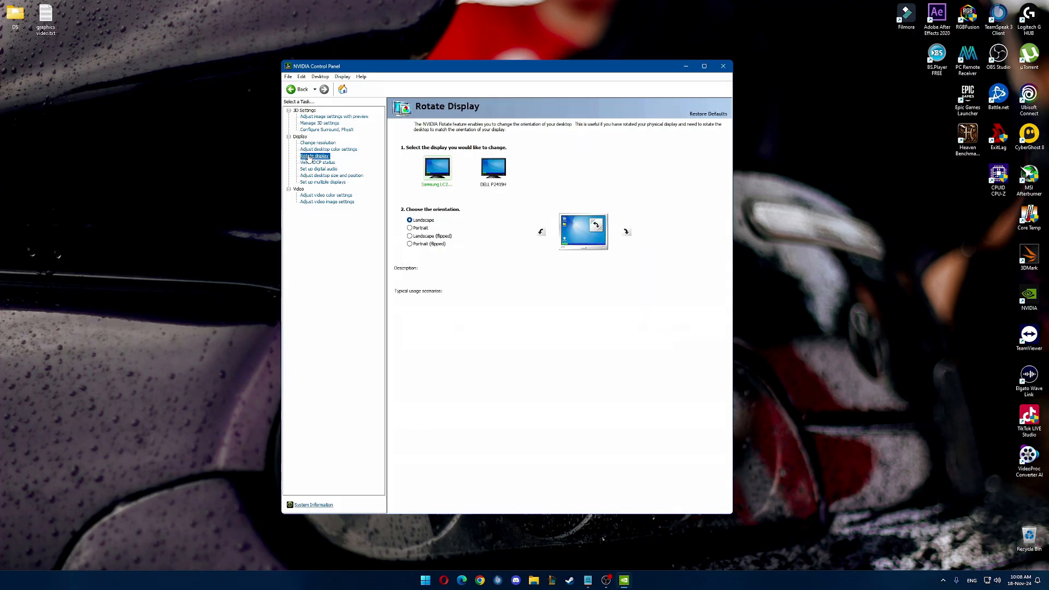
{"action": "left_click", "coordinate": [325, 195]}
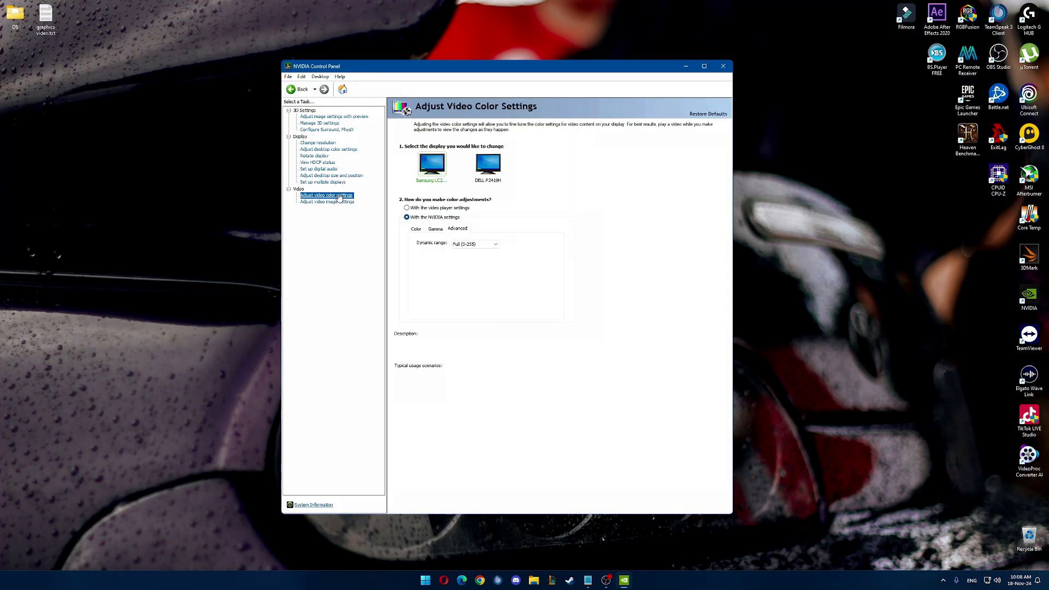
{"action": "left_click", "coordinate": [406, 217]}
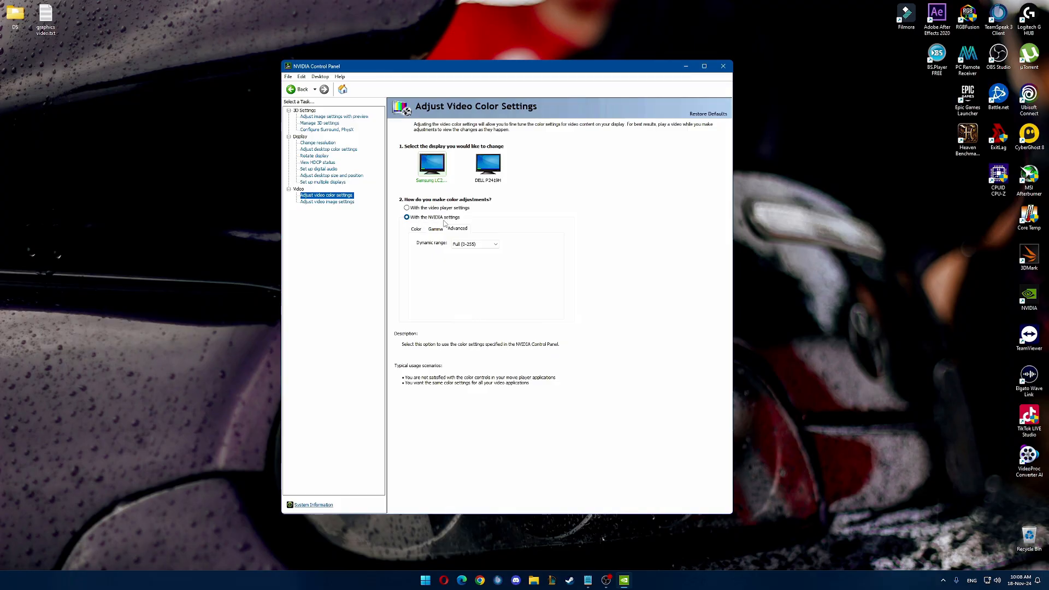
{"action": "left_click", "coordinate": [494, 244]}
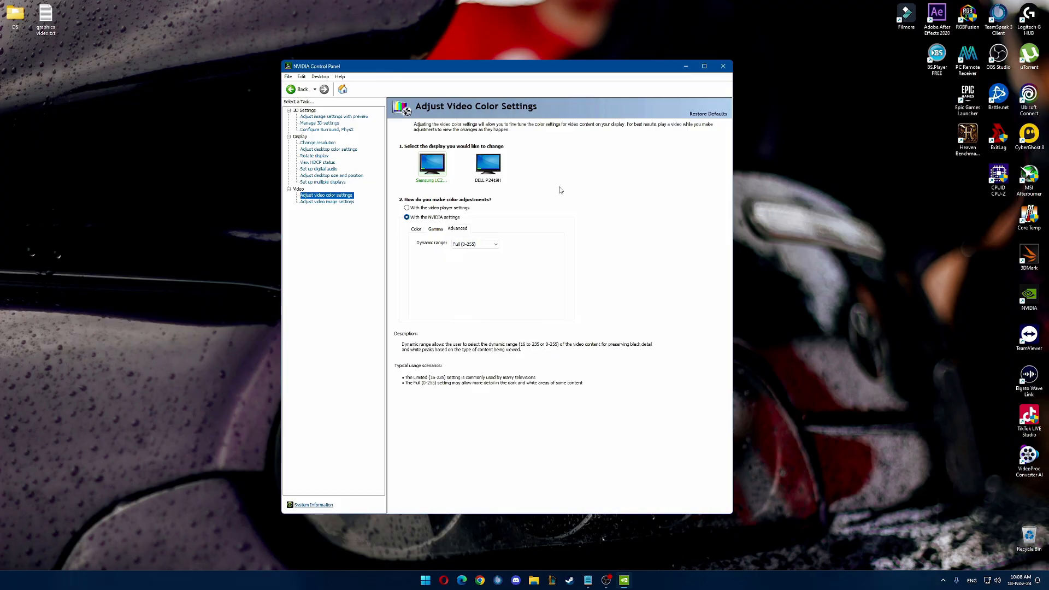
{"action": "mouse_move", "coordinate": [604, 215]}
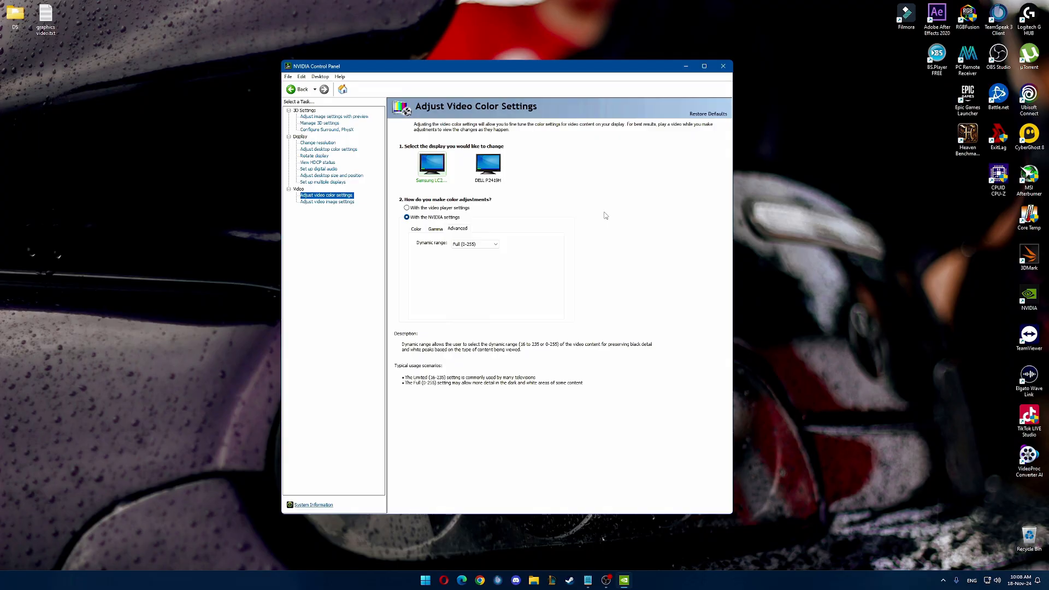
{"action": "mouse_move", "coordinate": [624, 248]}
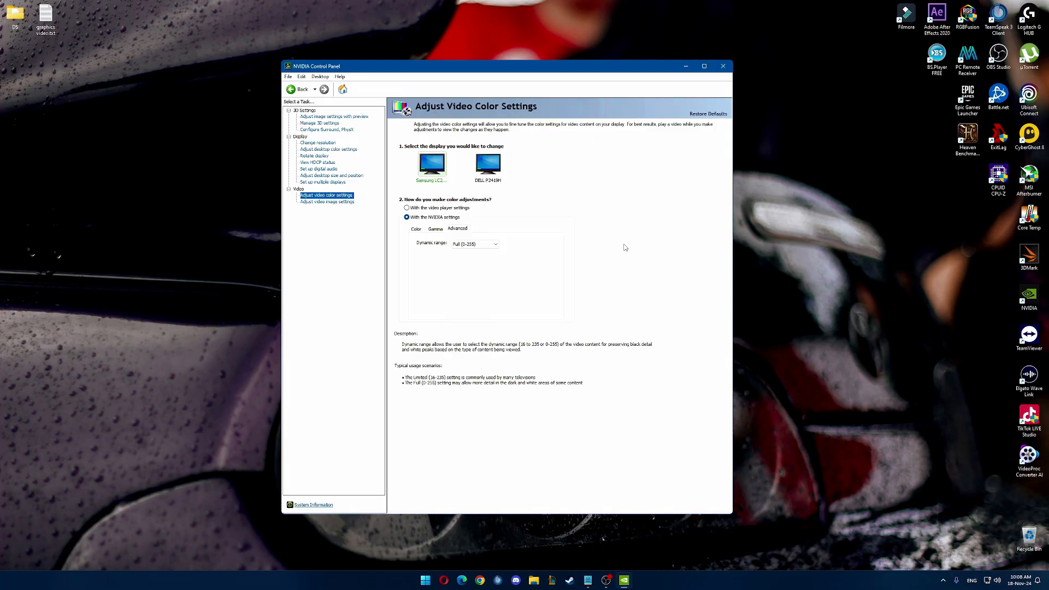
{"action": "mouse_move", "coordinate": [619, 246]}
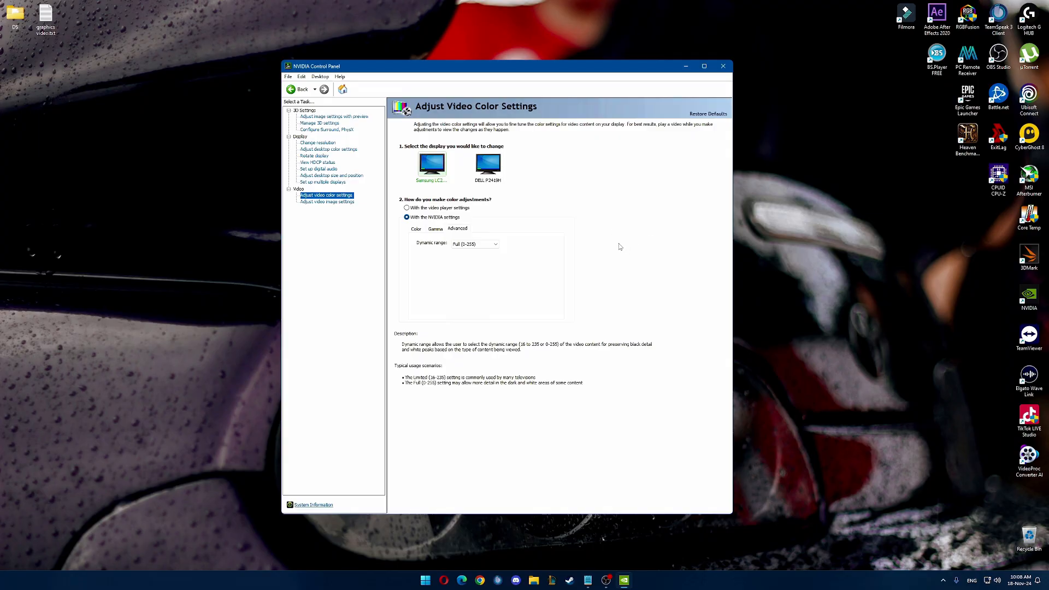
{"action": "mouse_move", "coordinate": [604, 247]}
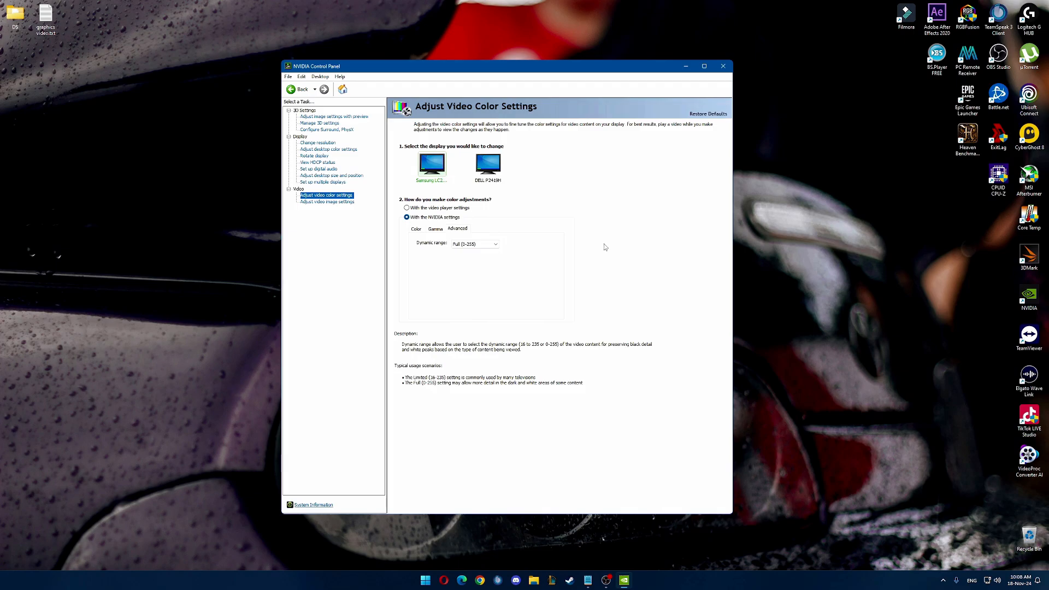
{"action": "mouse_move", "coordinate": [641, 456]}
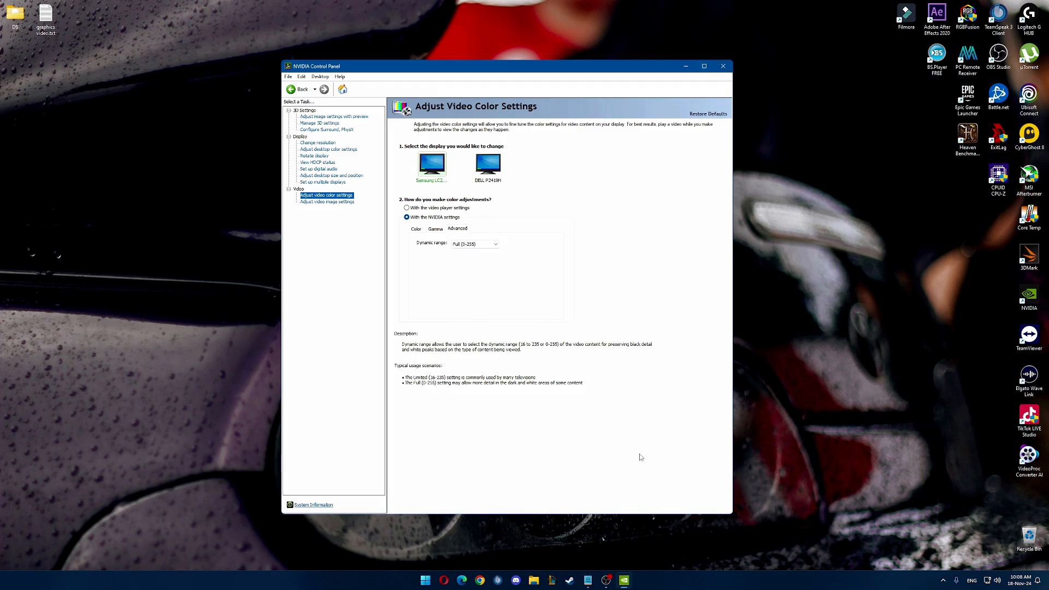
{"action": "mouse_move", "coordinate": [723, 66]}
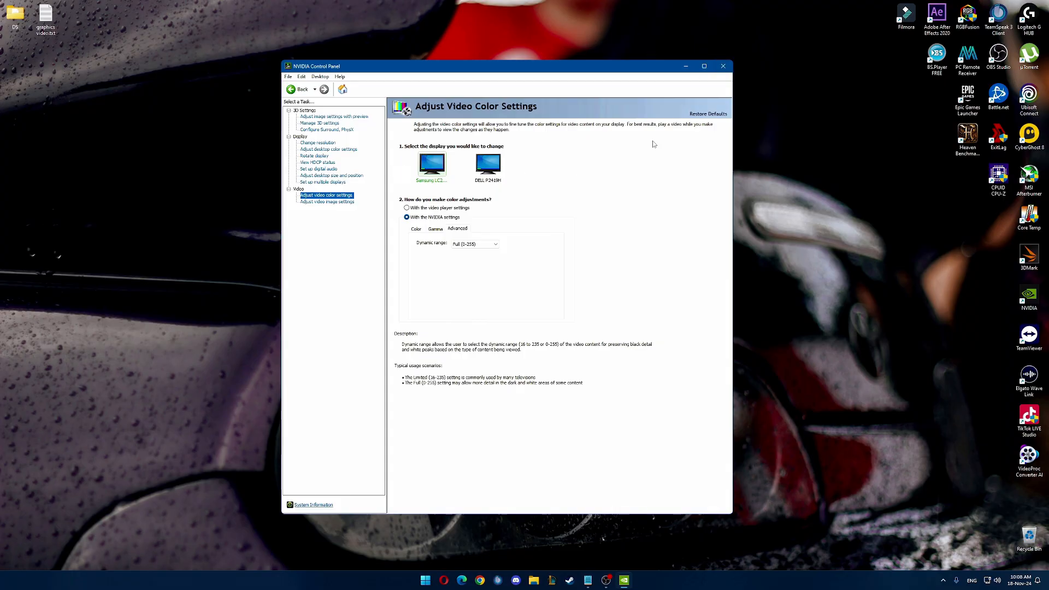
Launch NVIDIA Control Panel from the desktop
{"action": "left_click", "coordinate": [723, 66]}
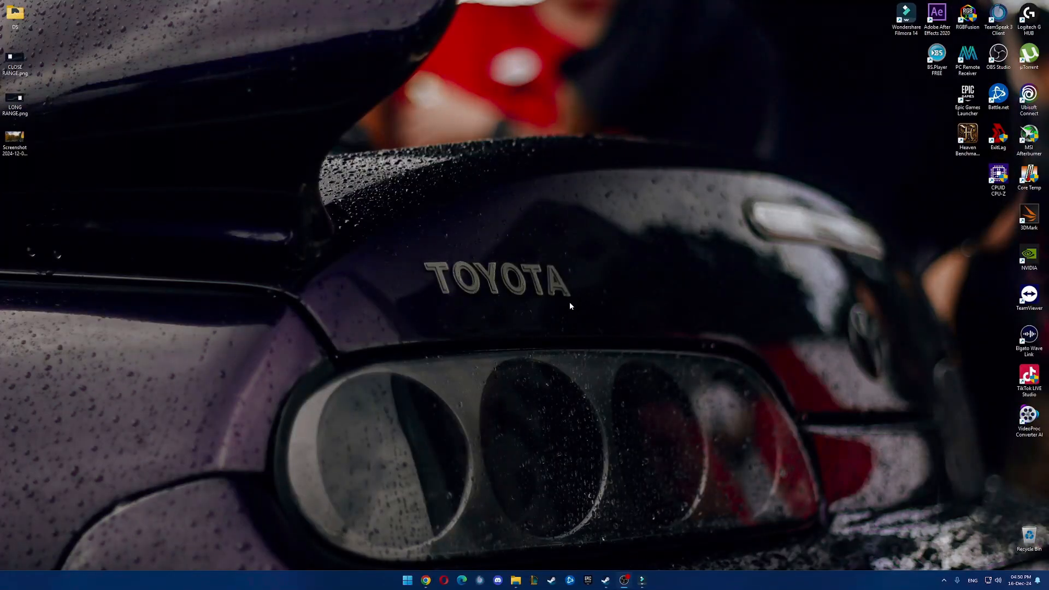
{"action": "mouse_move", "coordinate": [499, 258]}
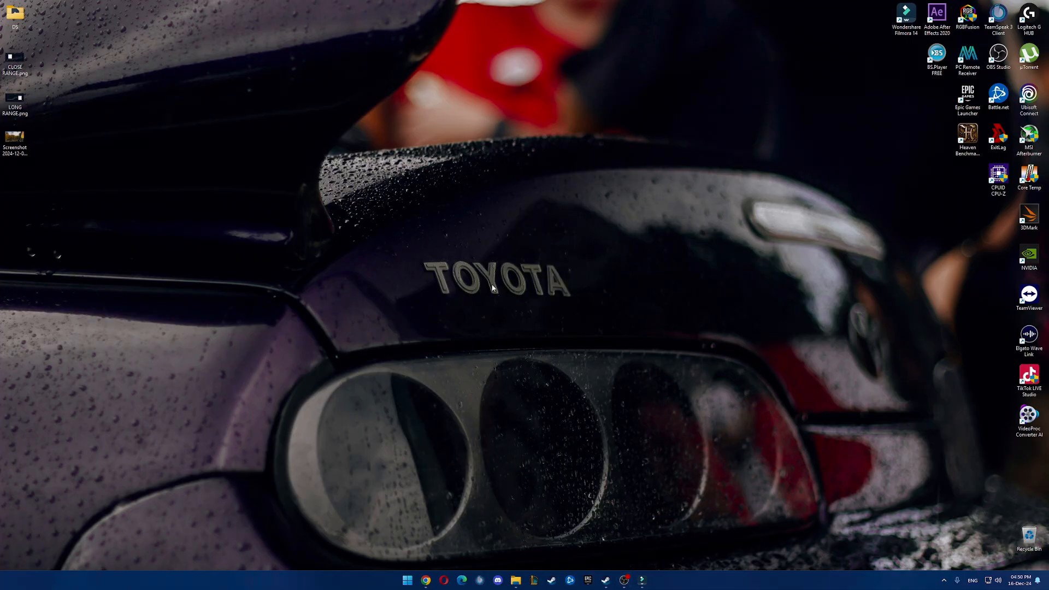
{"action": "mouse_move", "coordinate": [492, 277]}
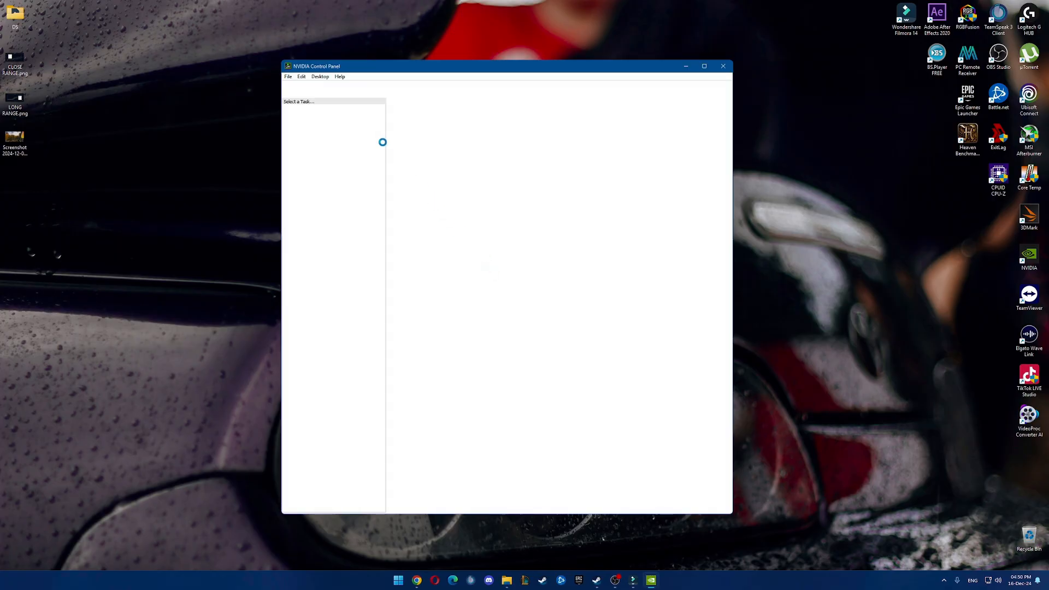
Open Manage 3D Settings on the Program Settings tab
{"action": "left_click", "coordinate": [319, 123]}
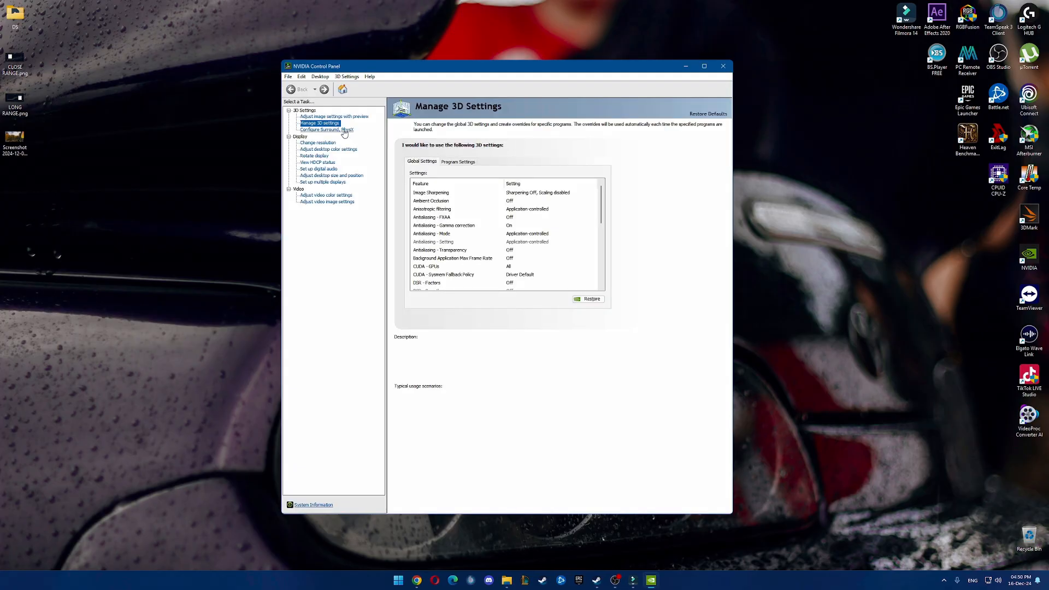
{"action": "left_click", "coordinate": [319, 123]}
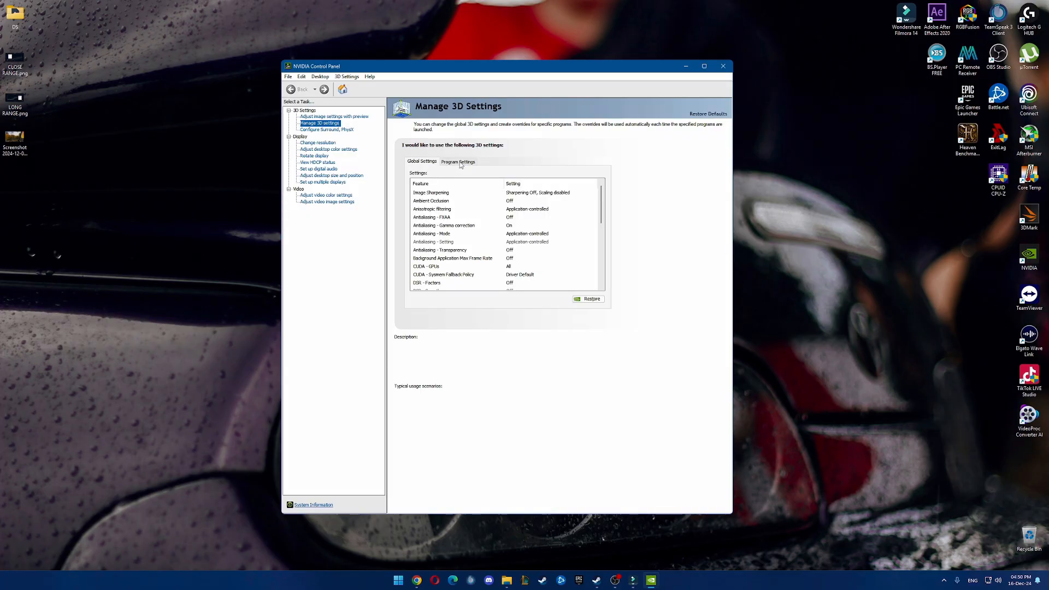
{"action": "left_click", "coordinate": [458, 162]}
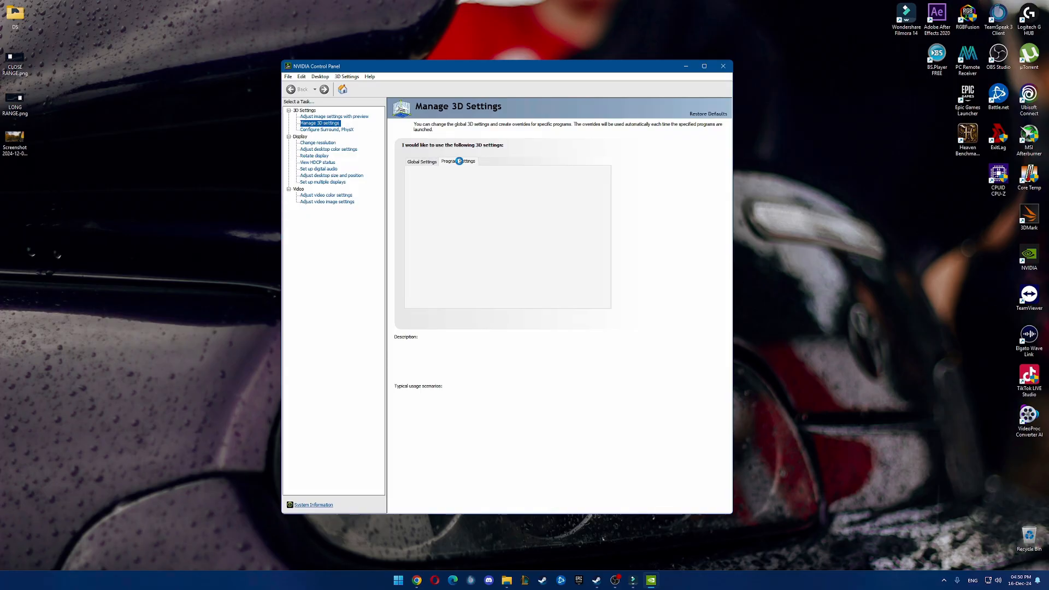
{"action": "left_click", "coordinate": [458, 161]}
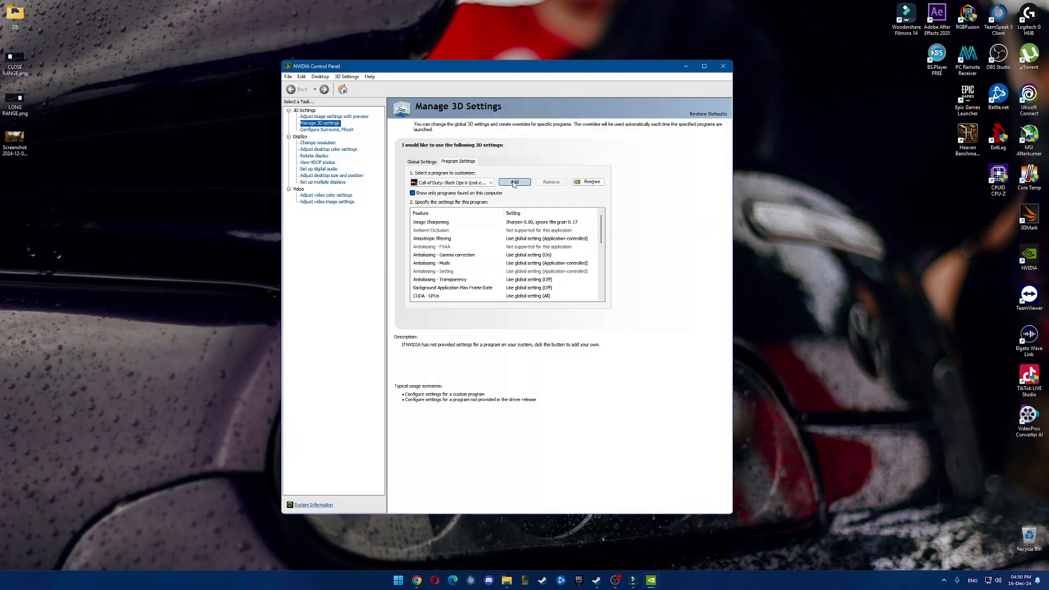
{"action": "left_click", "coordinate": [514, 182]}
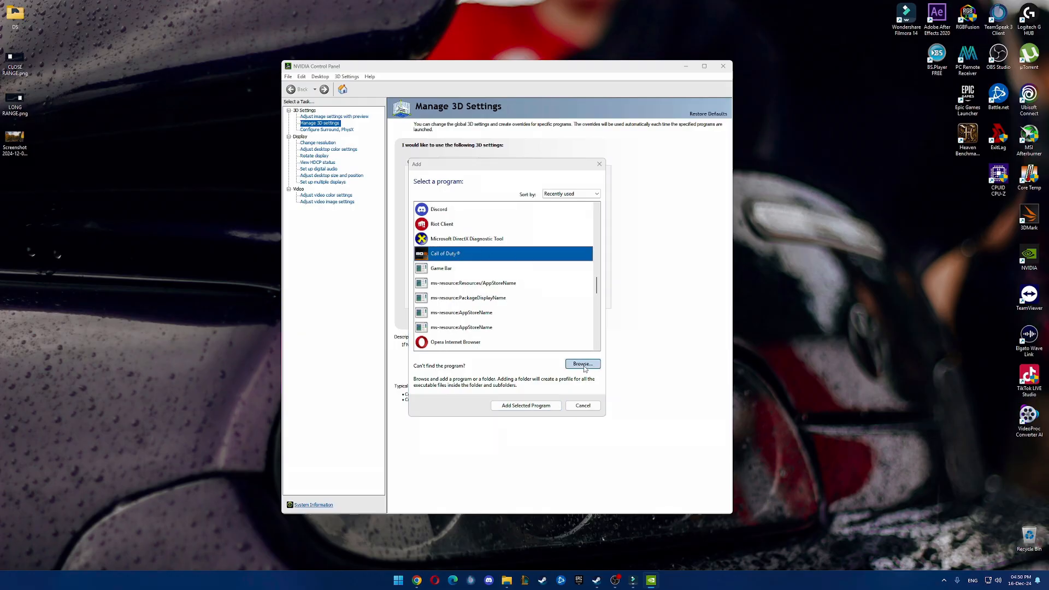
{"action": "left_click", "coordinate": [581, 363]}
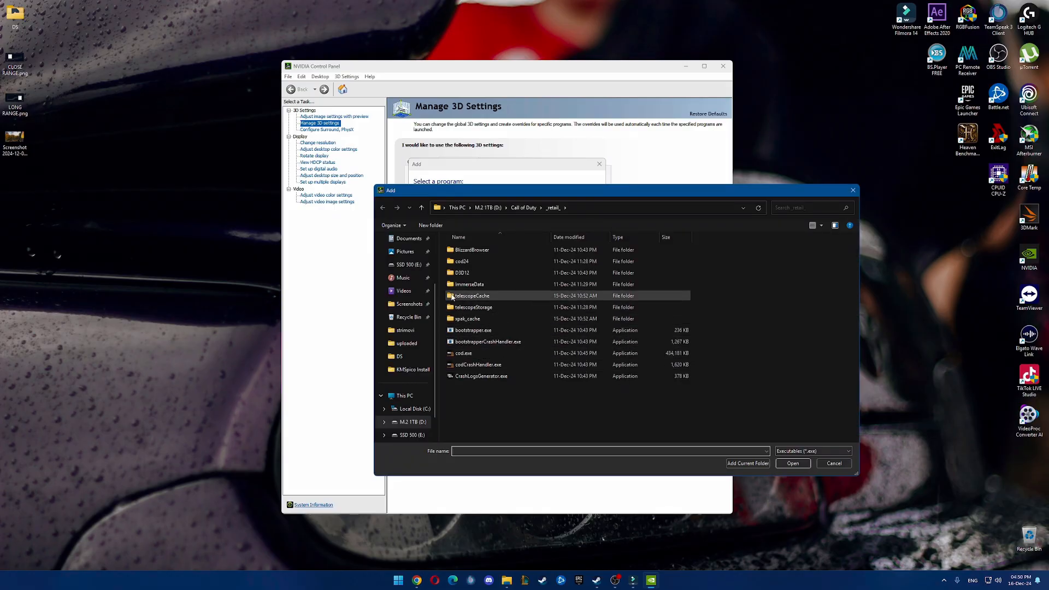
{"action": "left_click", "coordinate": [466, 318]}
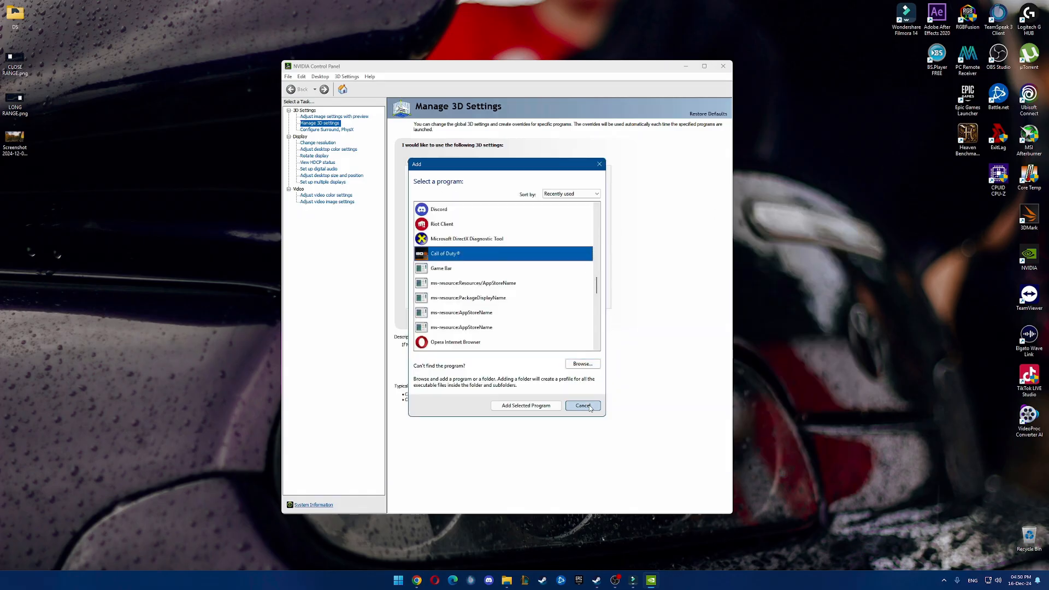
{"action": "left_click", "coordinate": [525, 405]}
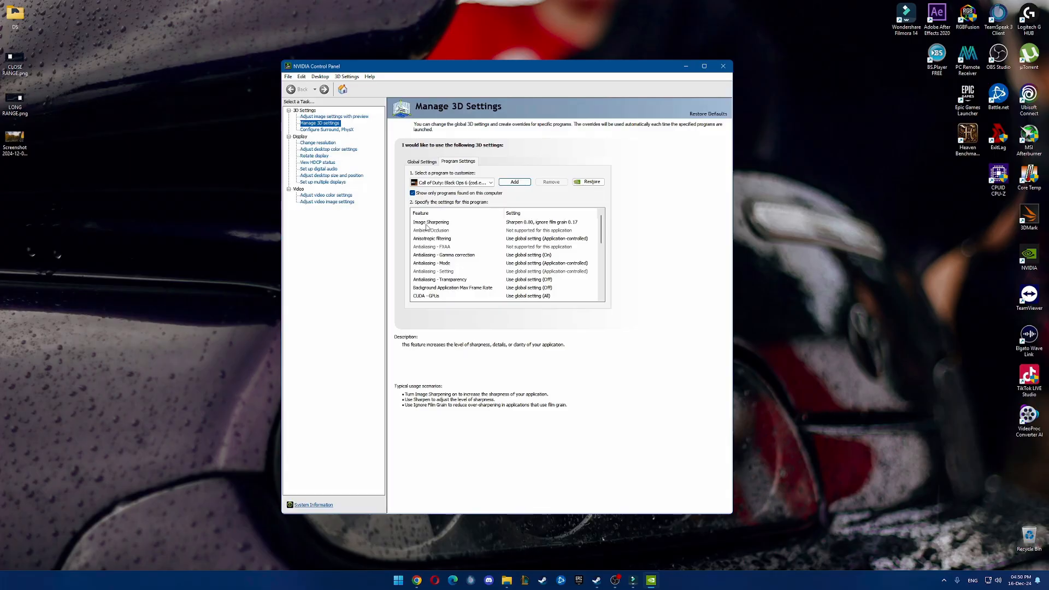
Enable Image Sharpening for Call of Duty at sharpen 0.80 and ignore film grain 0.17
{"action": "left_click", "coordinate": [432, 221]}
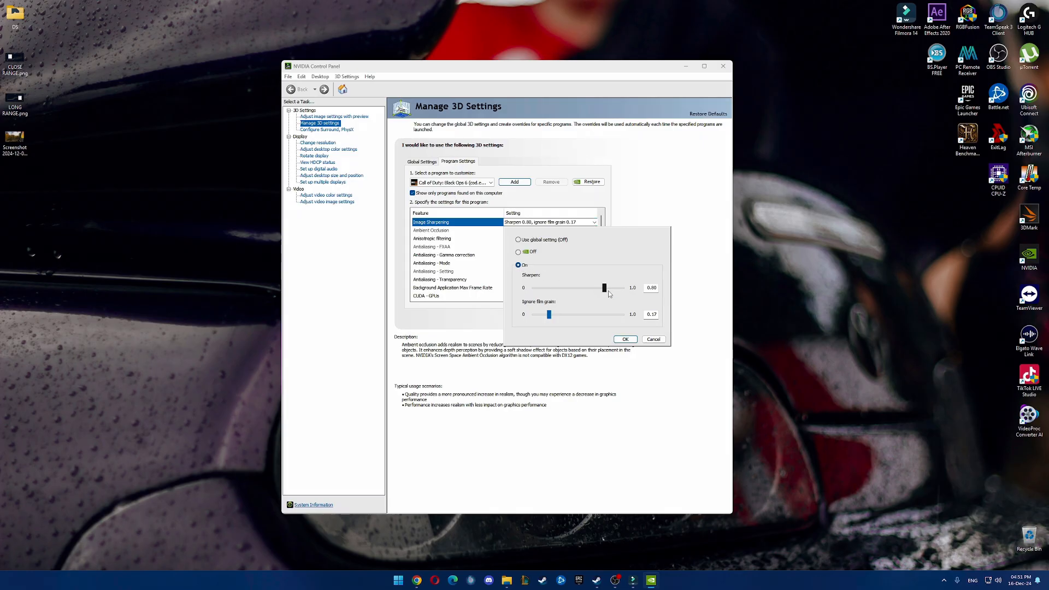
{"action": "mouse_move", "coordinate": [607, 294]}
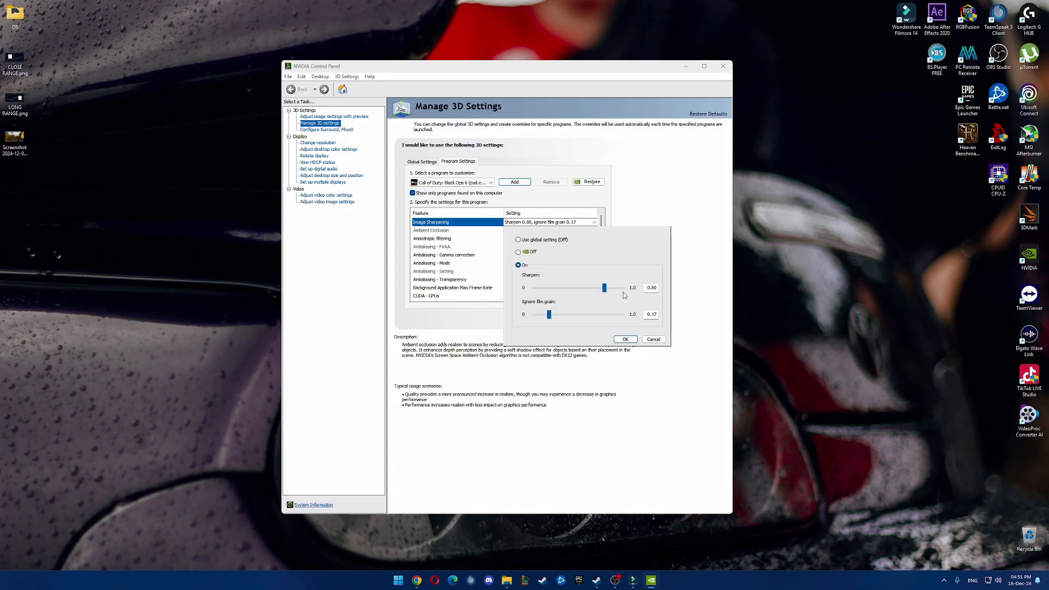
{"action": "left_click", "coordinate": [624, 338]}
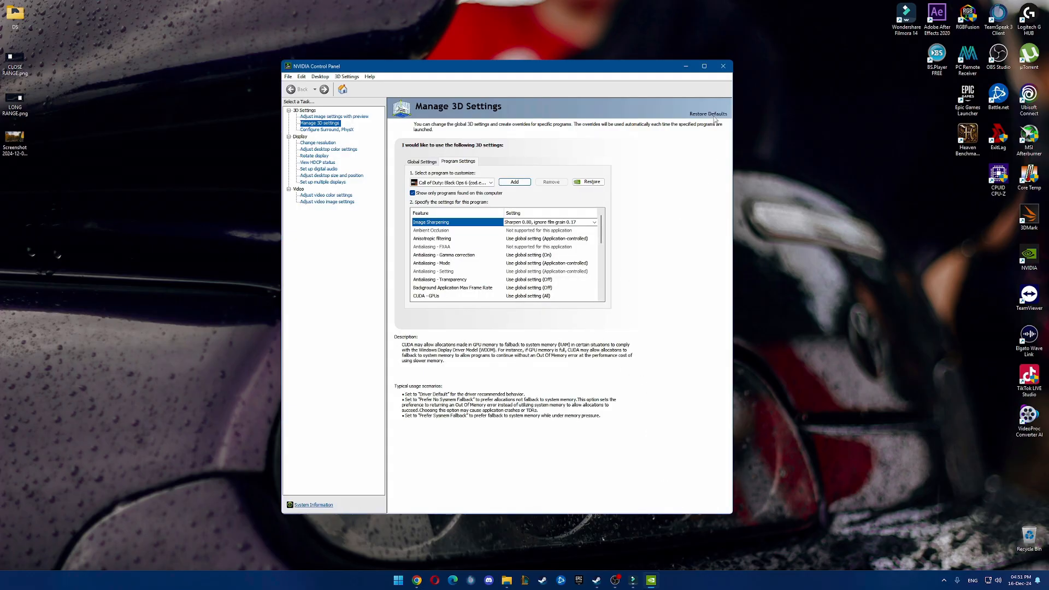
{"action": "mouse_move", "coordinate": [723, 66]}
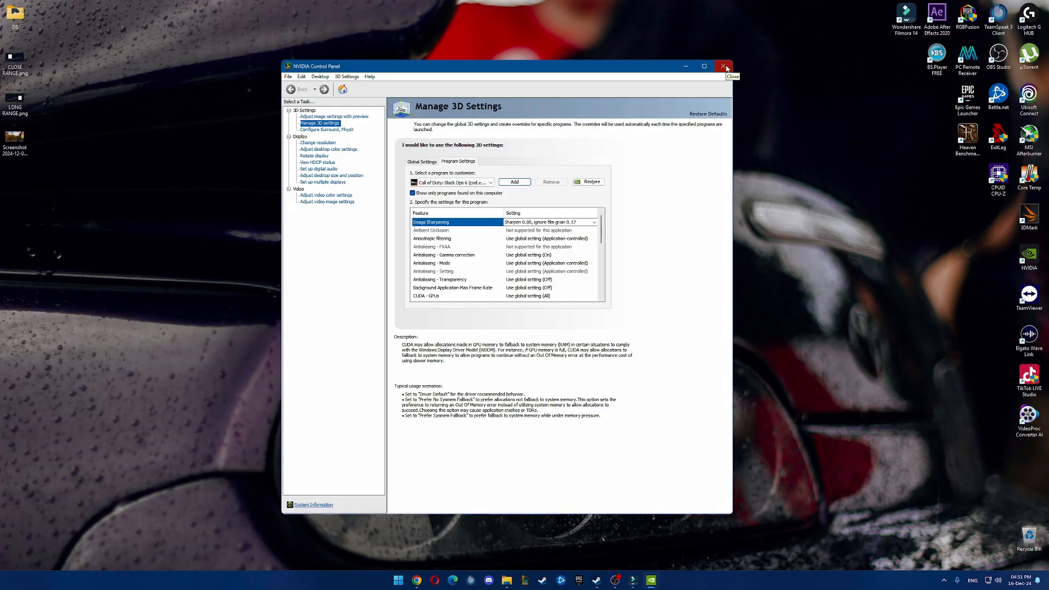
Close the NVIDIA Control Panel window to return to the desktop
{"action": "left_click", "coordinate": [725, 66]}
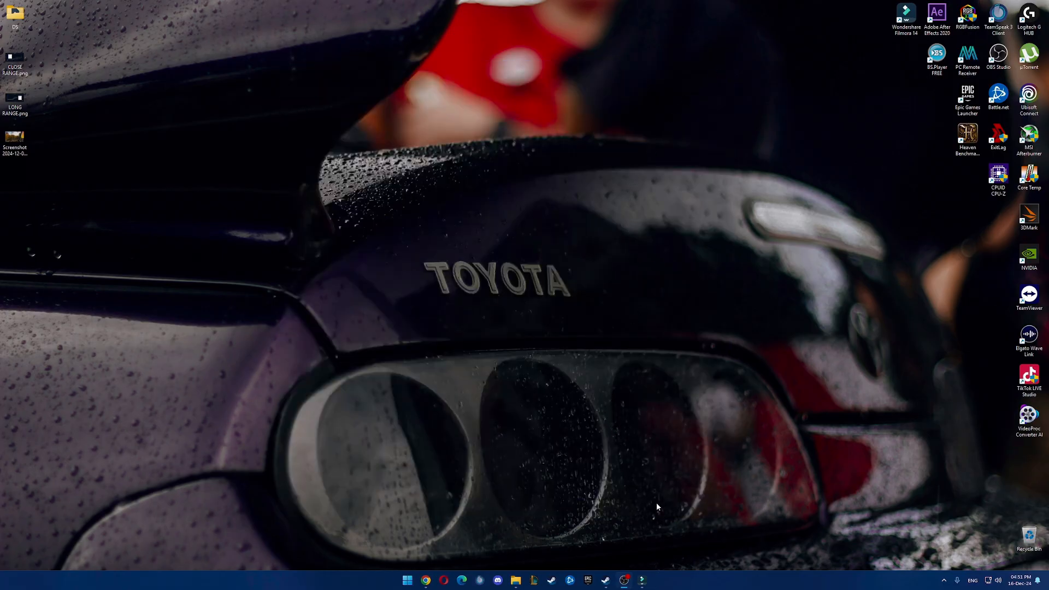
{"action": "mouse_move", "coordinate": [644, 515]}
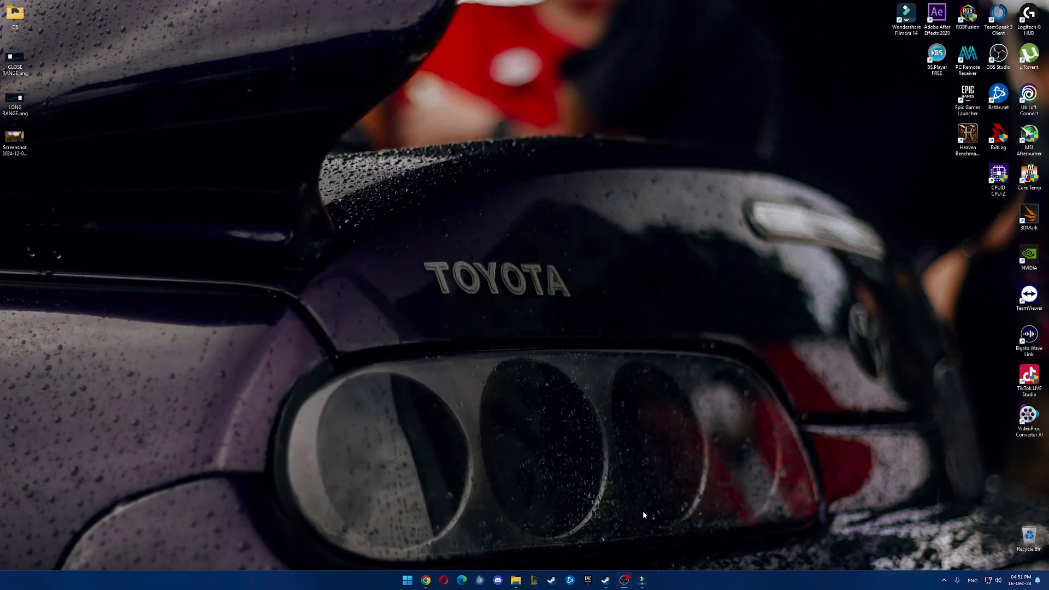
{"action": "mouse_move", "coordinate": [944, 155]}
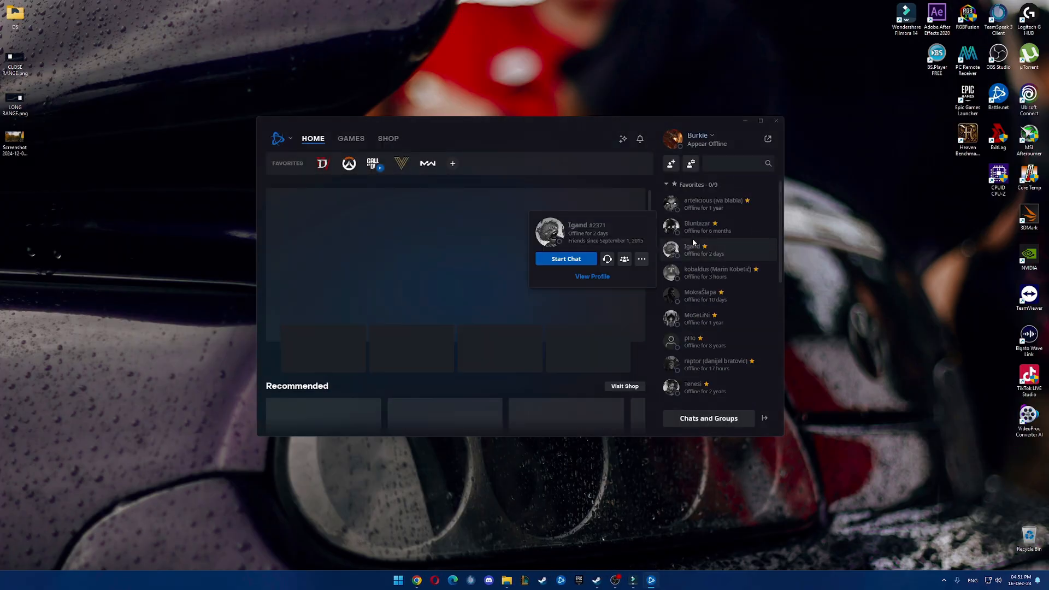
Open Call of Duty's install folder from its Battle.net game options with Show in Explorer
{"action": "left_click", "coordinate": [373, 163]}
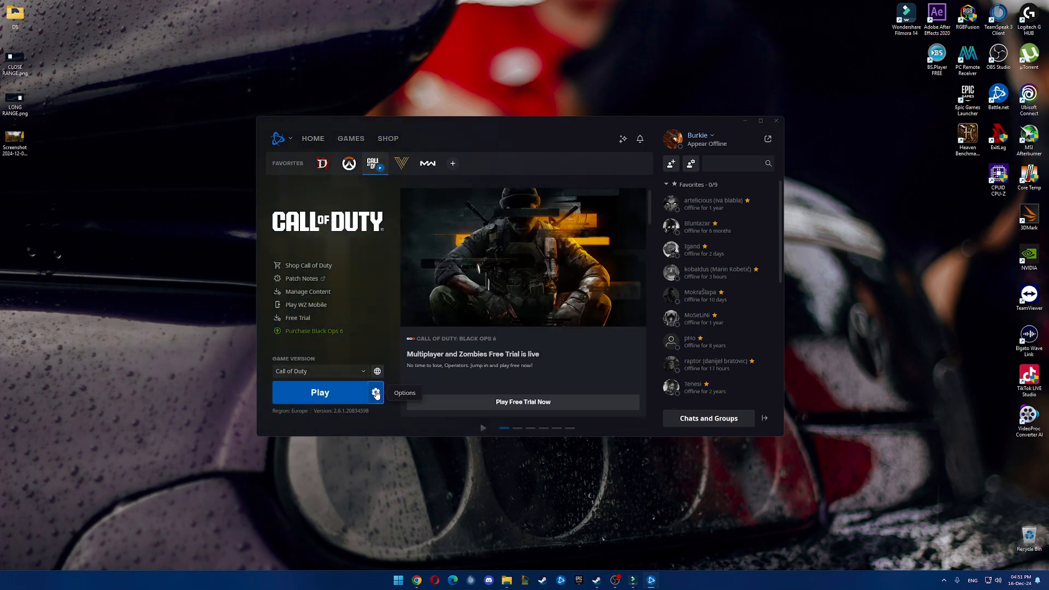
{"action": "left_click", "coordinate": [376, 393]}
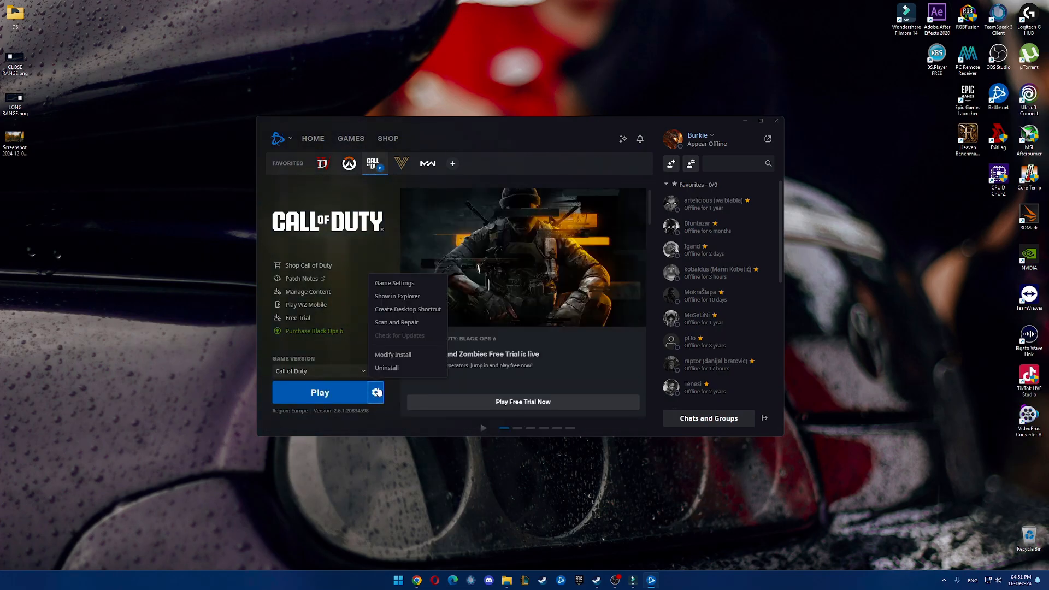
{"action": "mouse_move", "coordinate": [406, 309]}
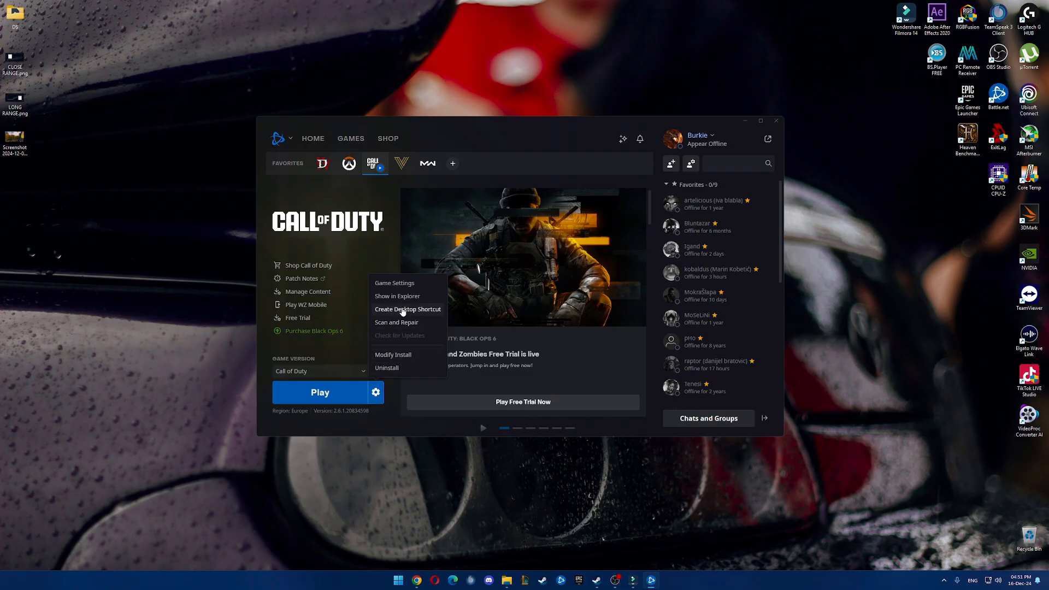
{"action": "mouse_move", "coordinate": [396, 296]}
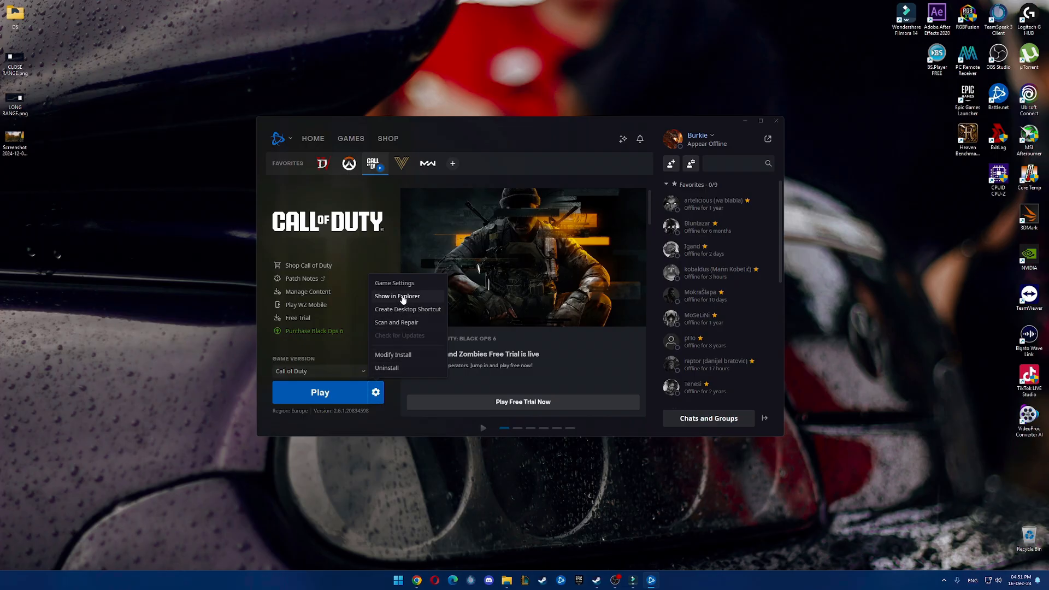
{"action": "left_click", "coordinate": [397, 297]}
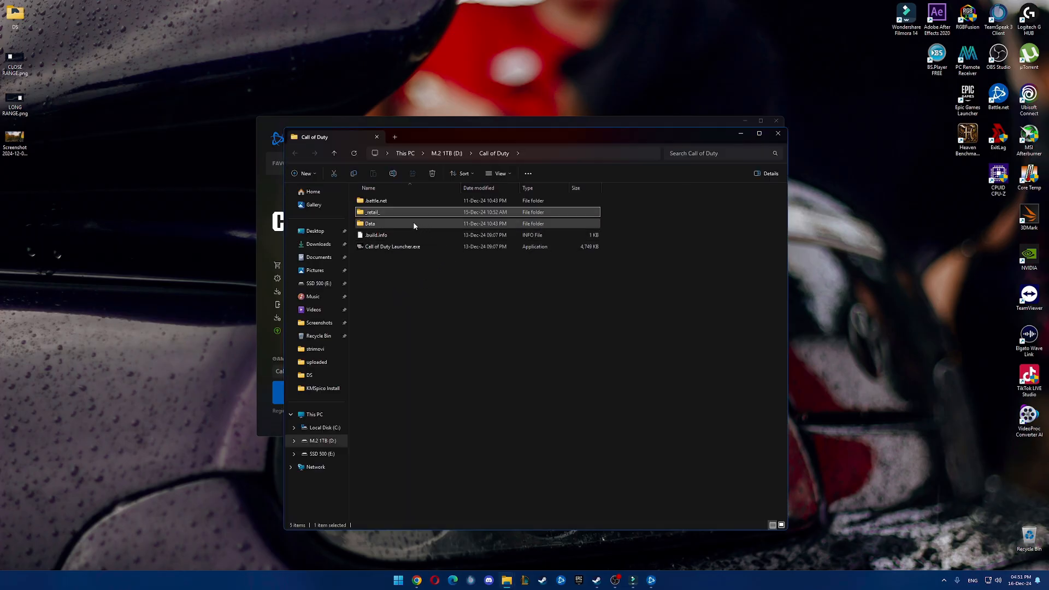
Navigate through _retail_ and cod24 into the shadercache folder
{"action": "double_click", "coordinate": [372, 212]}
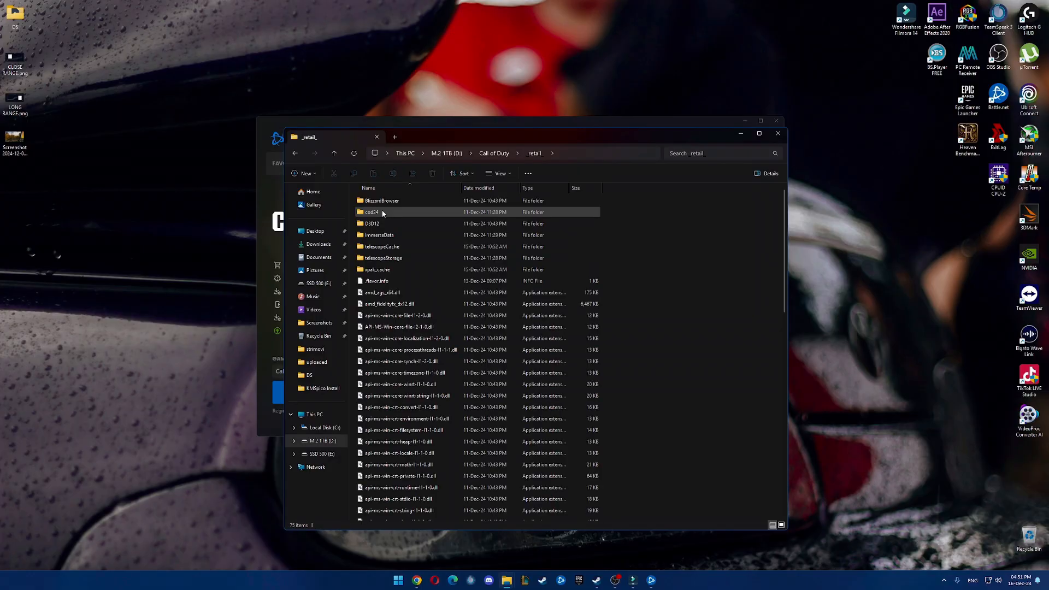
{"action": "mouse_move", "coordinate": [372, 212]}
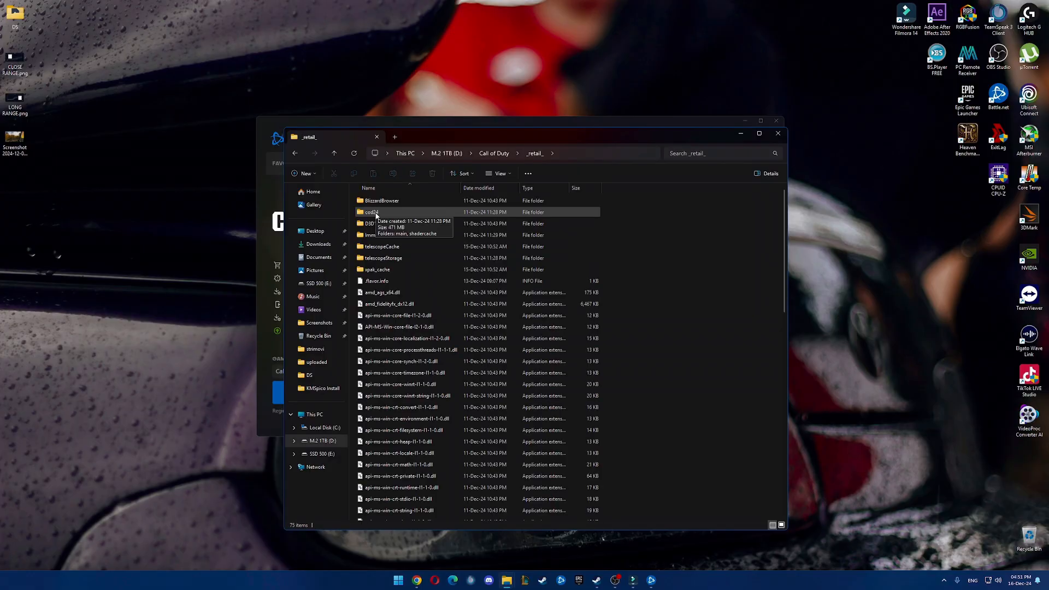
{"action": "left_click", "coordinate": [334, 153]}
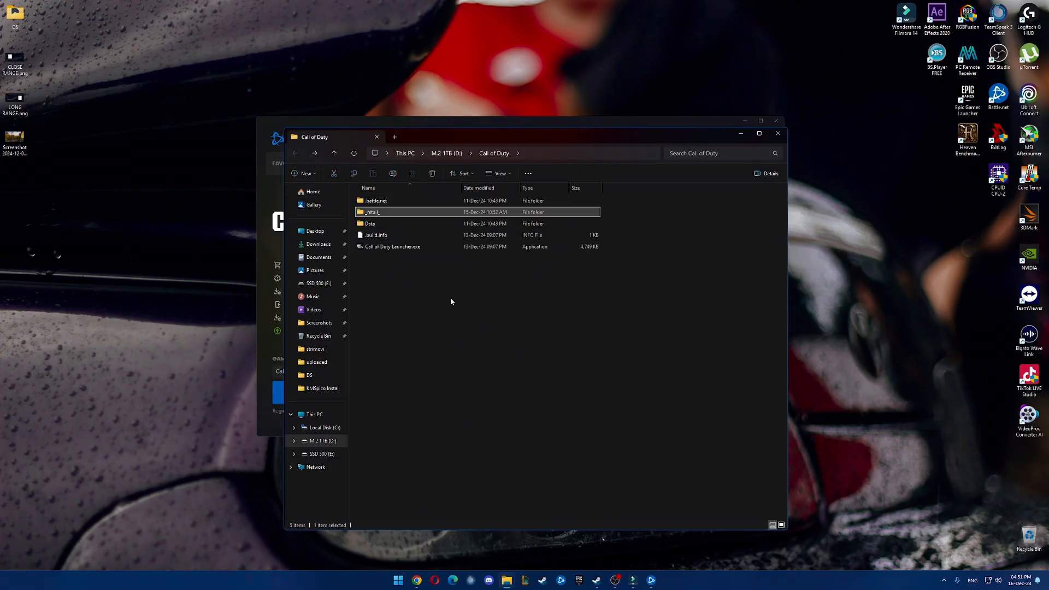
{"action": "double_click", "coordinate": [372, 212]}
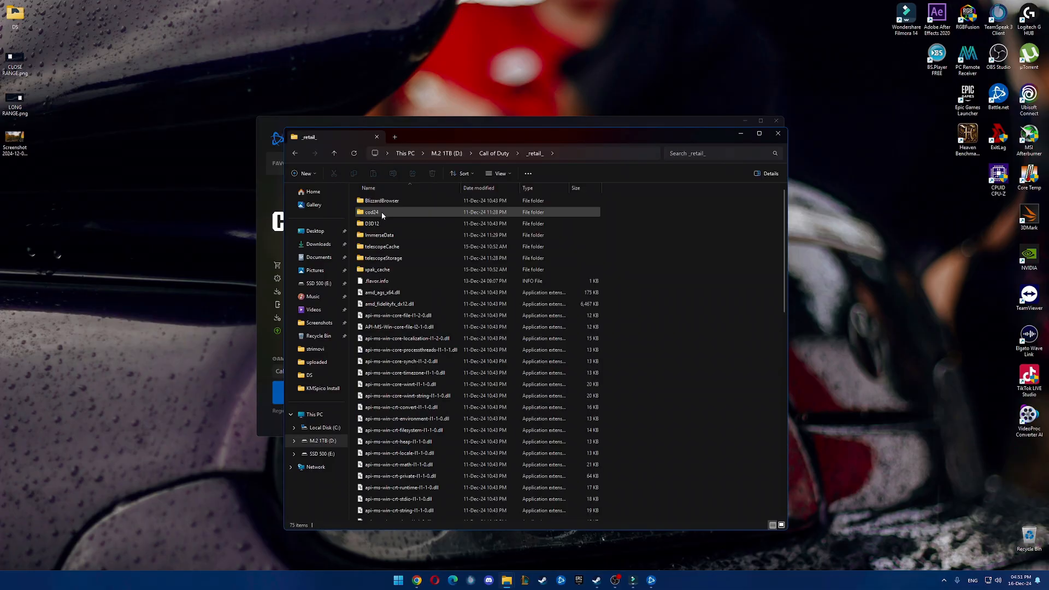
{"action": "mouse_move", "coordinate": [379, 213]}
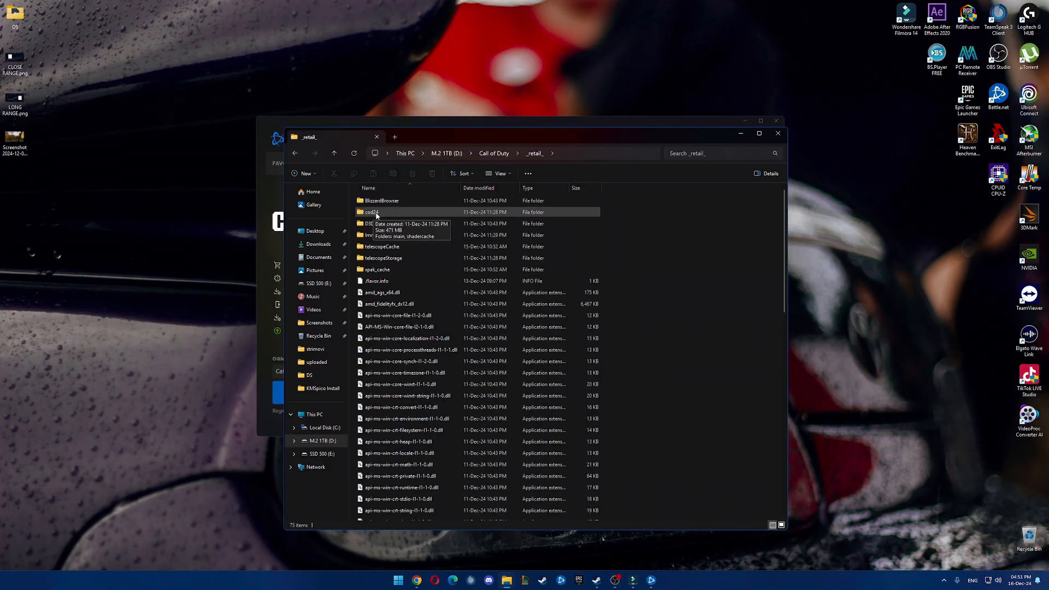
{"action": "double_click", "coordinate": [373, 212]}
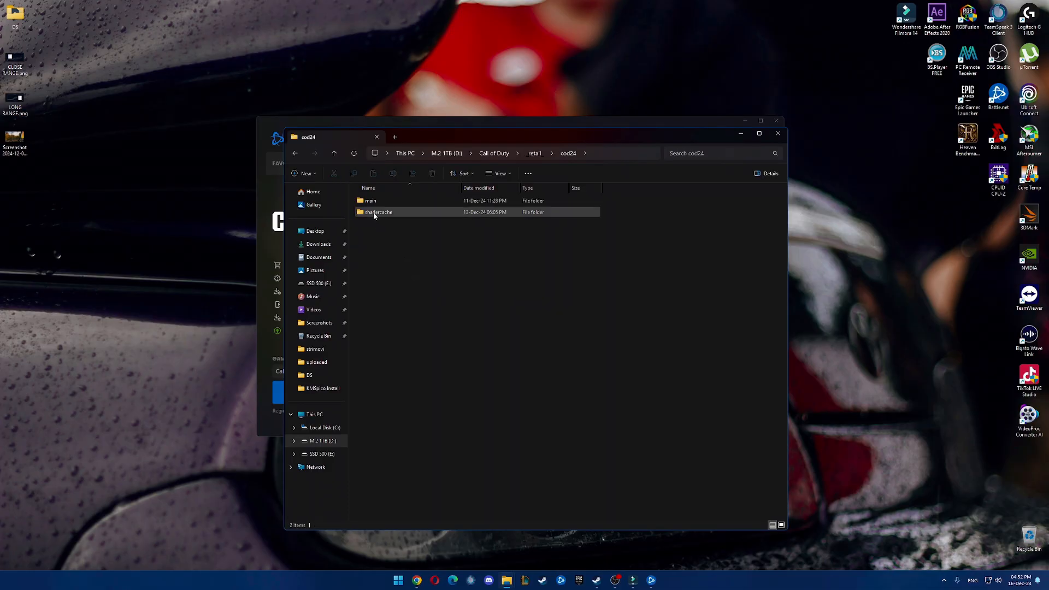
{"action": "double_click", "coordinate": [378, 212]}
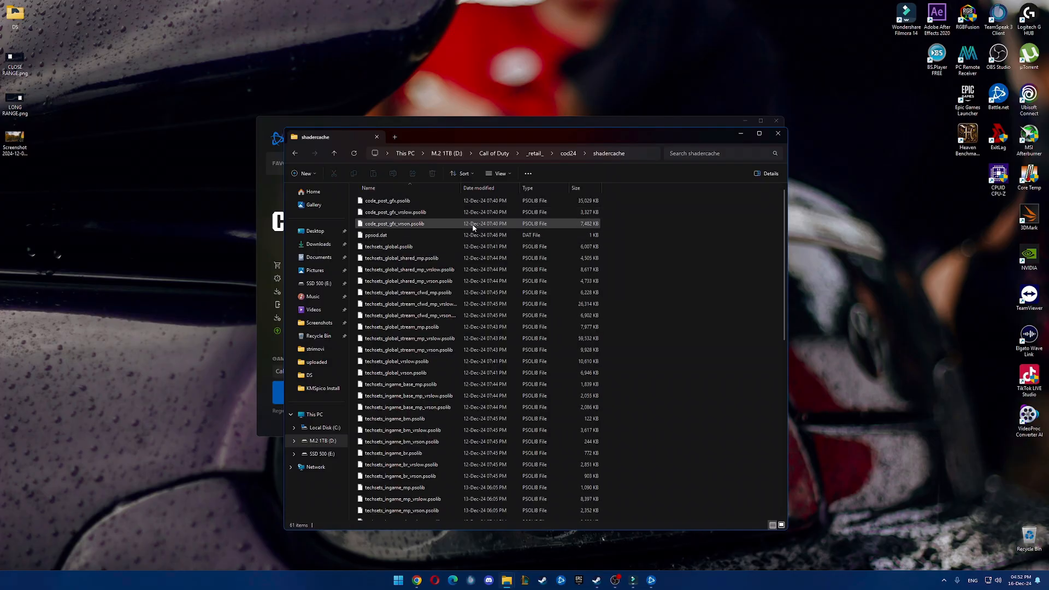
Select all 61 shader cache files, then close File Explorer
{"action": "left_click", "coordinate": [395, 372]}
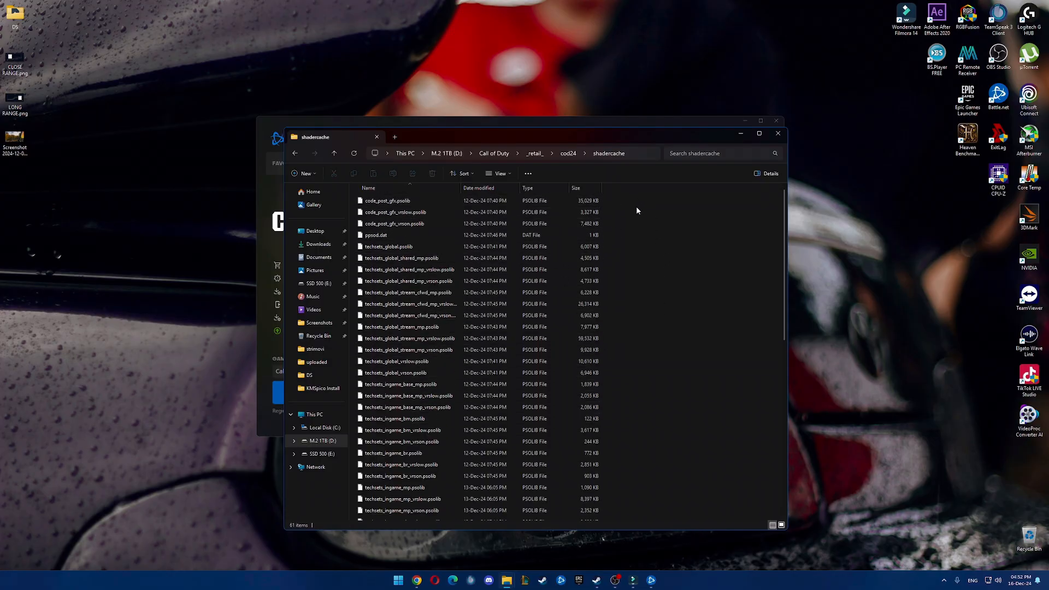
{"action": "key", "text": "ctrl+a"}
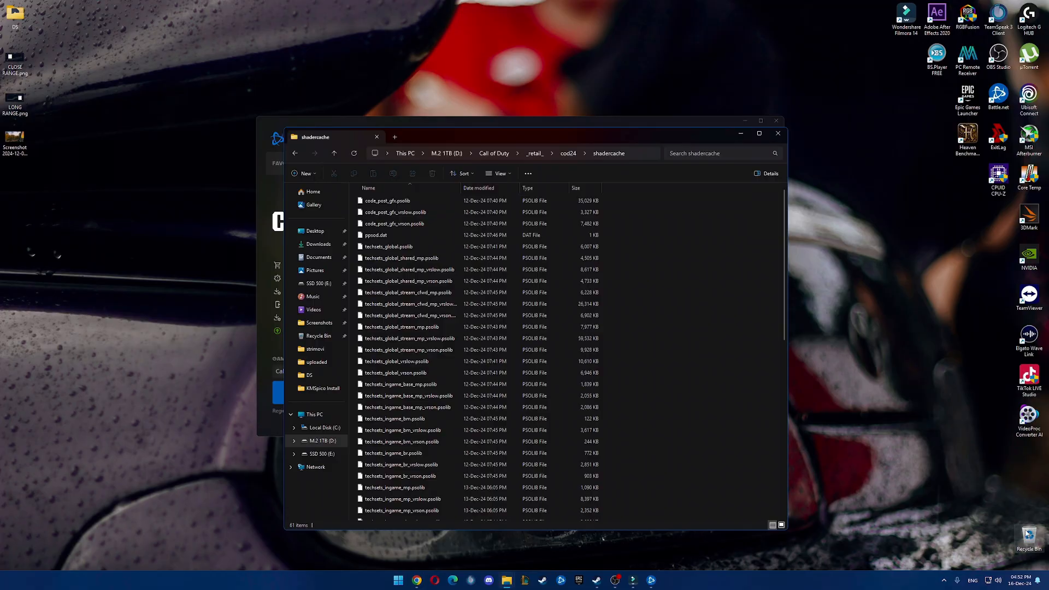
{"action": "mouse_move", "coordinate": [778, 134]}
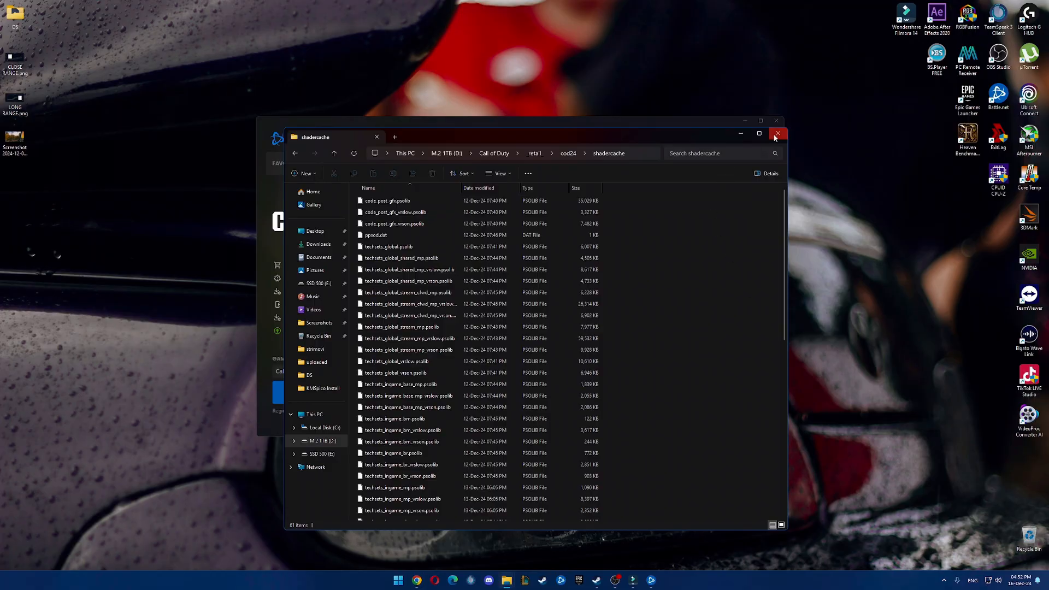
{"action": "left_click", "coordinate": [776, 133]}
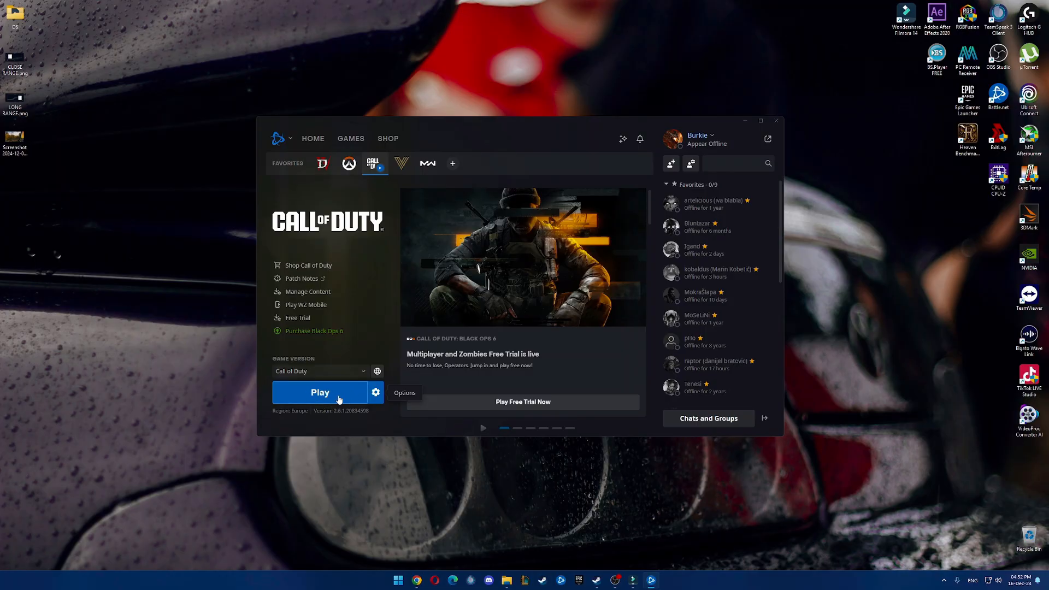
{"action": "mouse_move", "coordinate": [337, 384]}
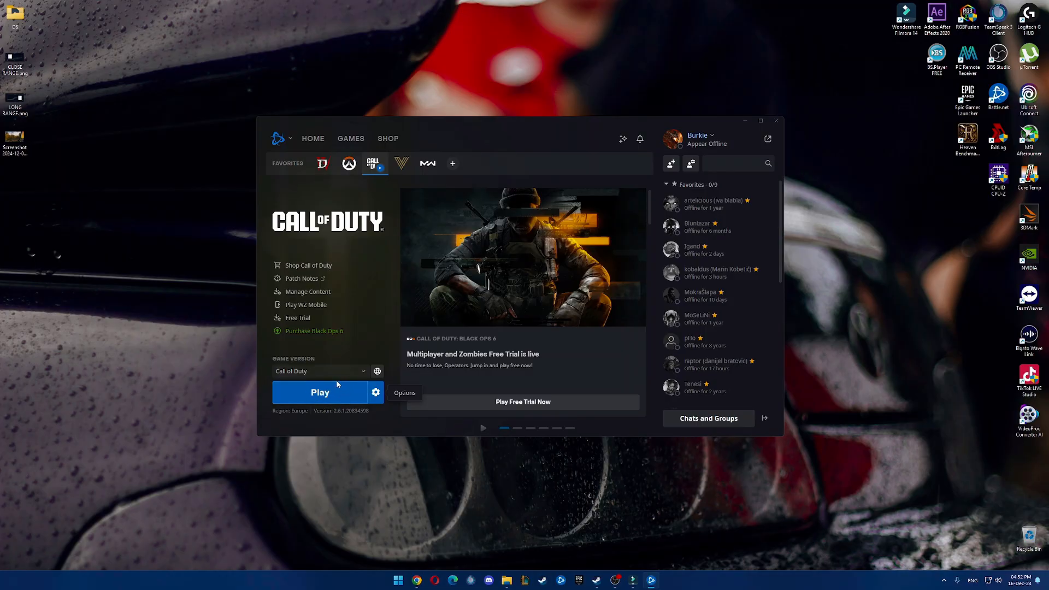
{"action": "mouse_move", "coordinate": [319, 392]}
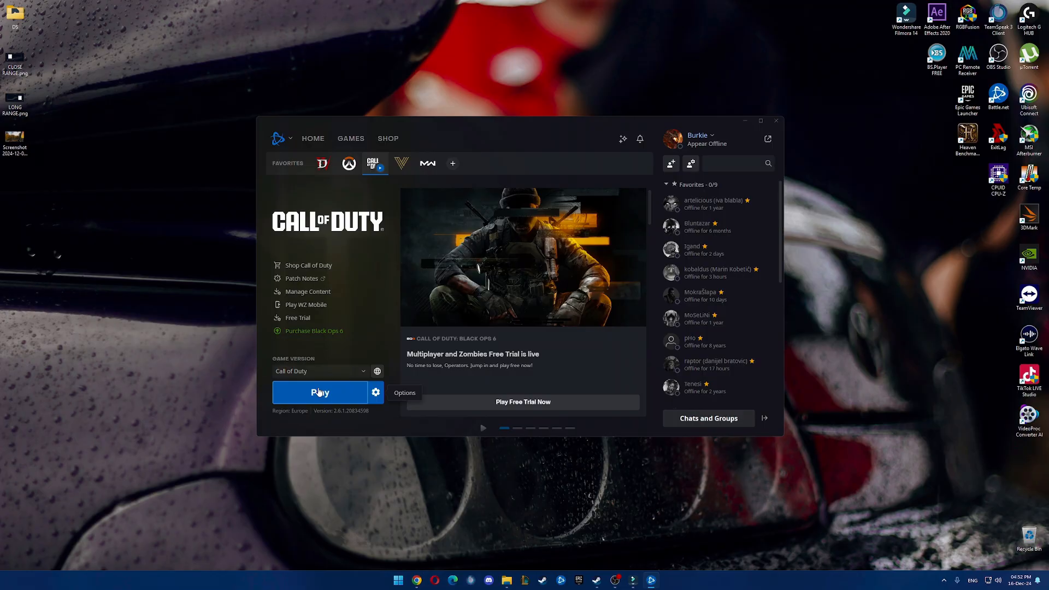
{"action": "mouse_move", "coordinate": [572, 477]}
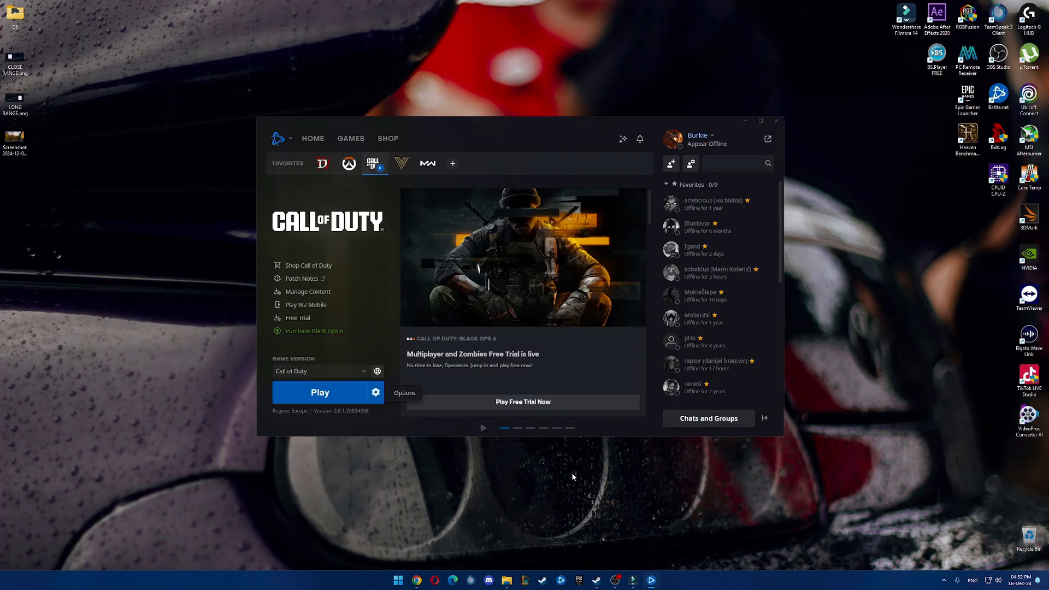
{"action": "mouse_move", "coordinate": [558, 501]}
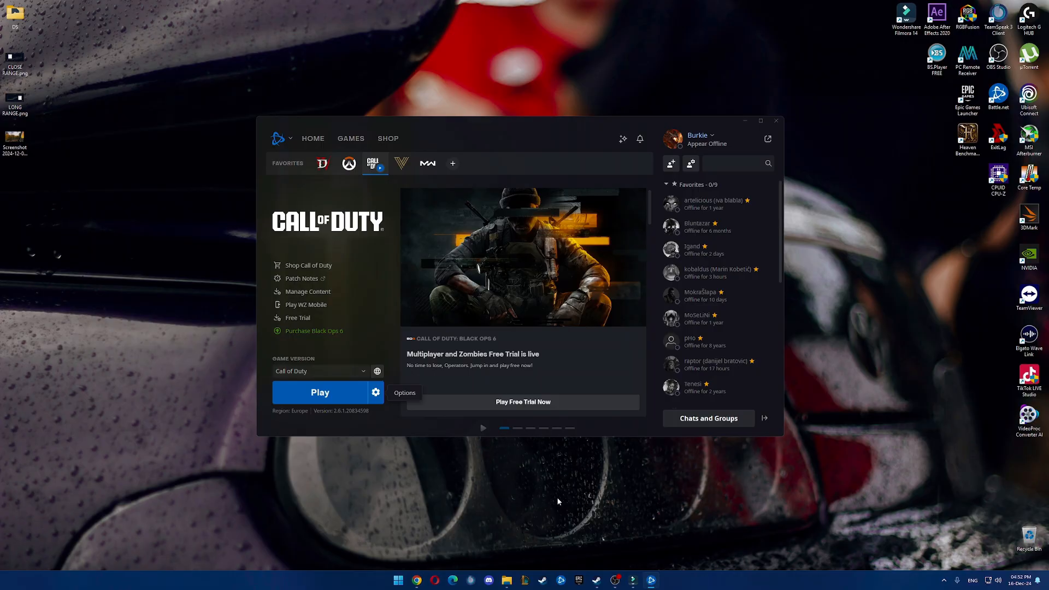
{"action": "mouse_move", "coordinate": [542, 489]}
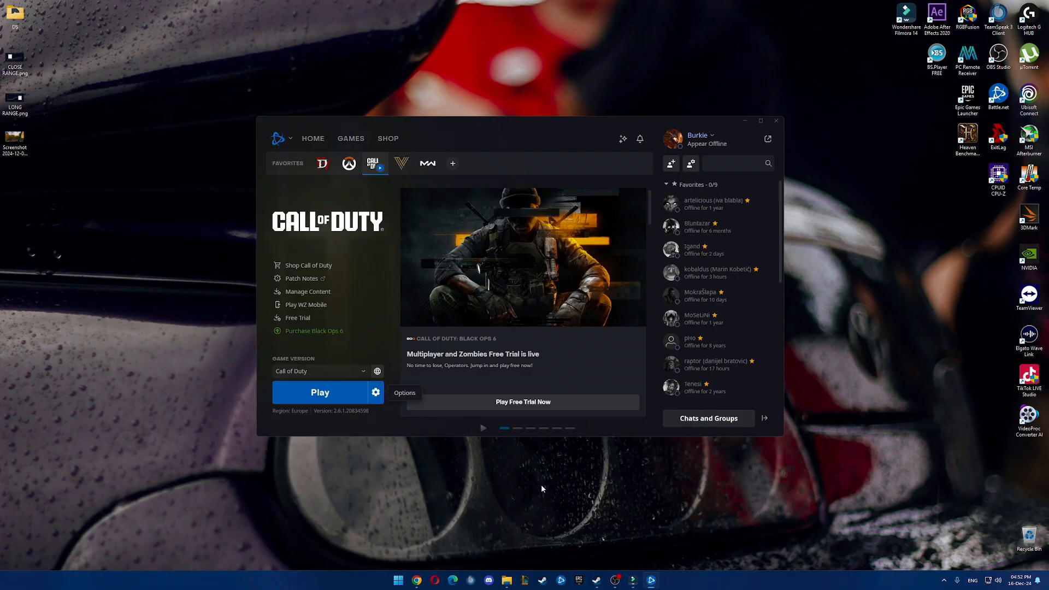